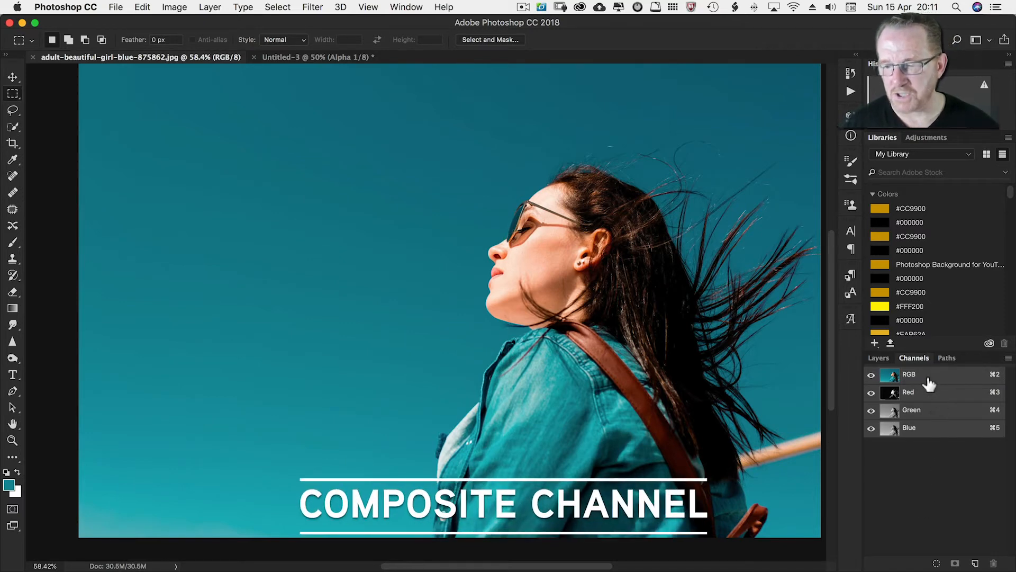
View the portrait's Red channel on its own in grayscale
click(909, 392)
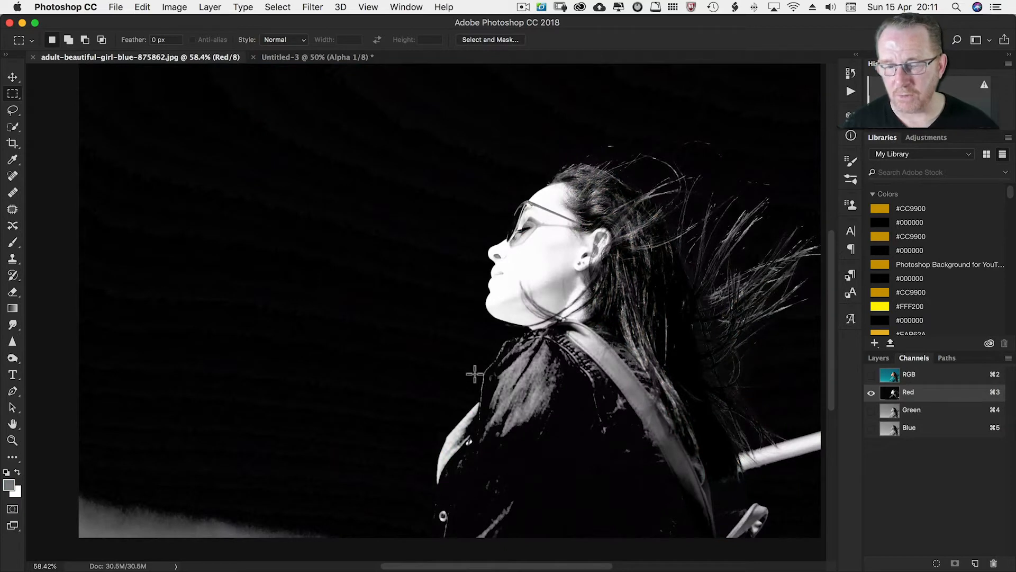
mouse_move(533, 271)
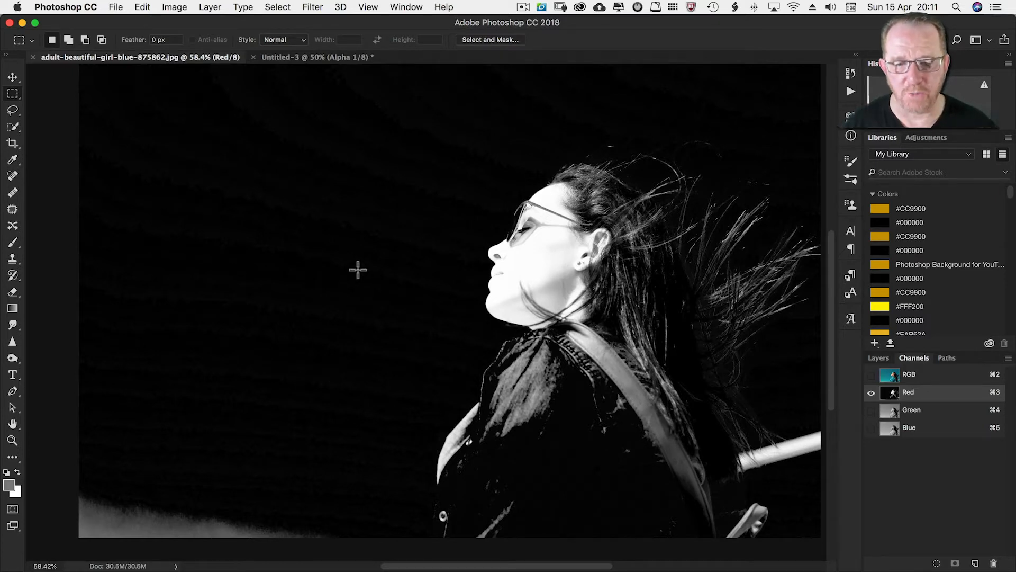
mouse_move(526, 271)
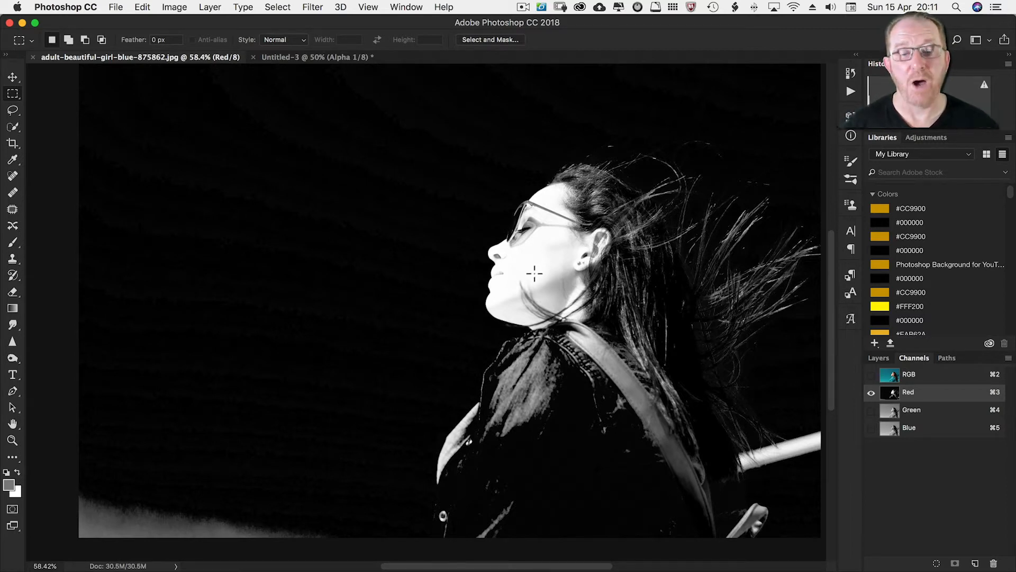
mouse_move(927, 395)
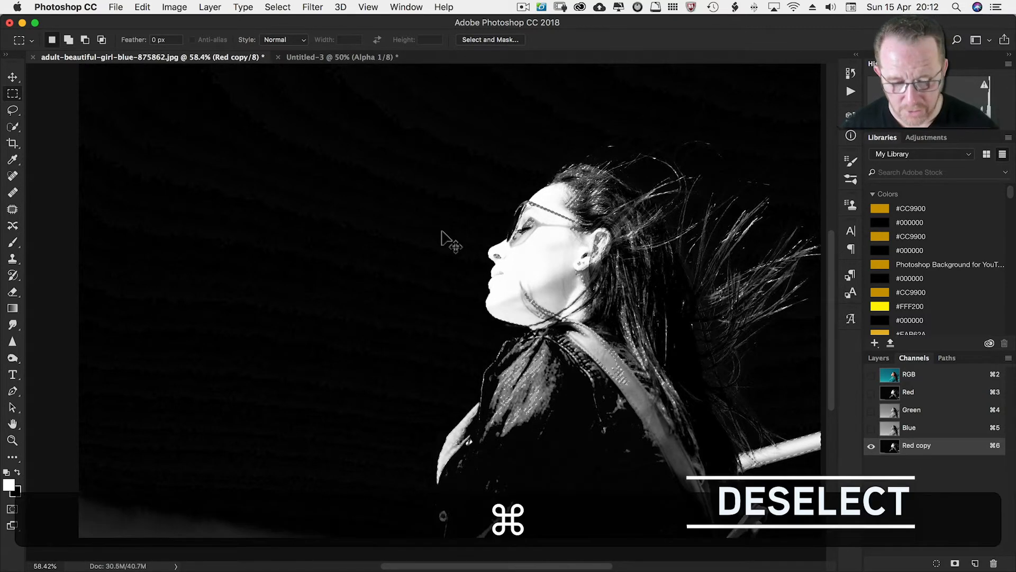
Clear the selection and load the Red copy channel as a selection
key(cmd+d)
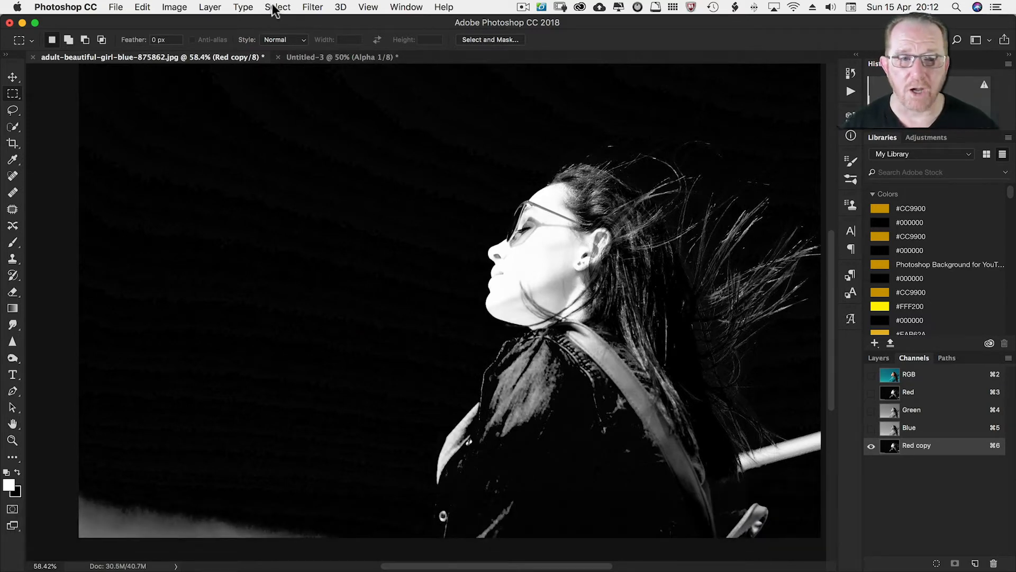
click(277, 7)
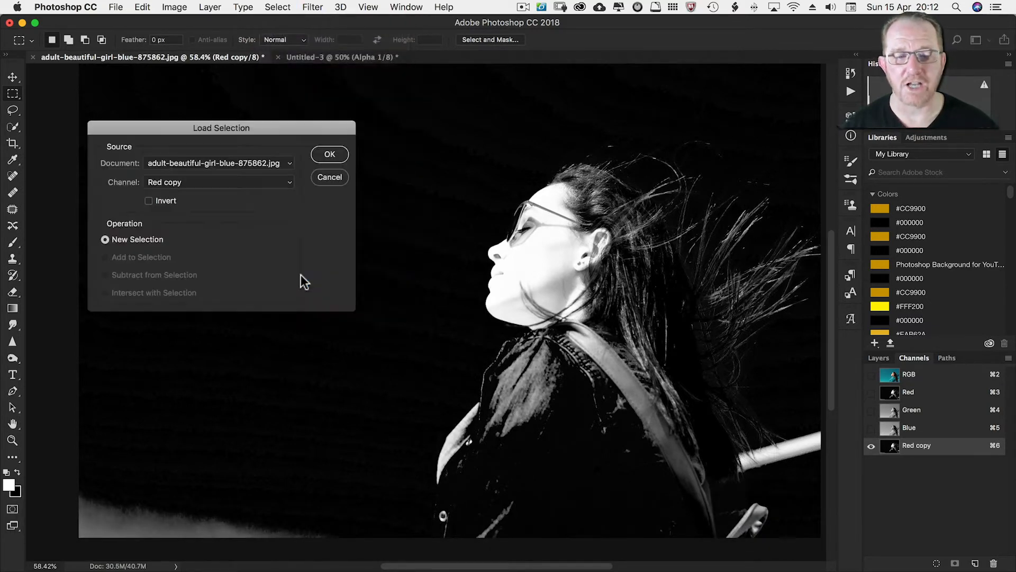
mouse_move(227, 190)
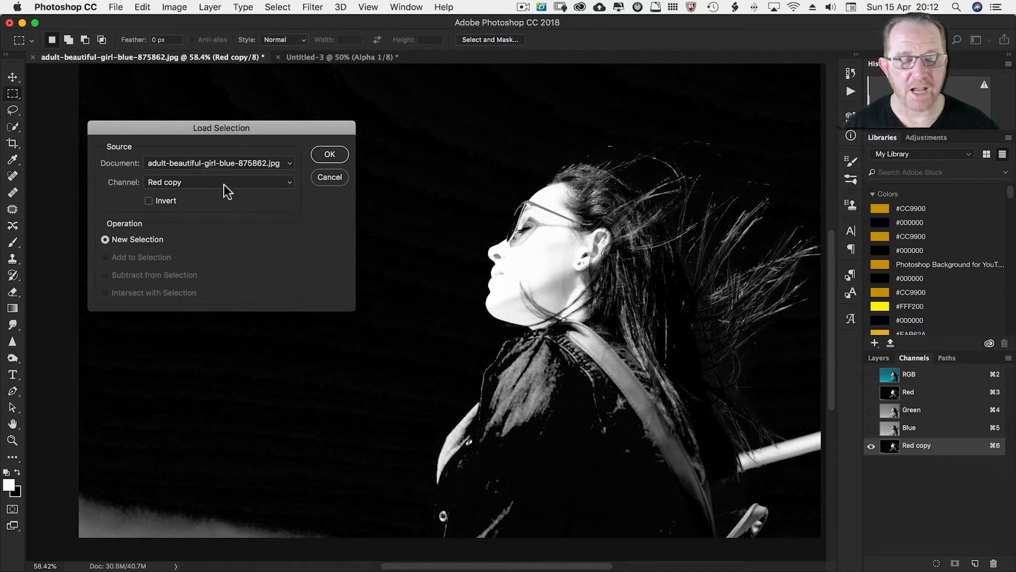
click(329, 154)
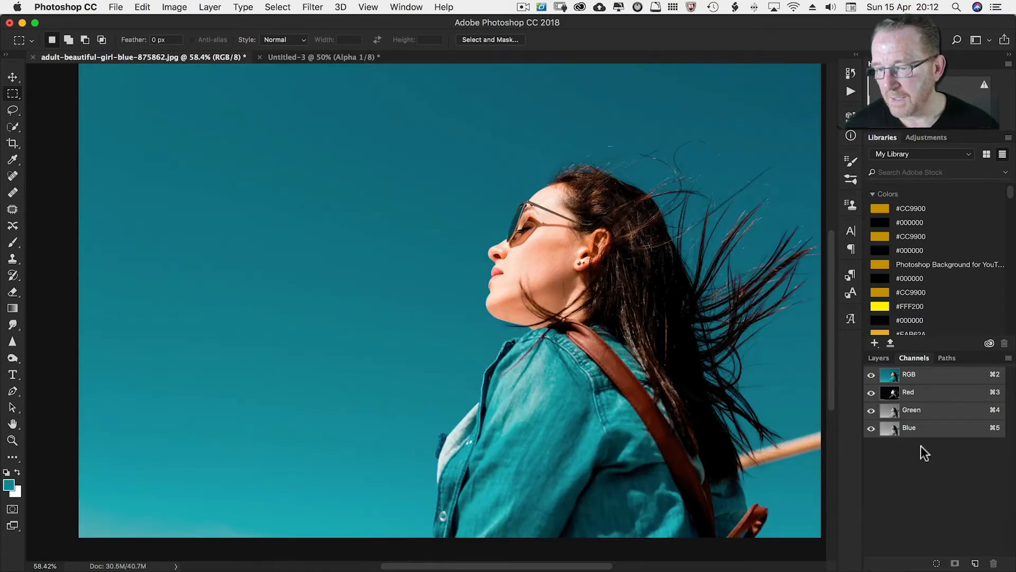
View the Green and Blue channels individually, then return to the full-colour composite
click(912, 410)
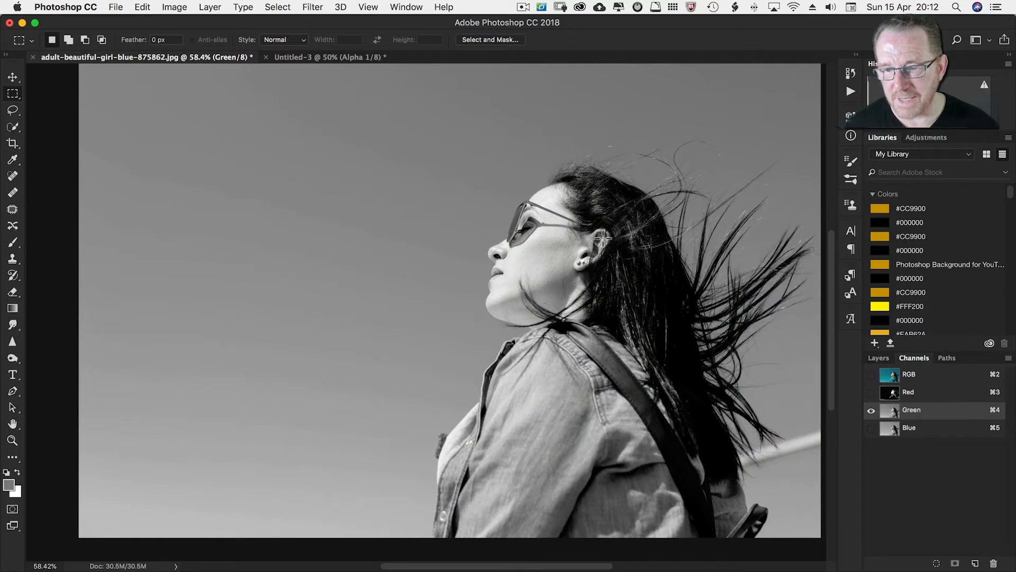
mouse_move(627, 199)
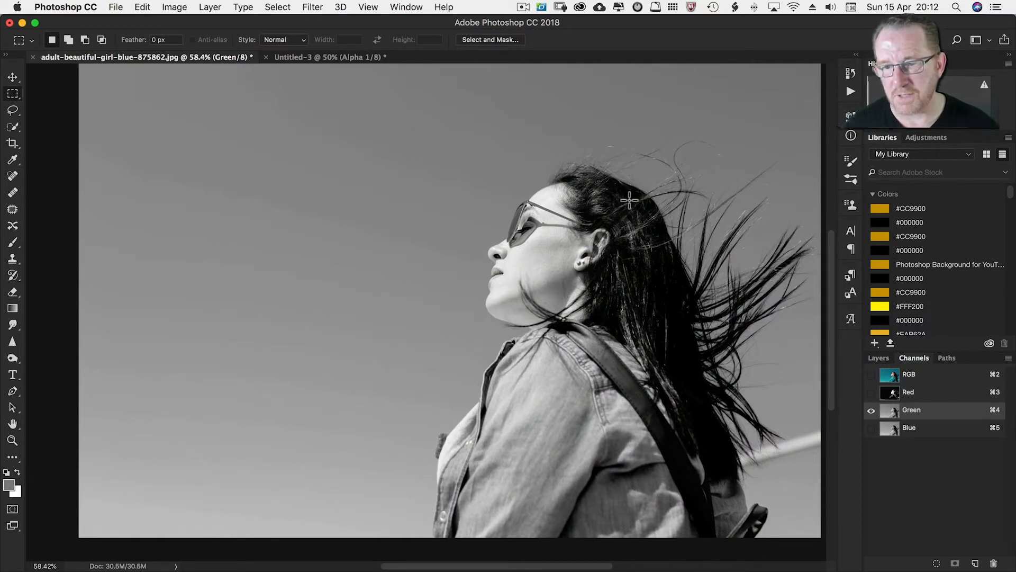
mouse_move(920, 427)
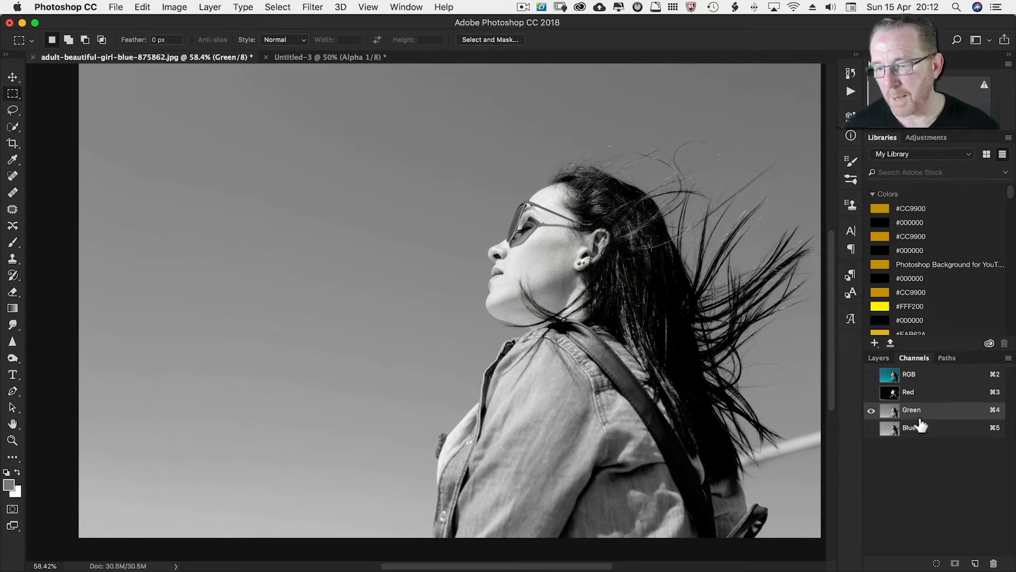
click(909, 427)
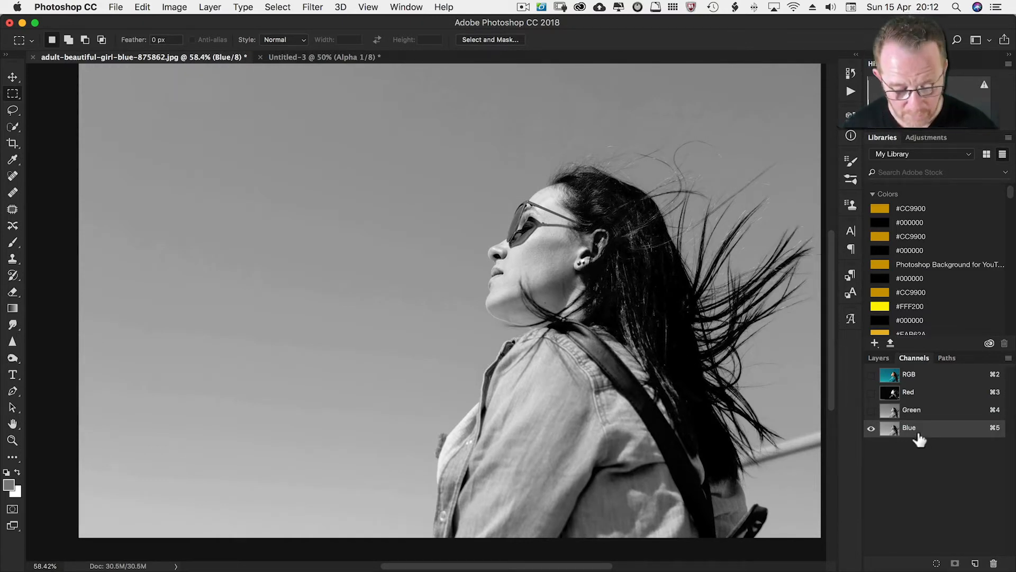
key(cmd+2)
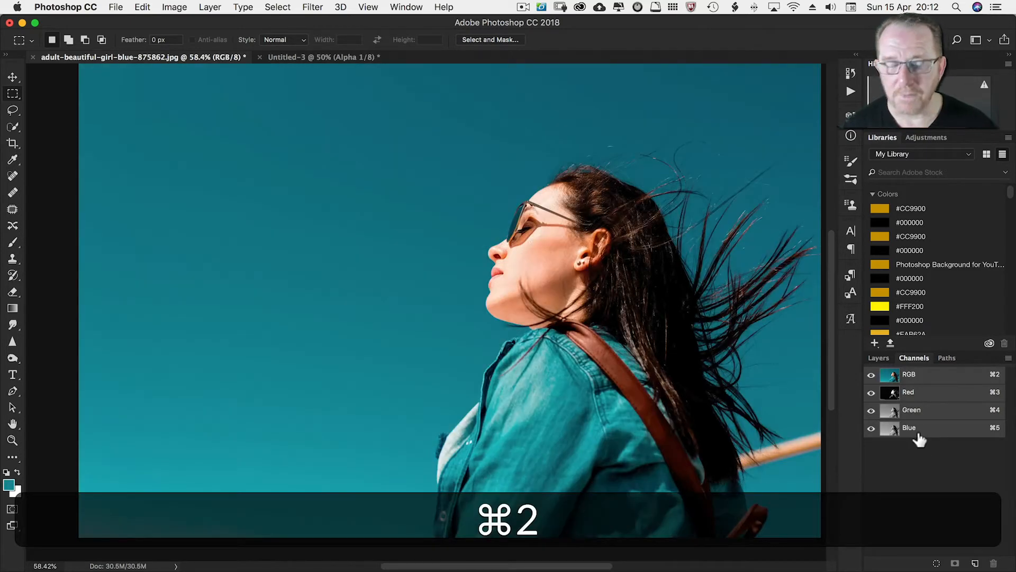
key(cmd+2)
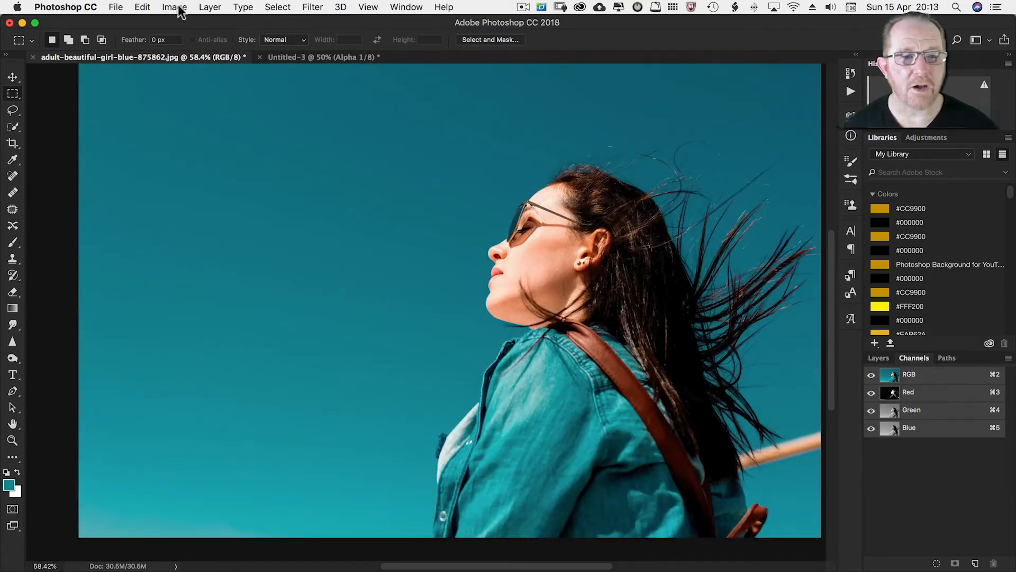
In Calculations, blend Blue with Red using Normal mode at 100% opacity
click(174, 7)
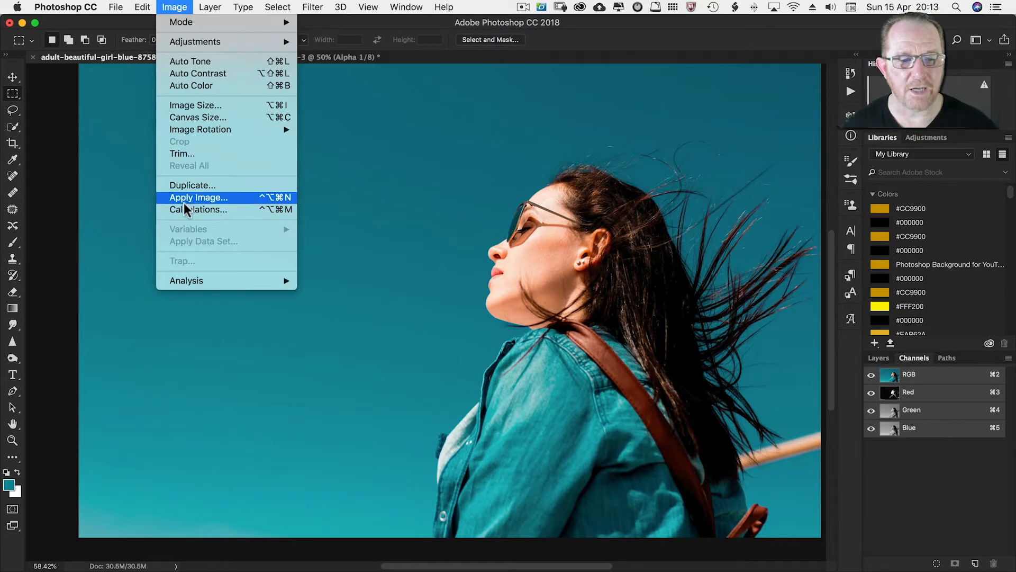
click(199, 210)
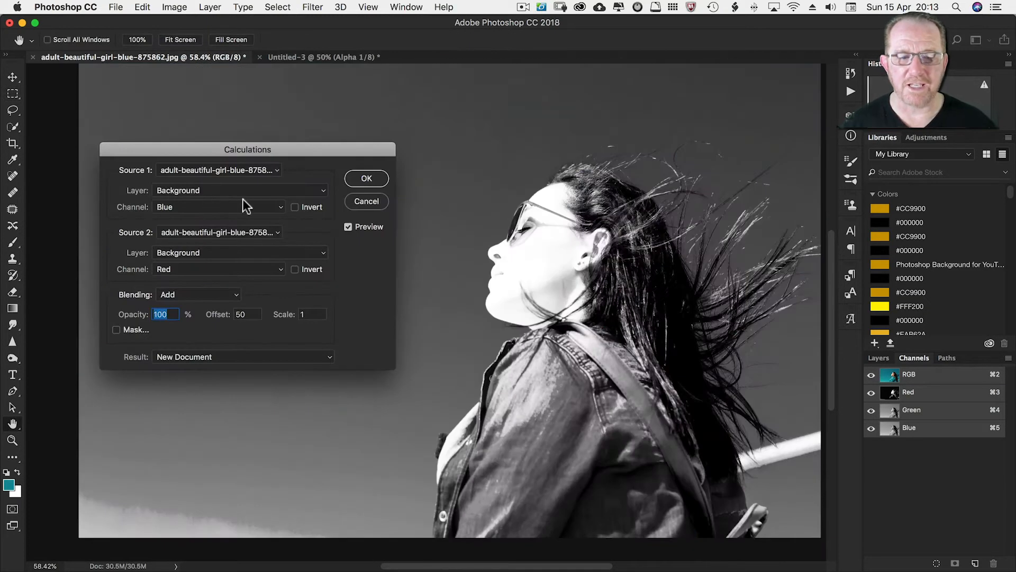
mouse_move(253, 363)
text(0)
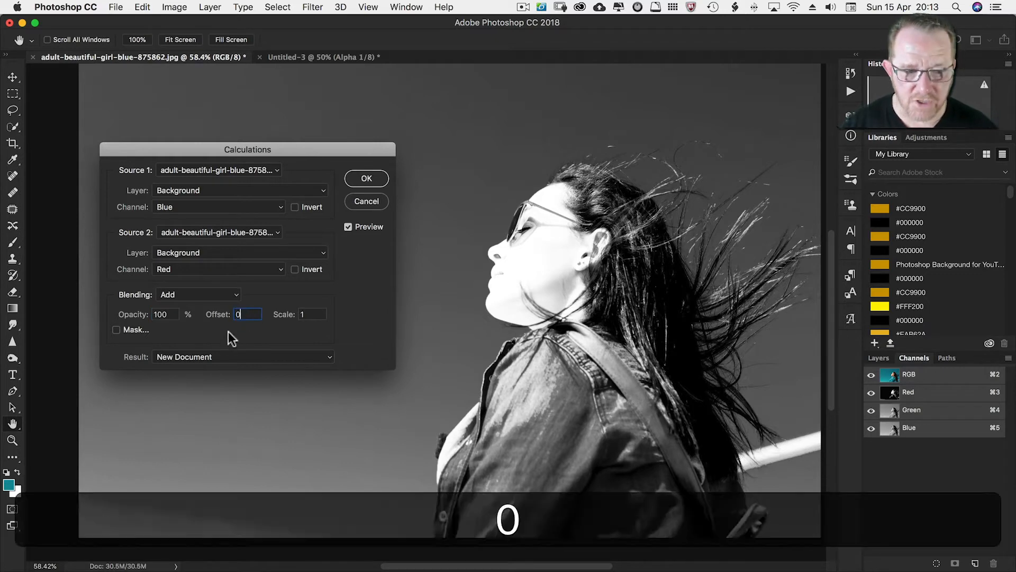
click(197, 294)
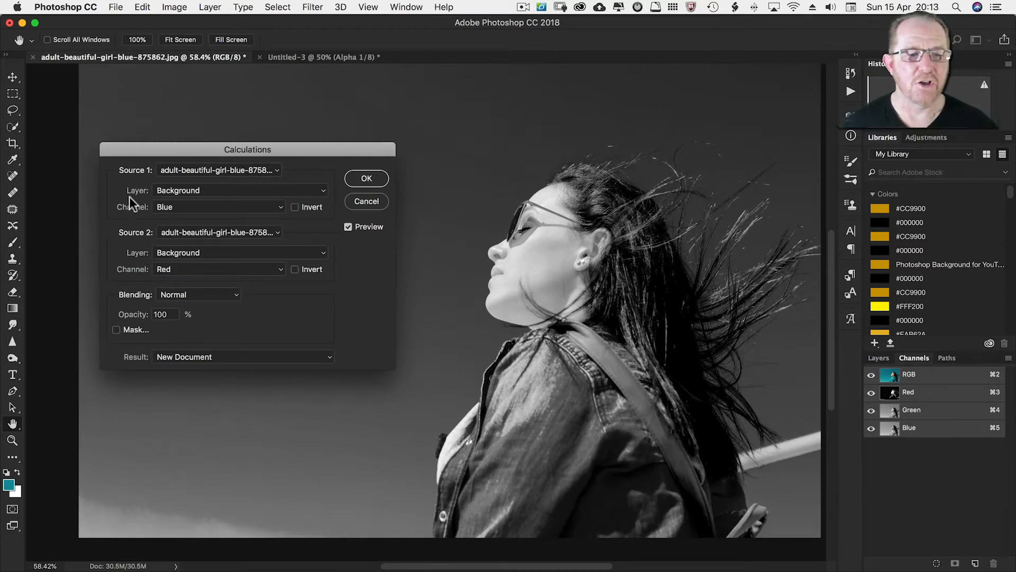
mouse_move(133, 174)
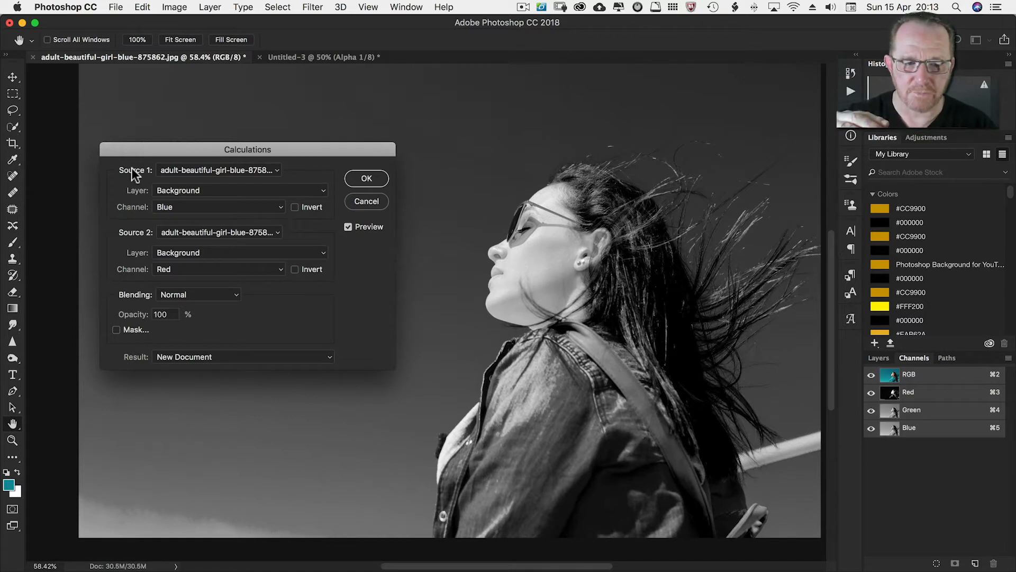
mouse_move(194, 283)
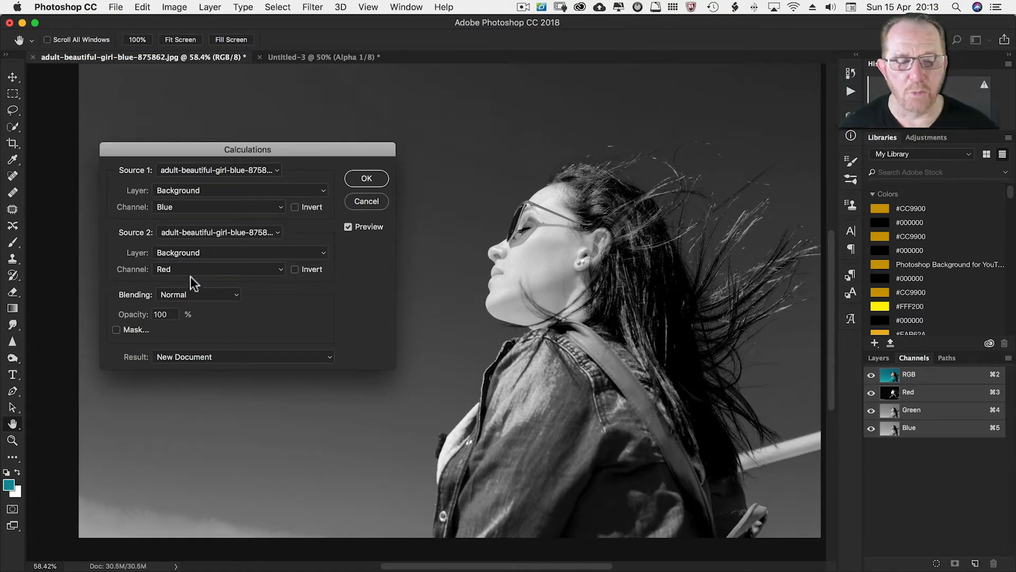
mouse_move(228, 216)
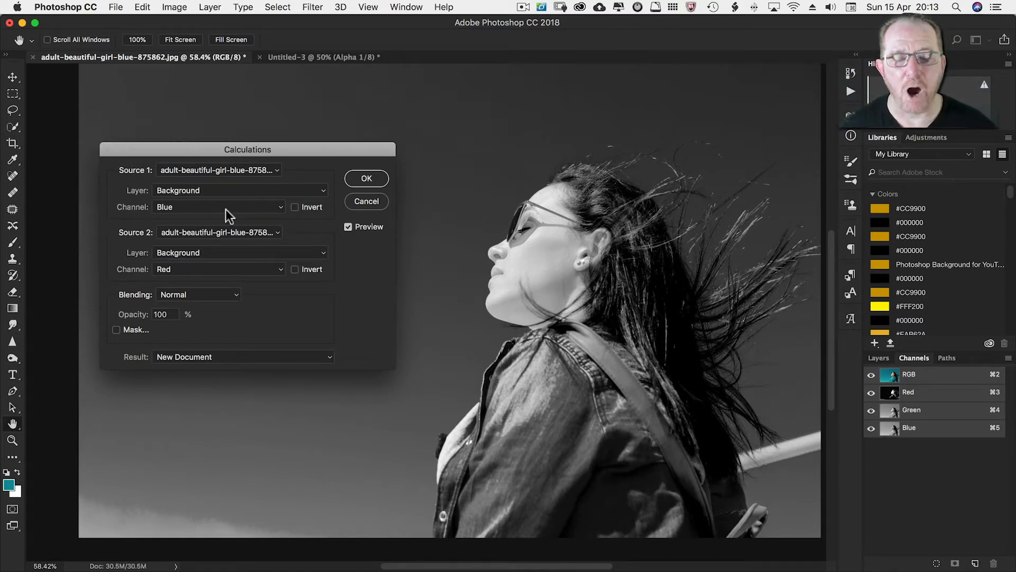
mouse_move(272, 213)
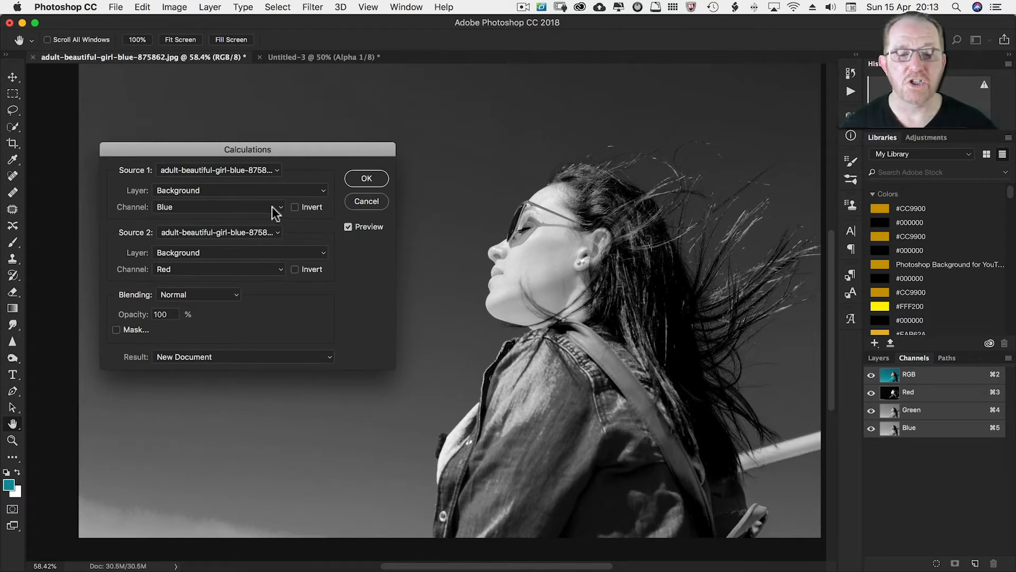
click(295, 207)
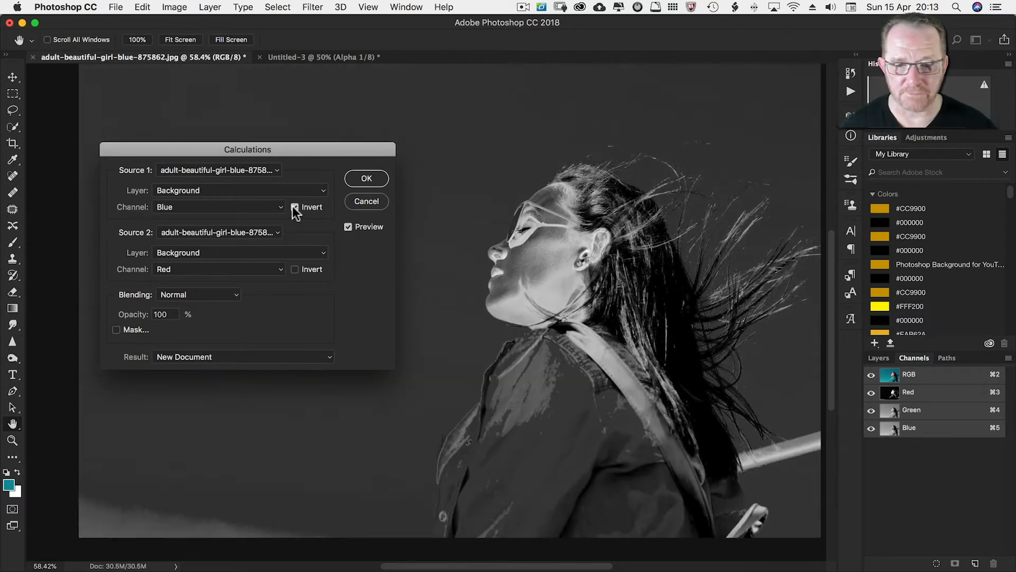
click(296, 207)
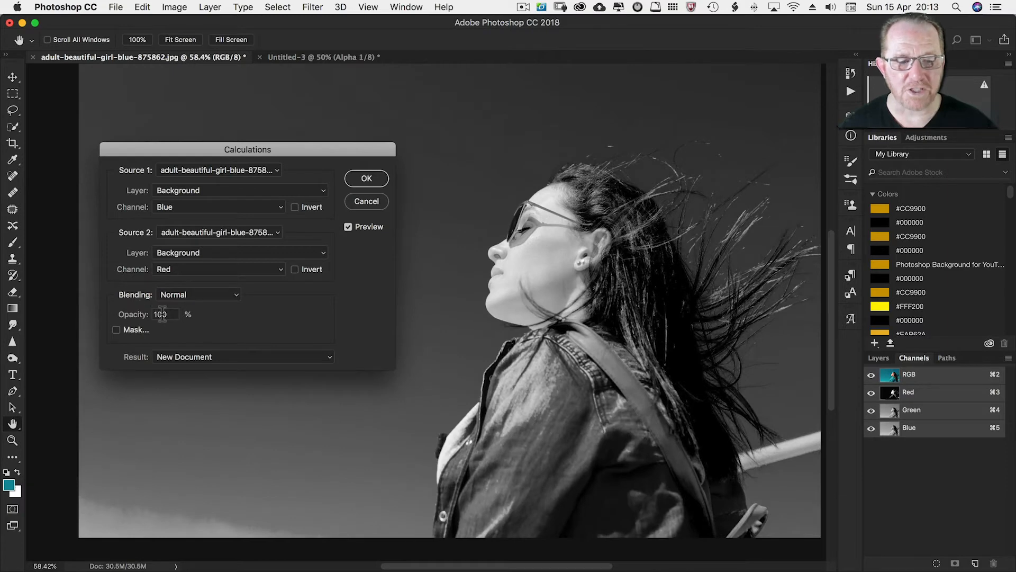
triple_click(162, 314)
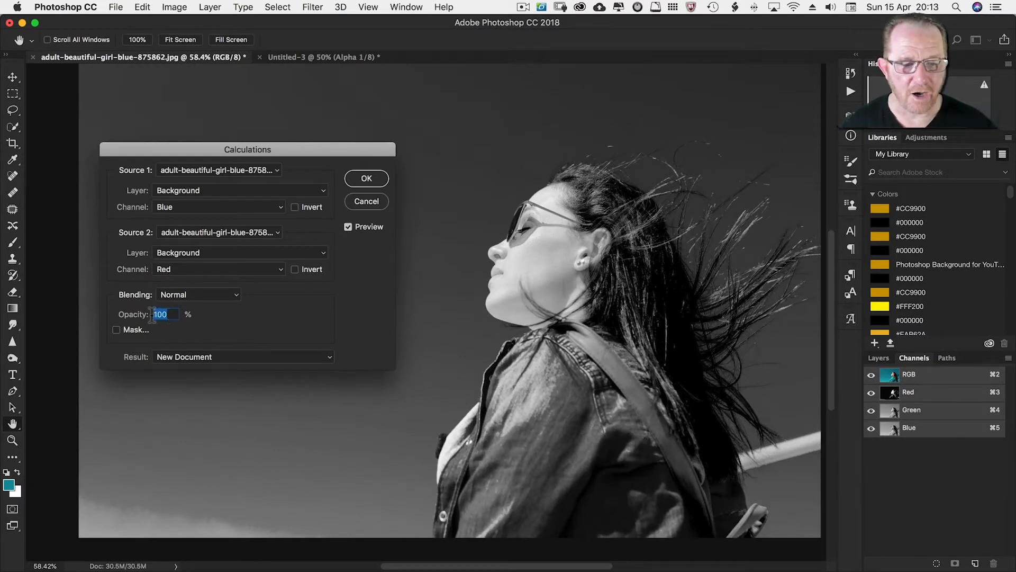
text(0)
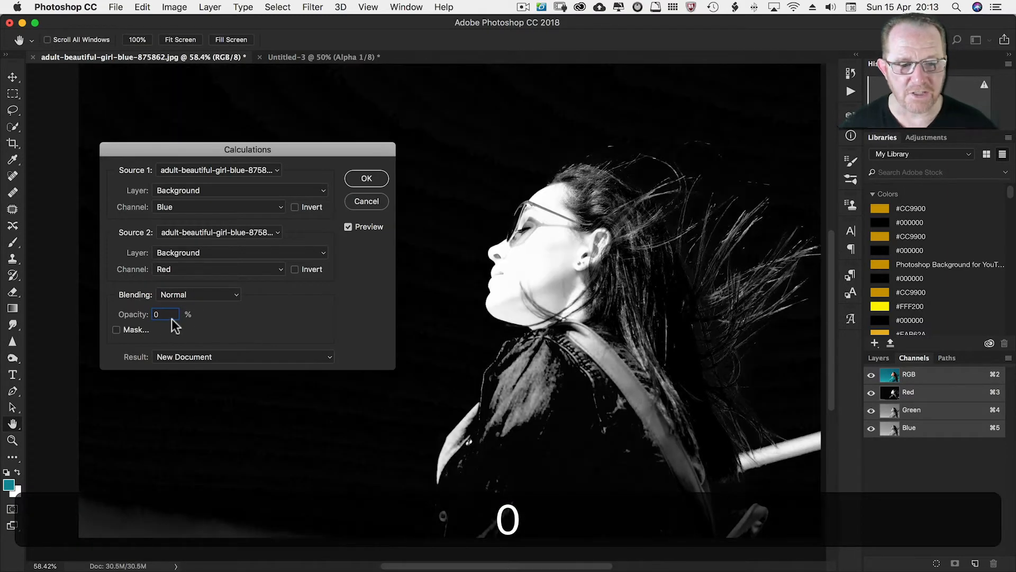
mouse_move(541, 253)
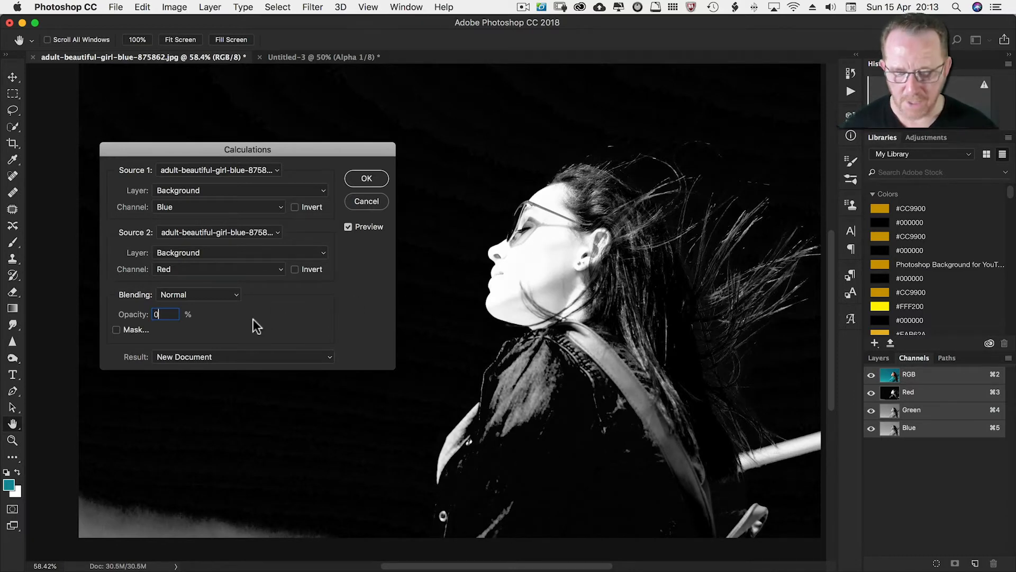
text(100)
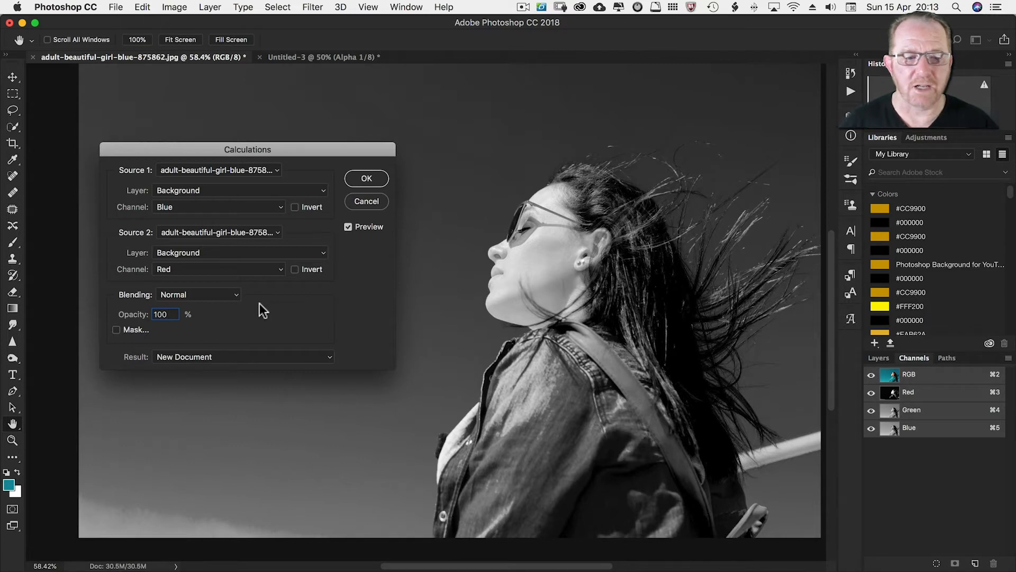
mouse_move(222, 275)
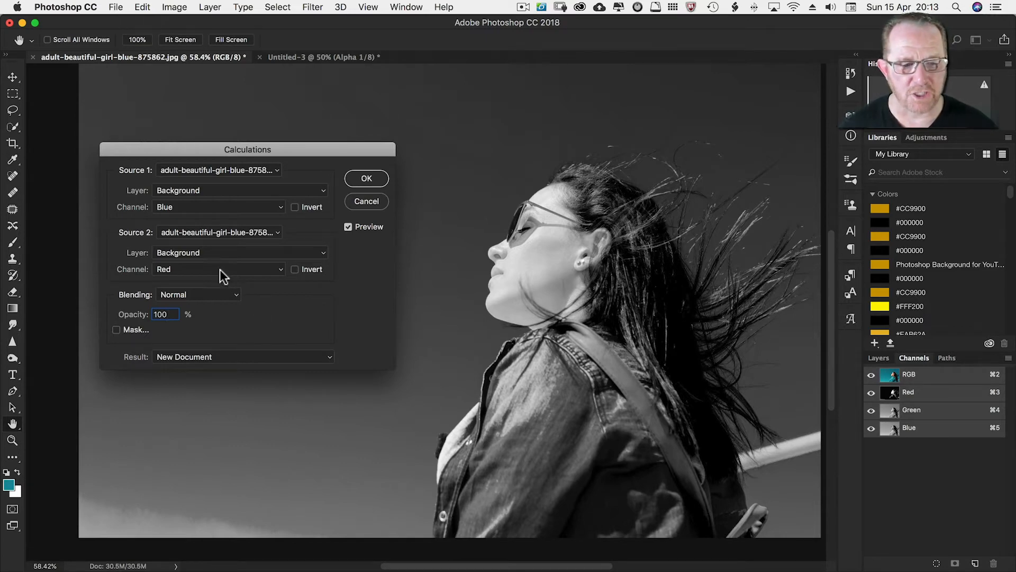
Switch Source 2 to Green and preview the Multiply and Overlay blend modes
click(217, 269)
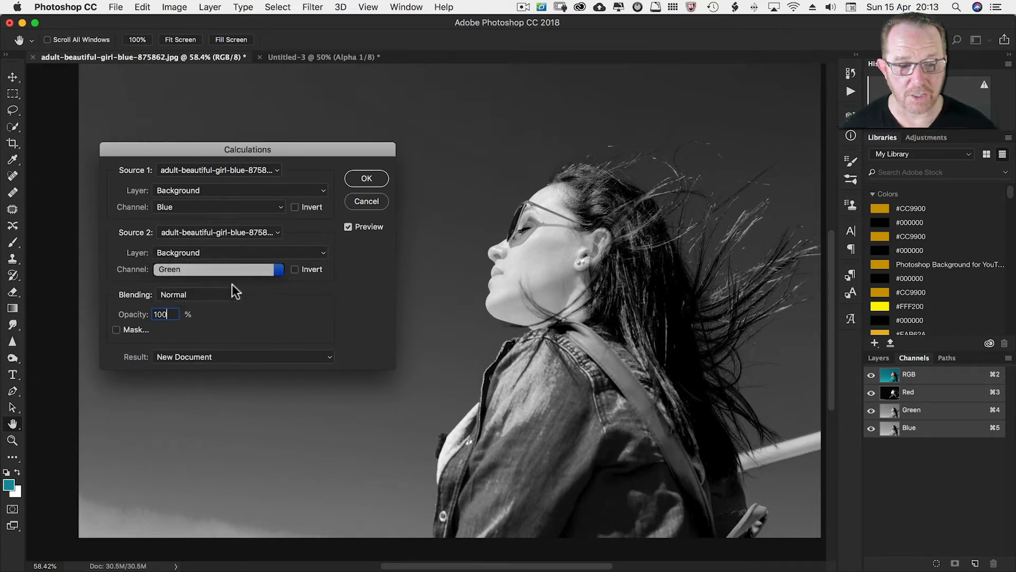
click(194, 295)
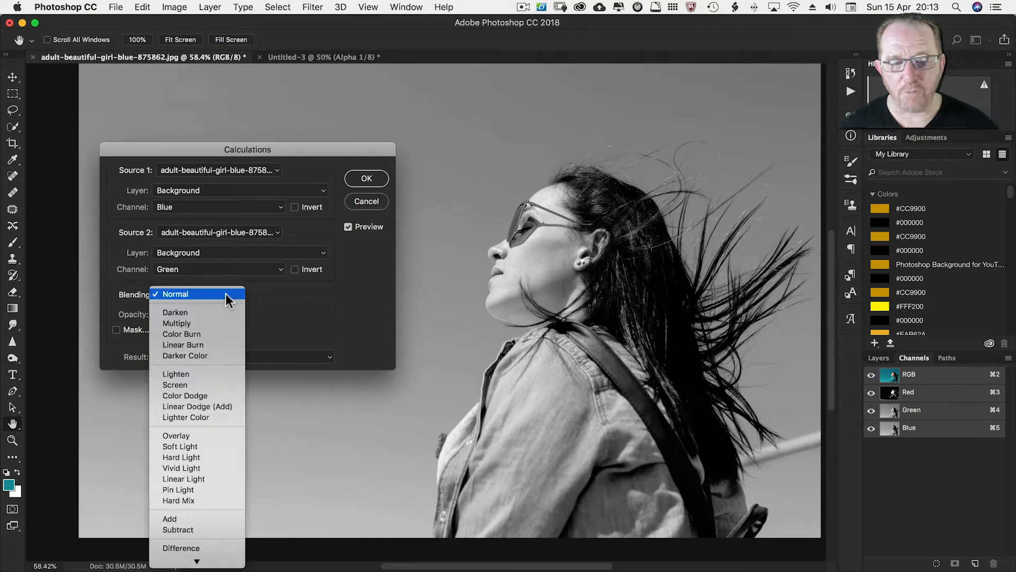
mouse_move(296, 297)
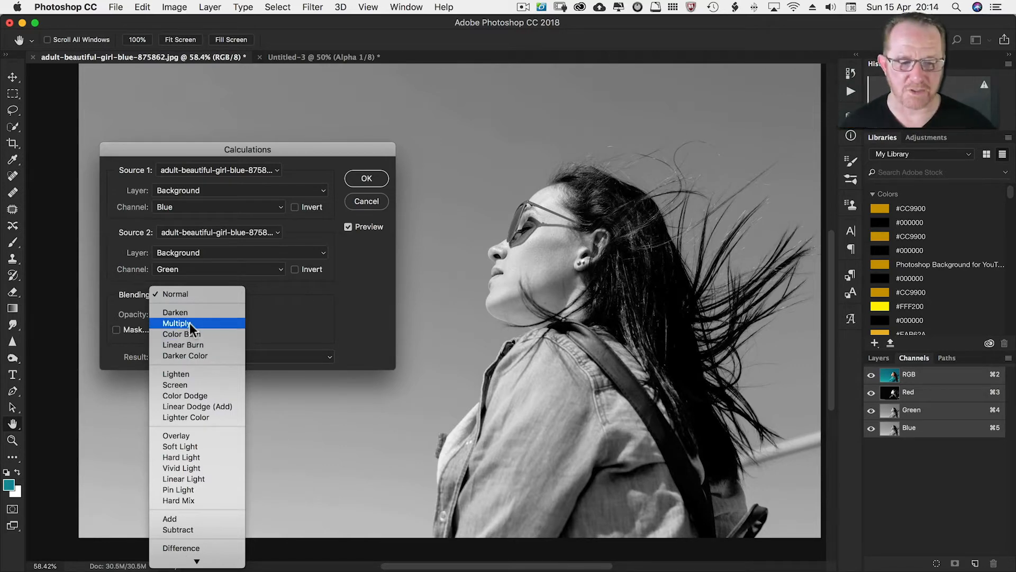
click(176, 323)
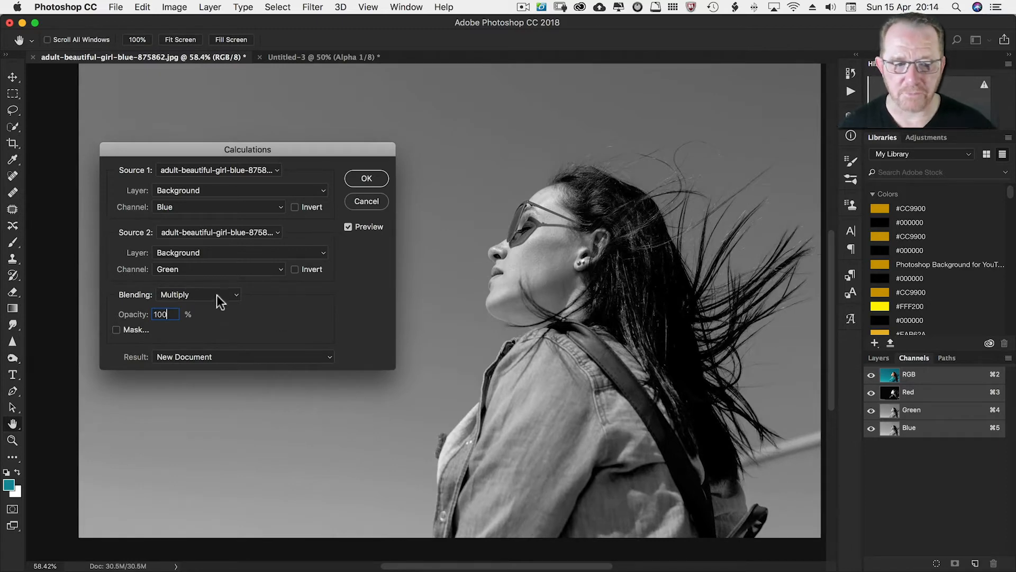
click(198, 294)
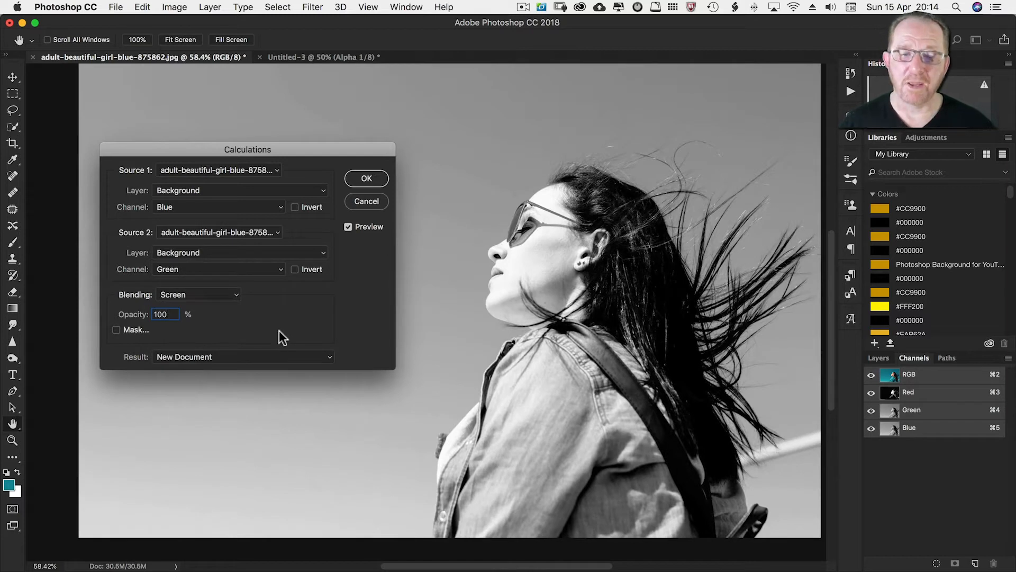
mouse_move(224, 305)
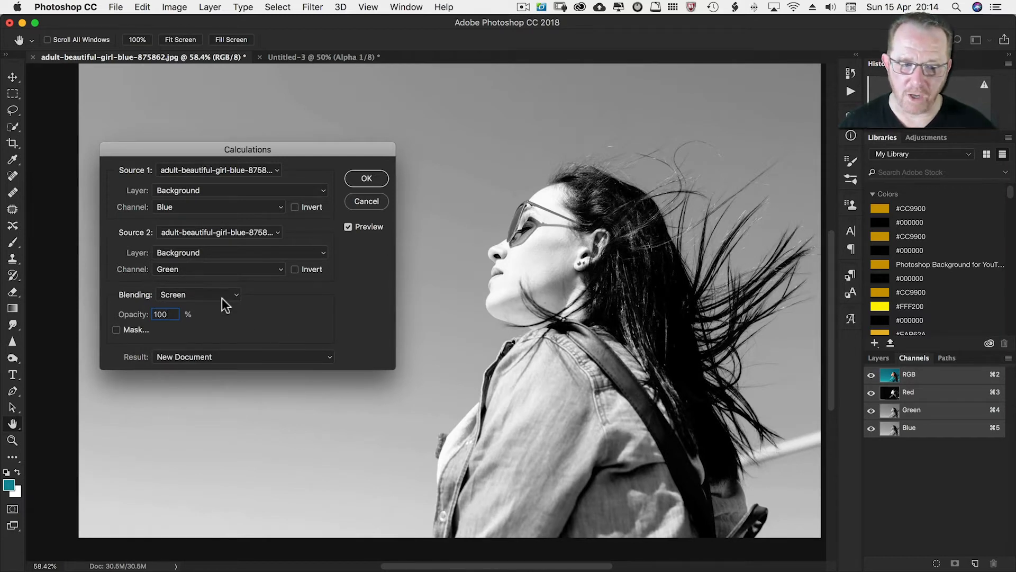
click(197, 294)
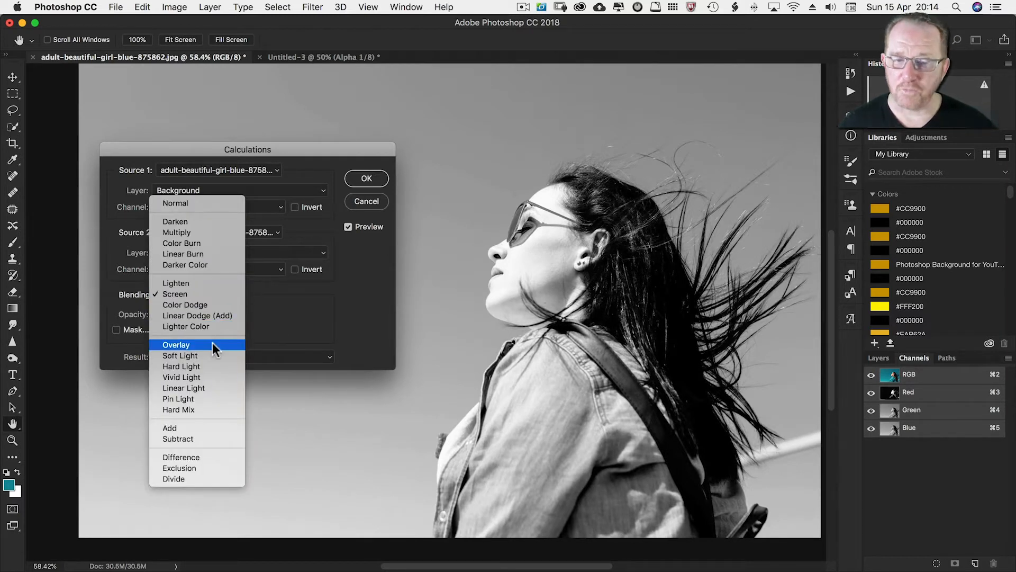
click(176, 344)
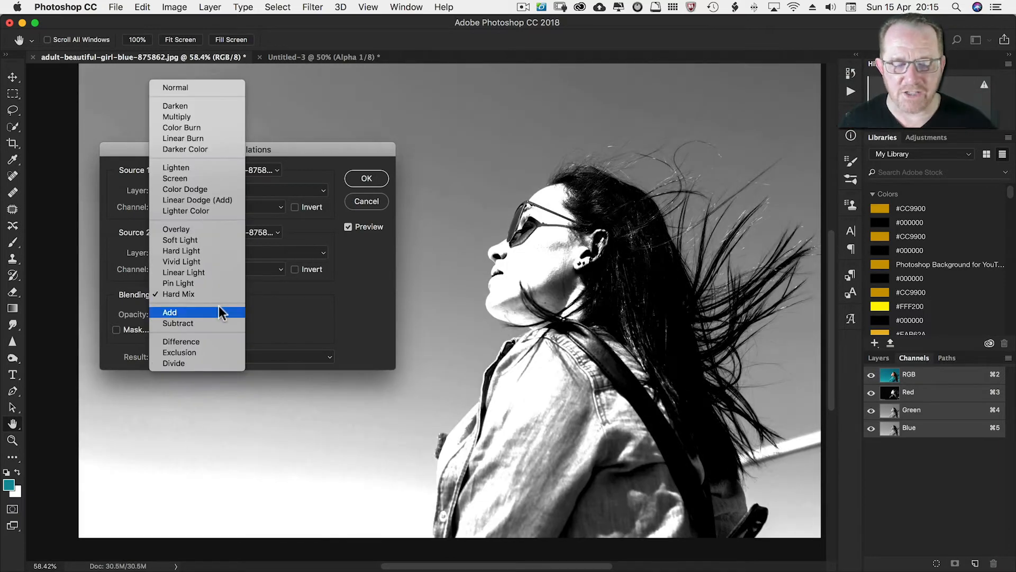
Blend Blue and Green with Add, briefly preview Subtract, then return to Add
click(169, 311)
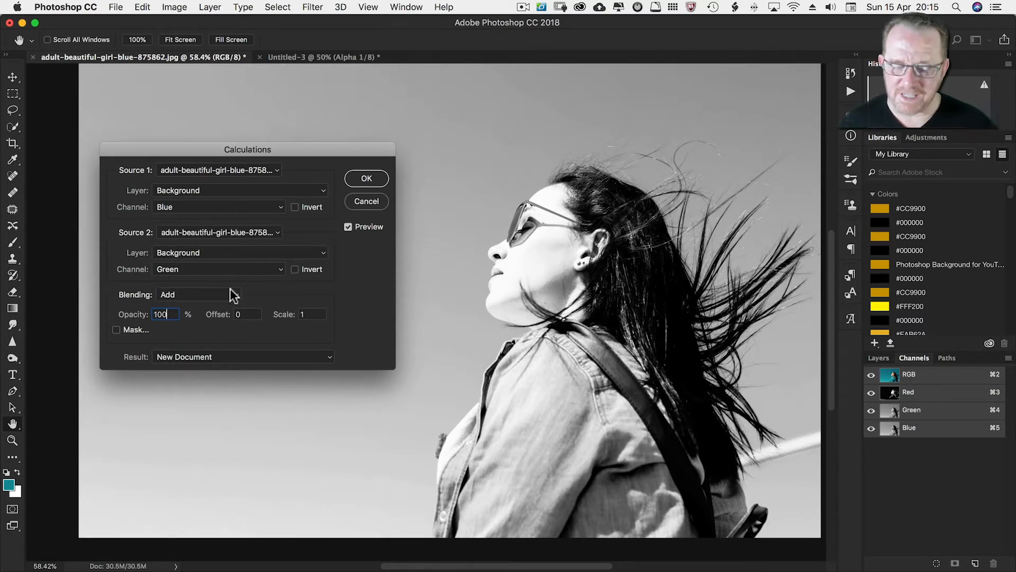
mouse_move(272, 291)
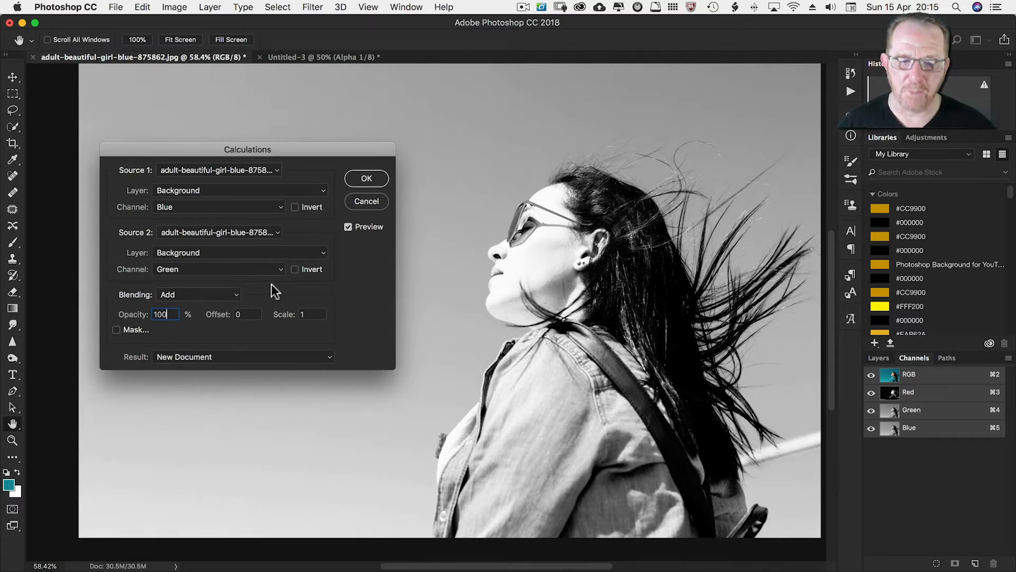
click(197, 295)
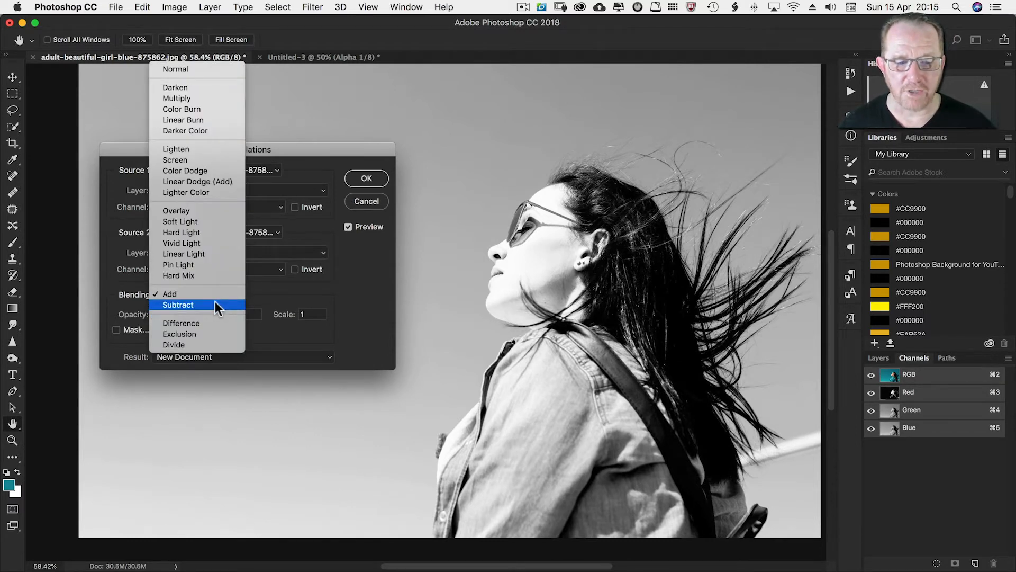
click(179, 305)
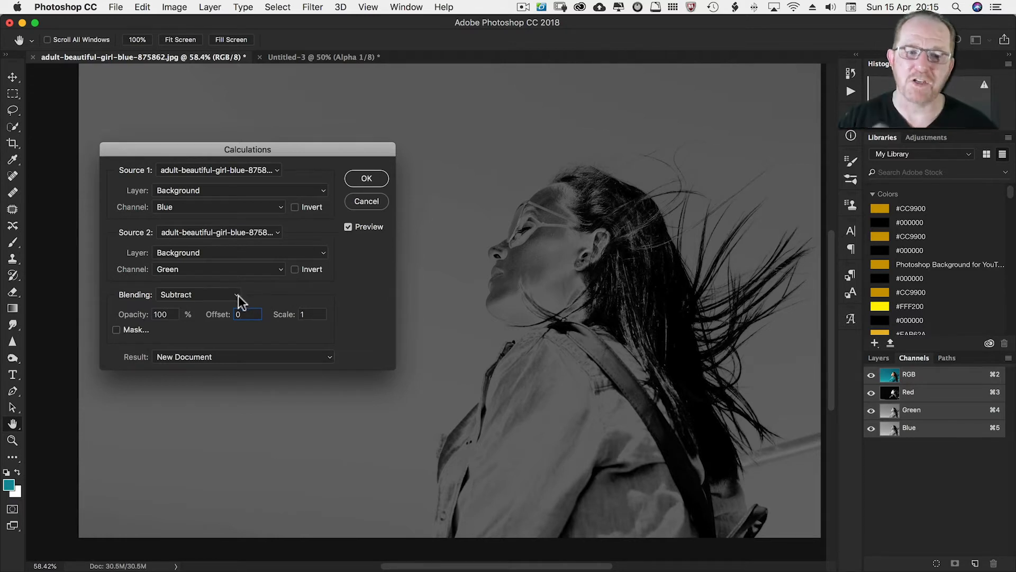
mouse_move(291, 282)
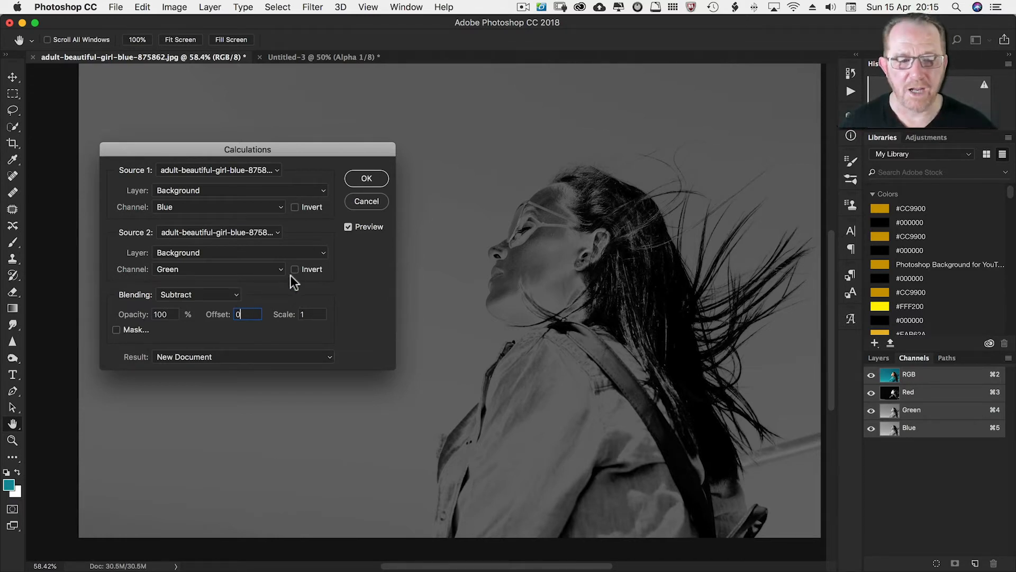
click(197, 295)
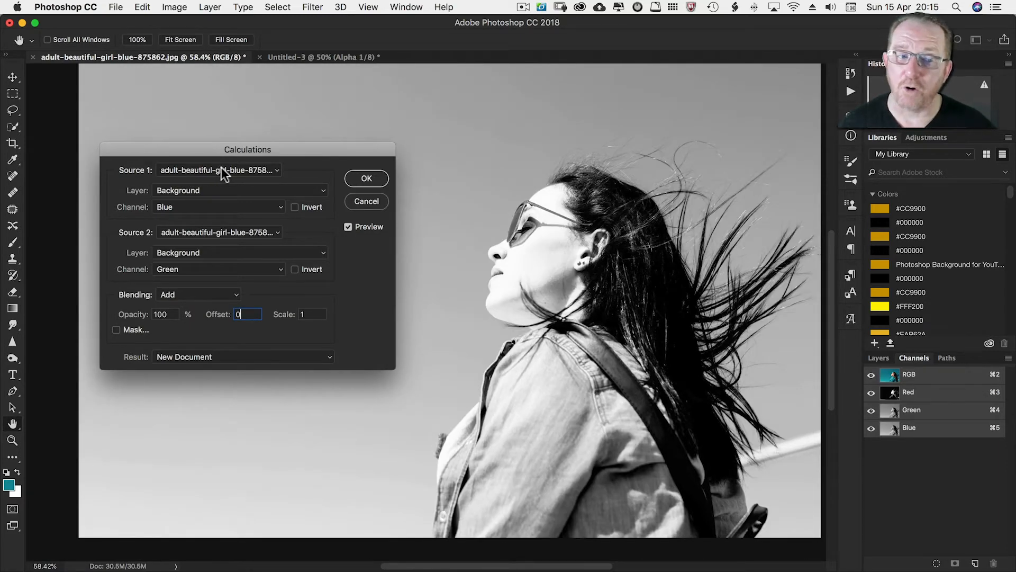
mouse_move(210, 234)
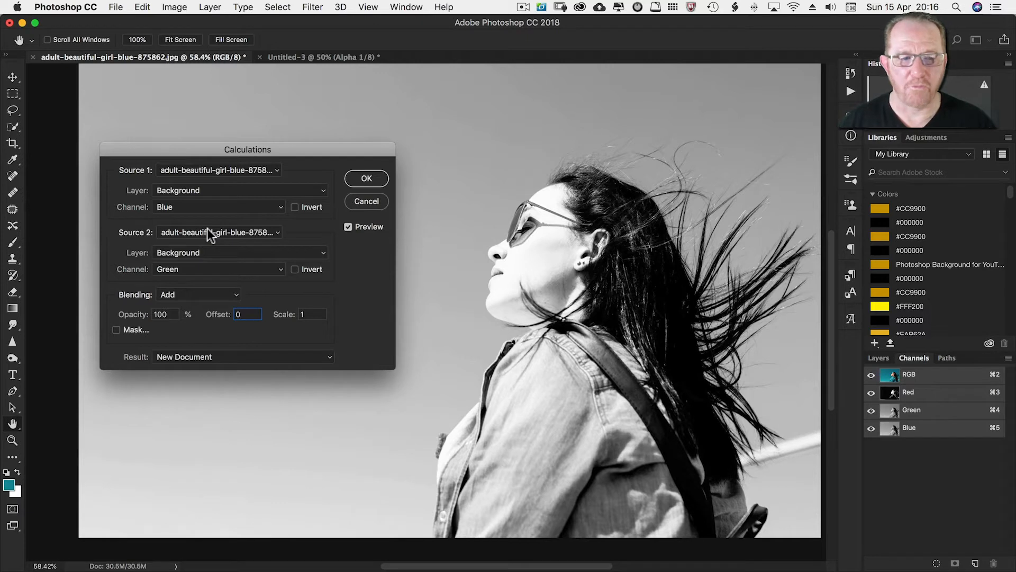
mouse_move(173, 196)
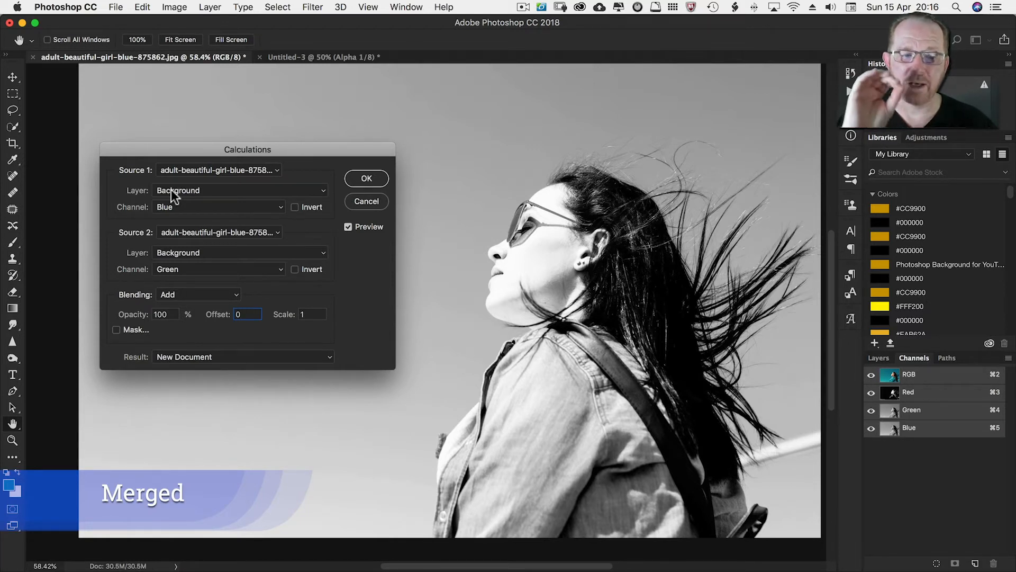
click(219, 207)
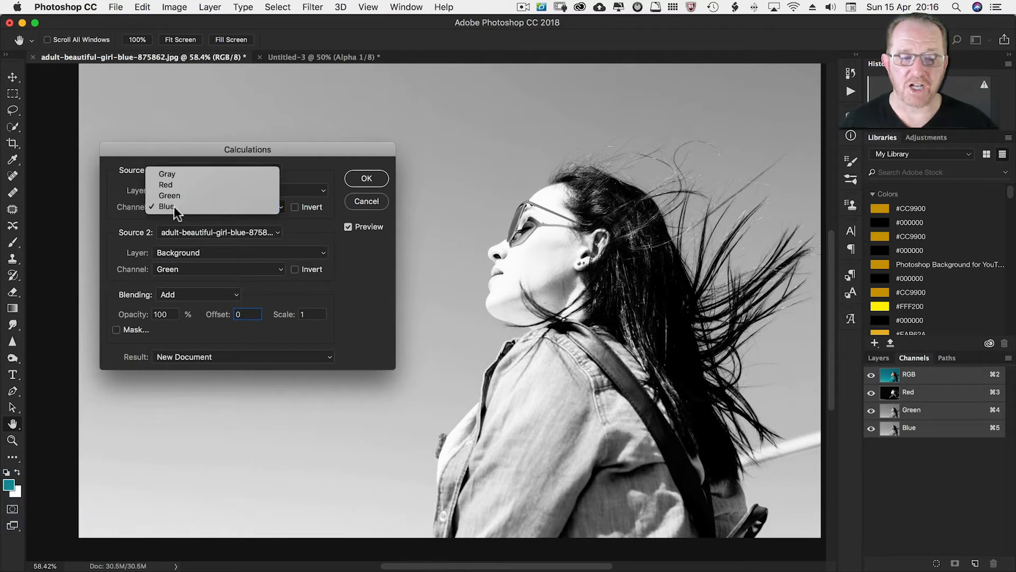
click(167, 206)
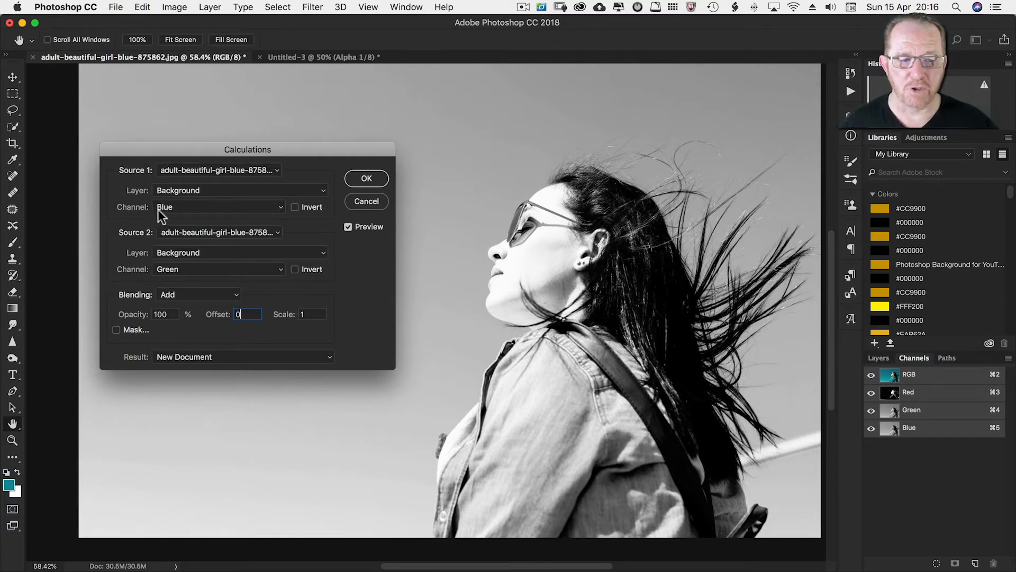
mouse_move(178, 300)
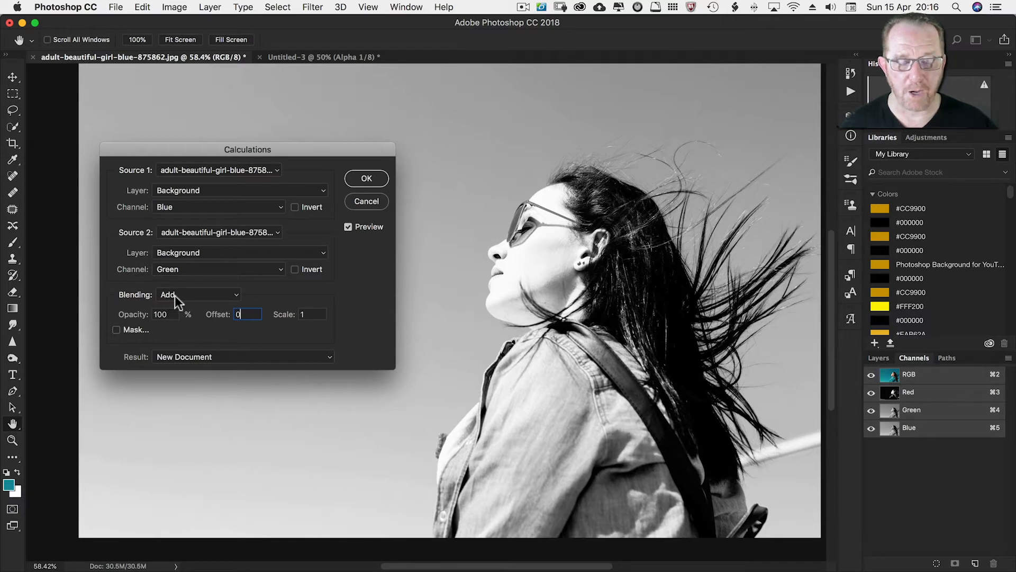
mouse_move(133, 239)
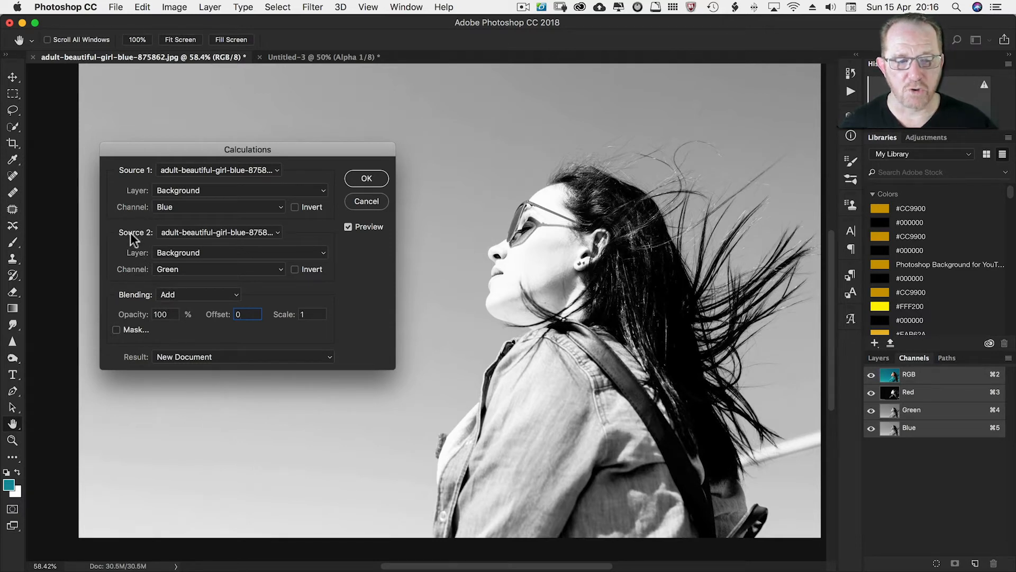
mouse_move(107, 209)
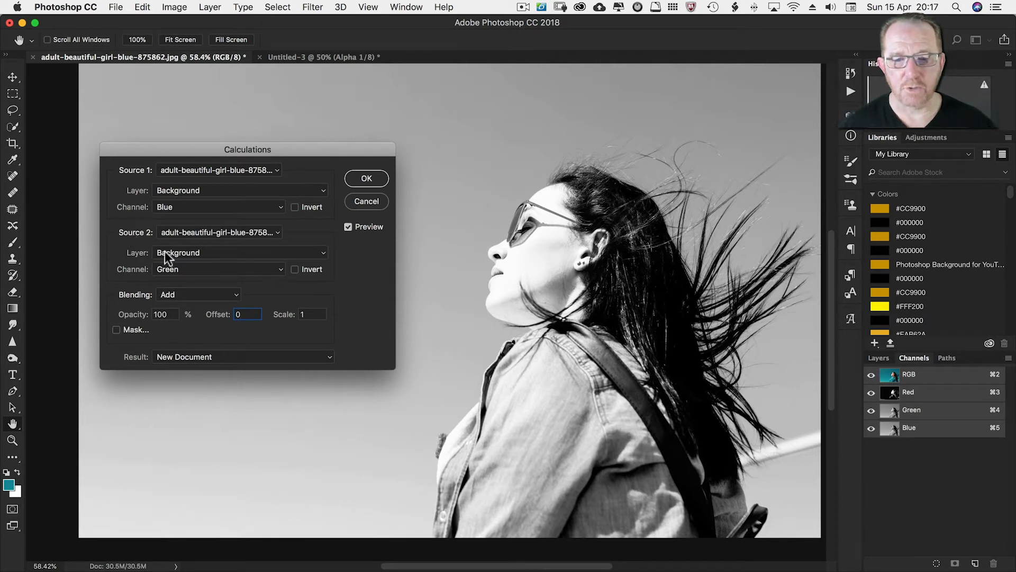
mouse_move(328, 268)
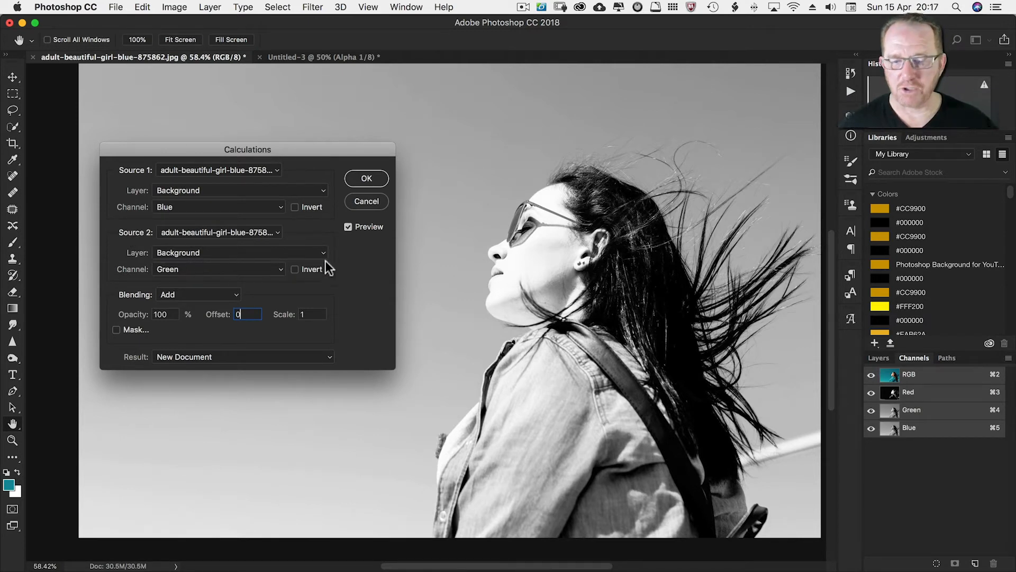
mouse_move(297, 279)
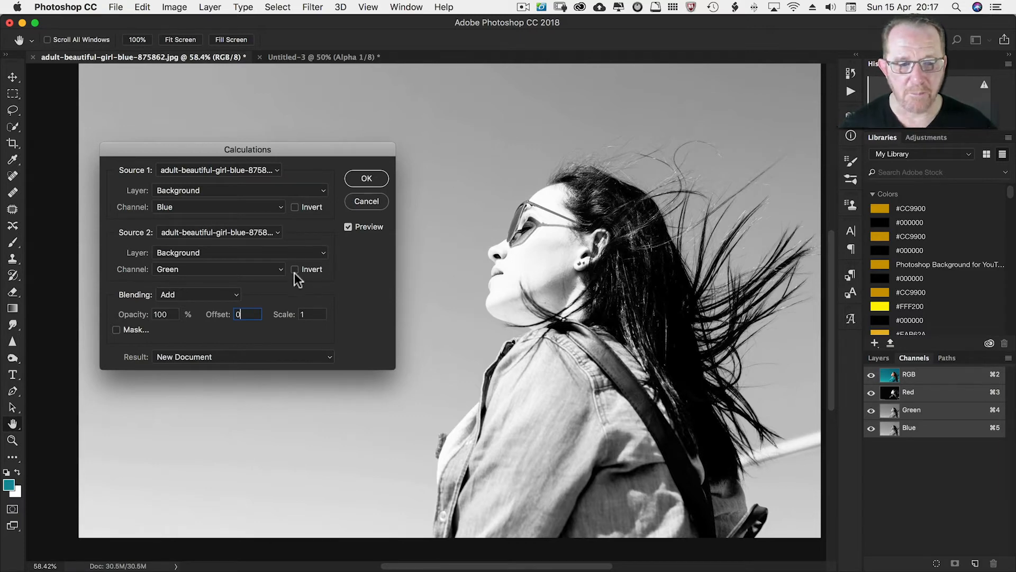
click(296, 268)
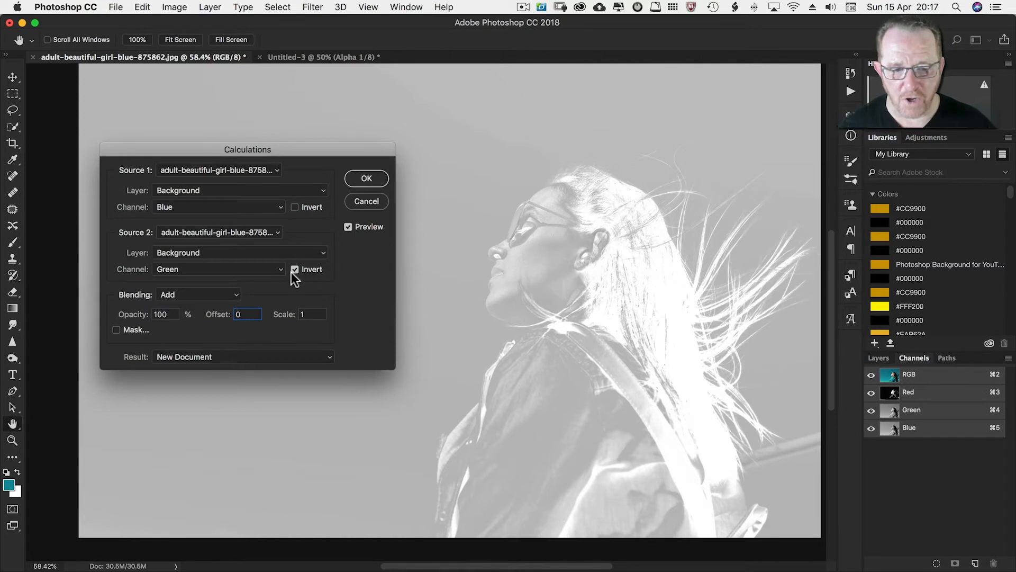
mouse_move(308, 275)
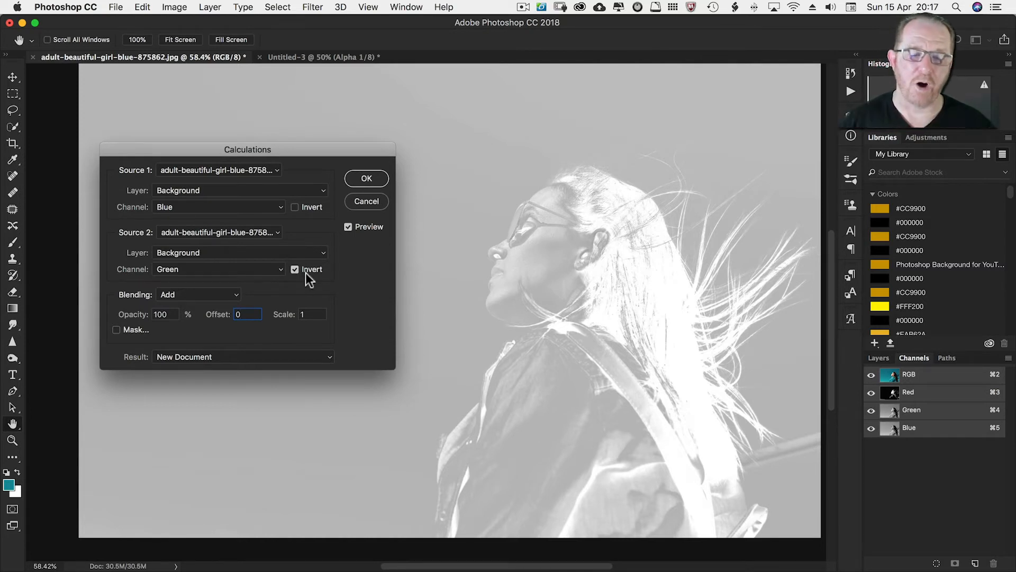
mouse_move(146, 214)
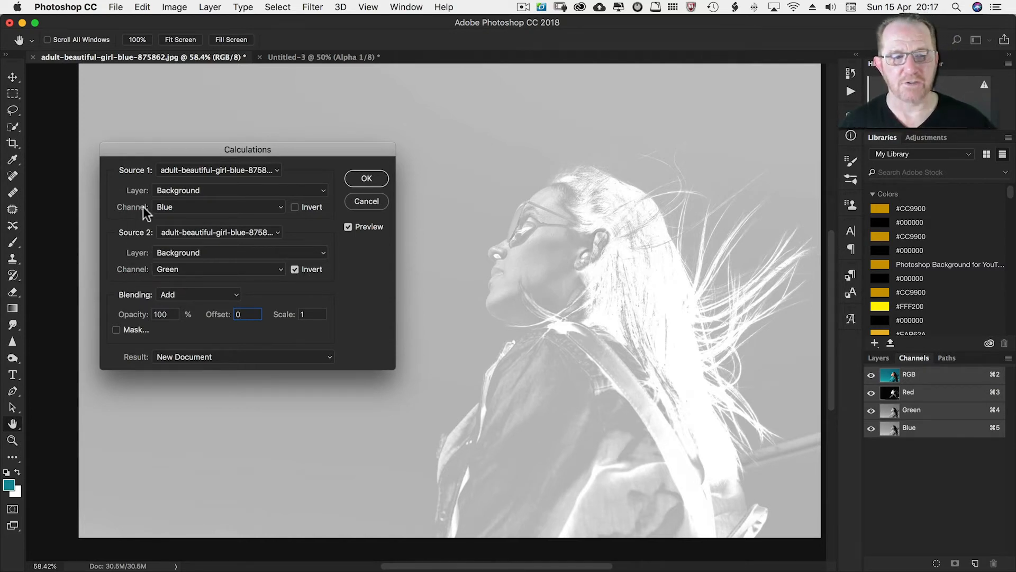
click(247, 314)
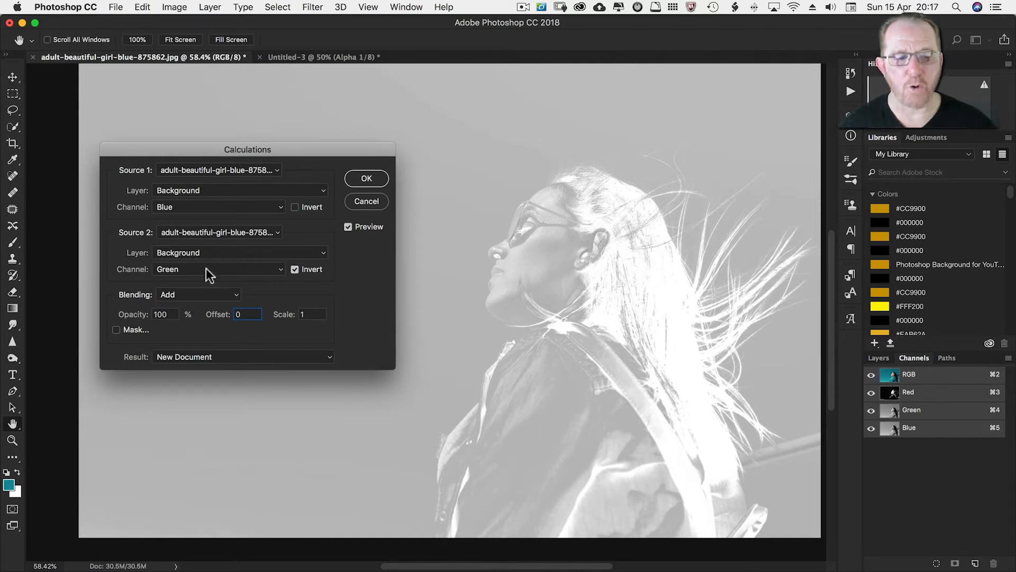
mouse_move(308, 312)
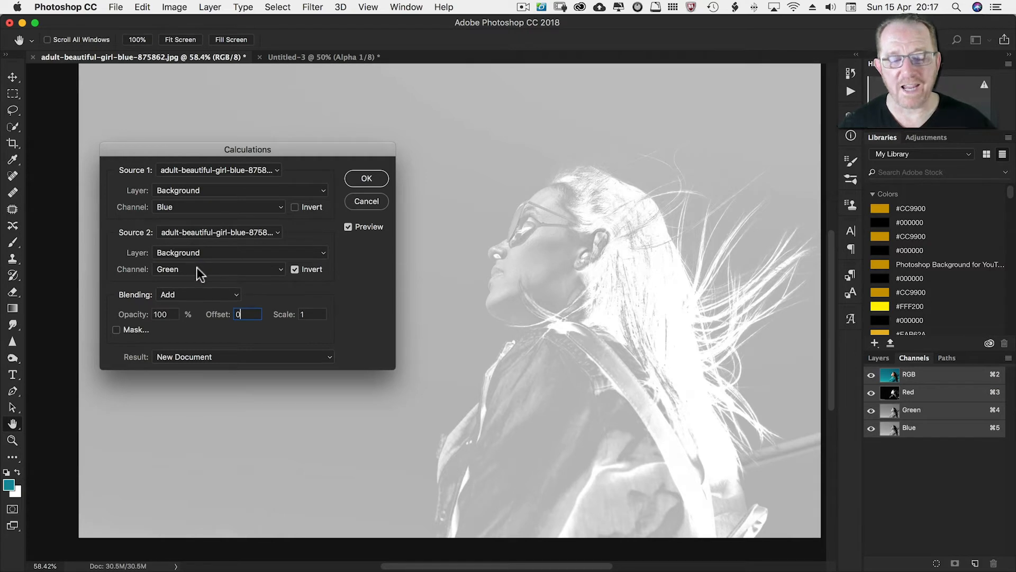
mouse_move(137, 274)
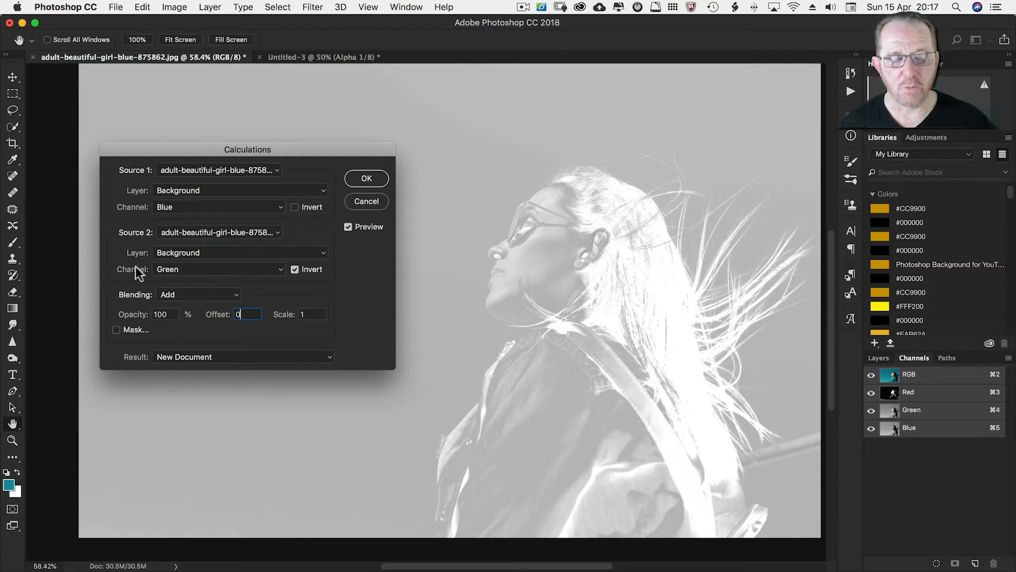
mouse_move(305, 228)
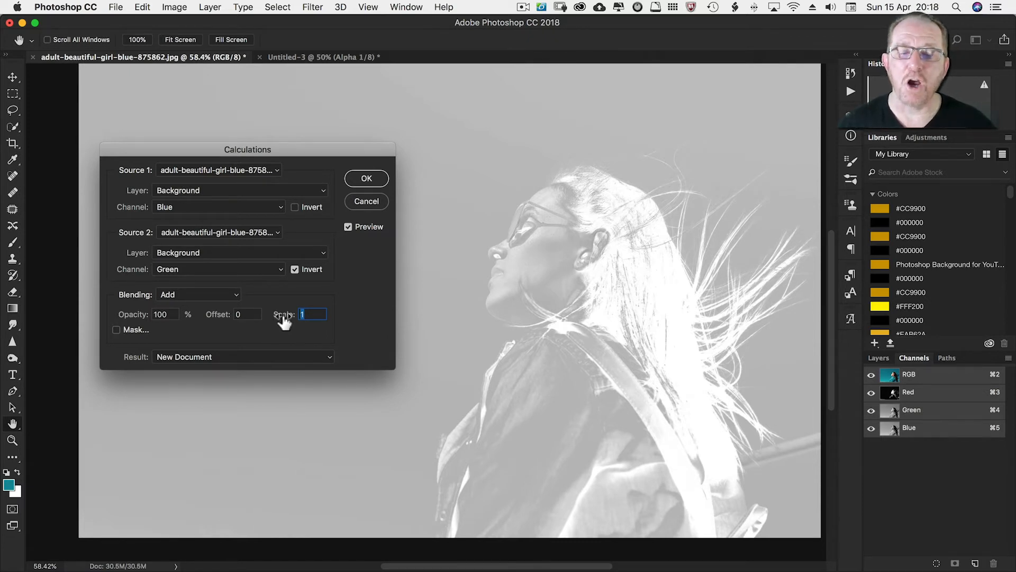
text(3)
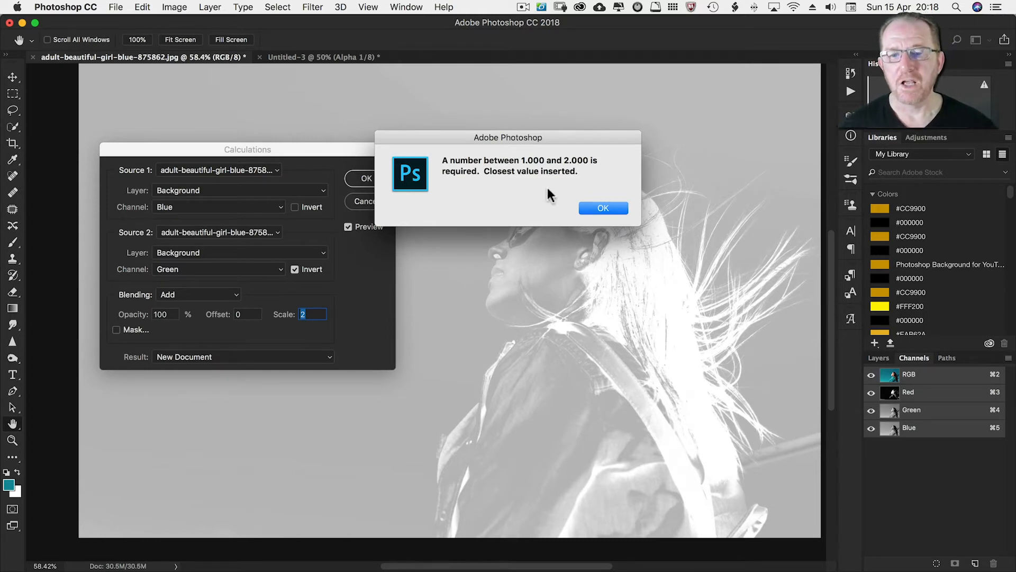
click(602, 208)
text(1)
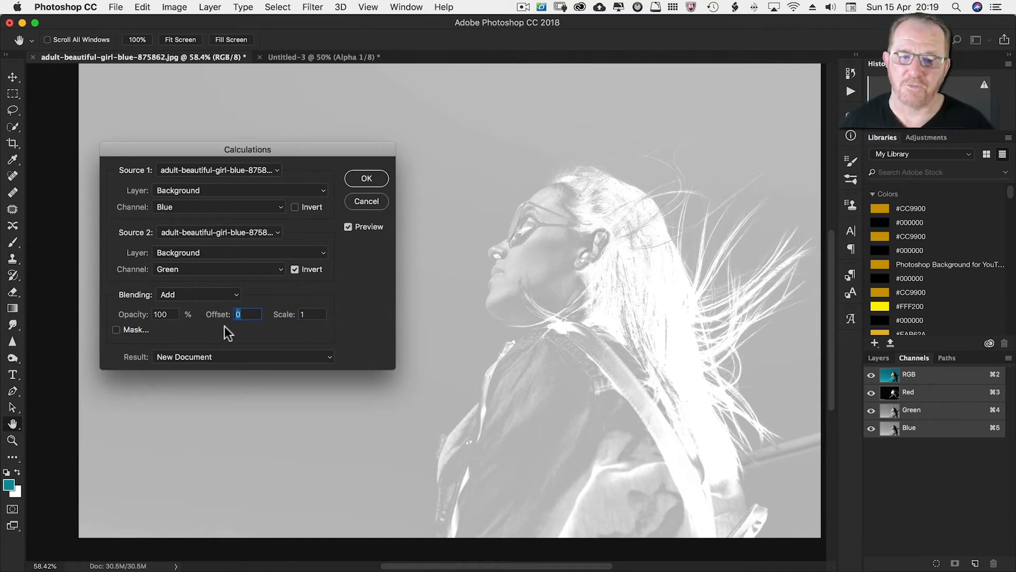
Try a Calculations offset of -255, then change it to -50
text(-)
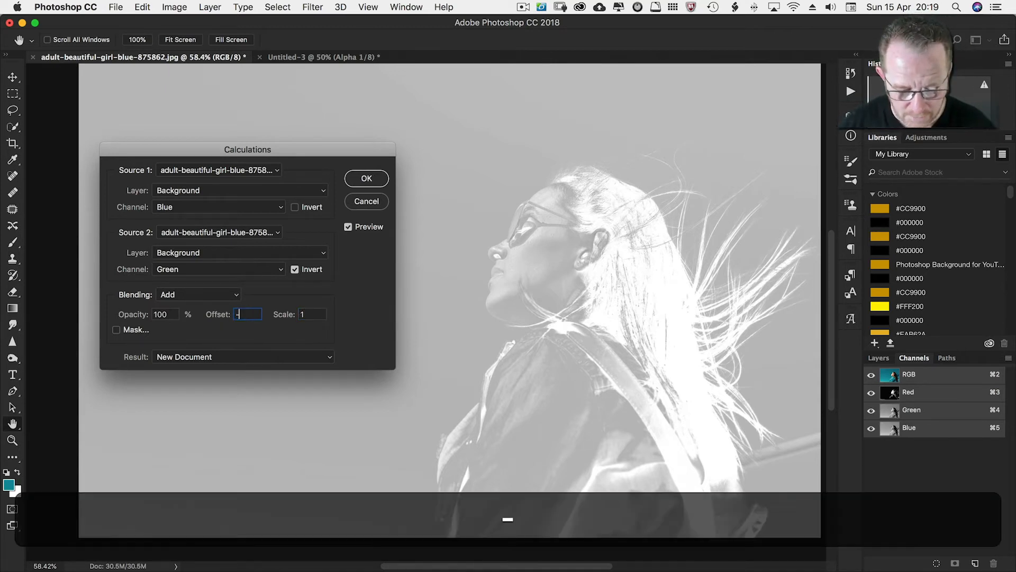
text(255)
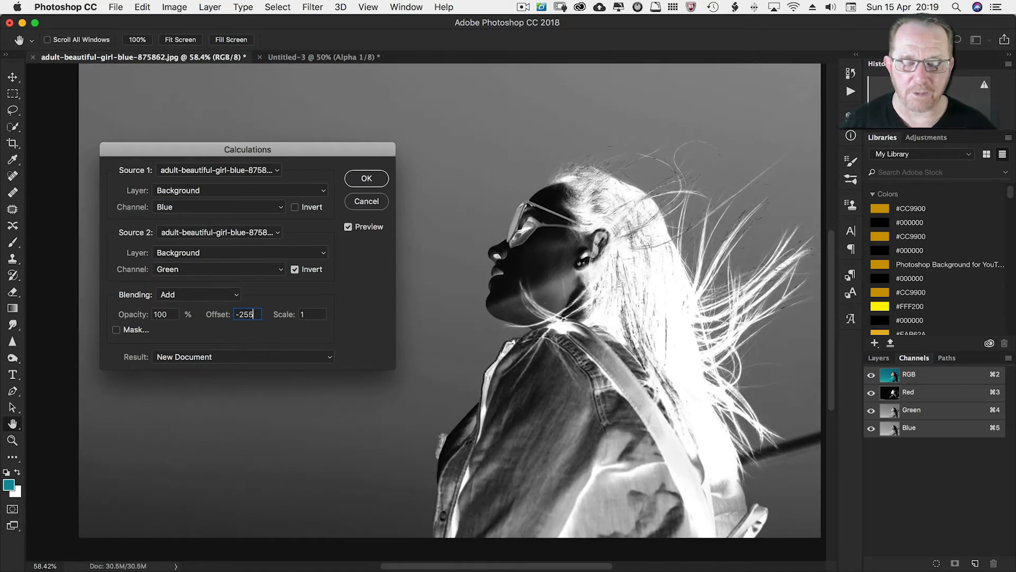
mouse_move(563, 226)
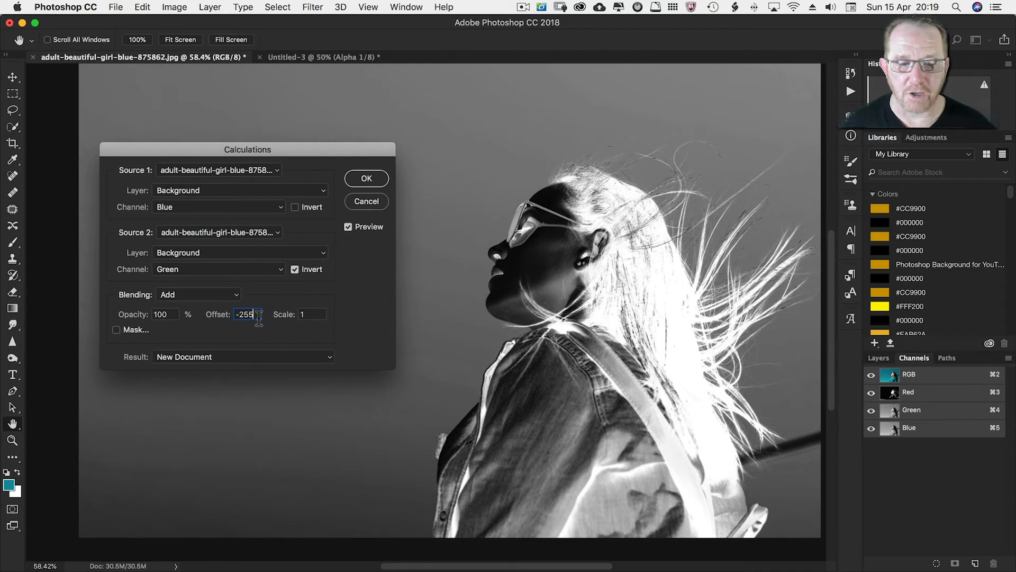
mouse_move(258, 332)
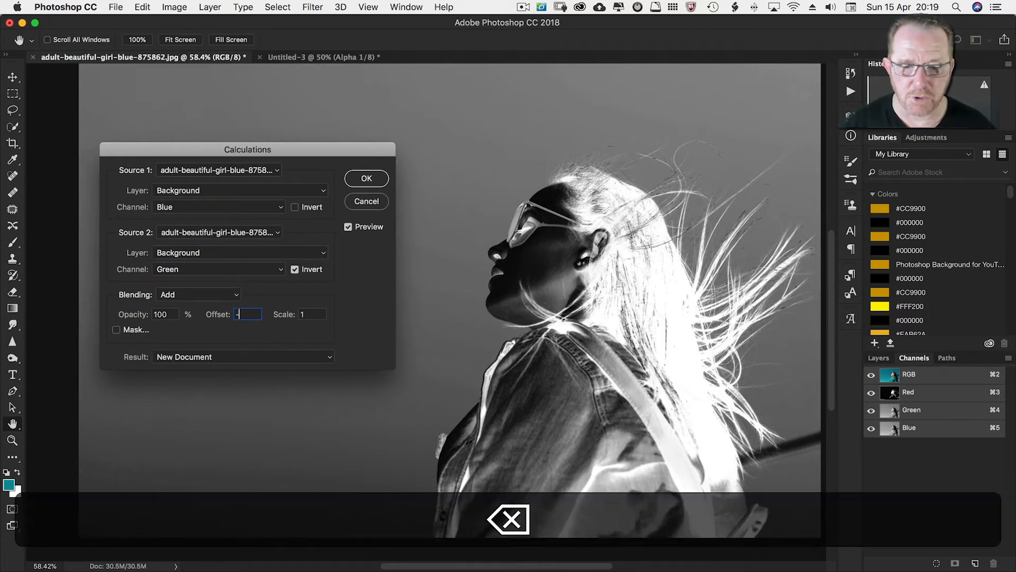
key(backspace)
text(-)
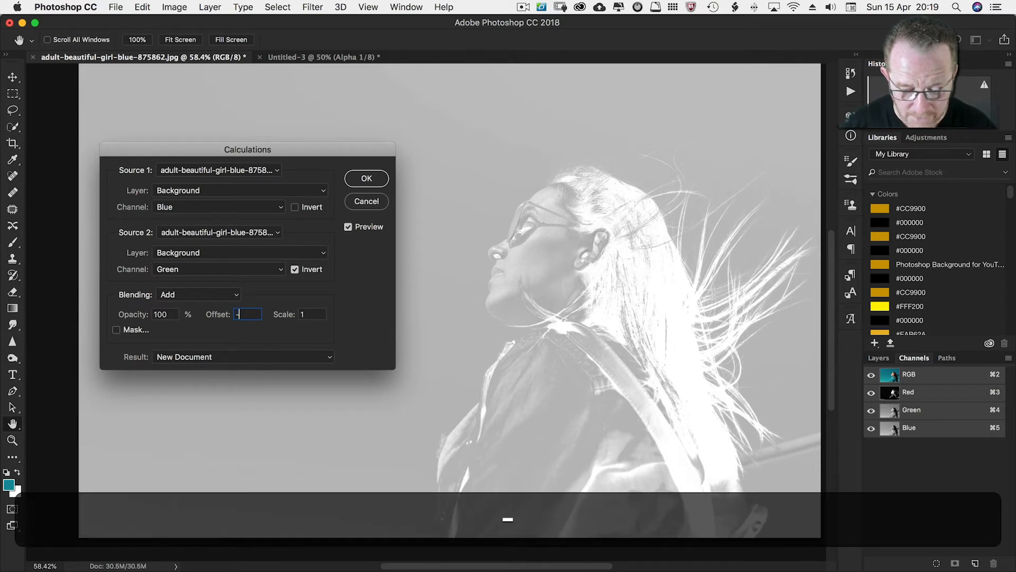
text(50)
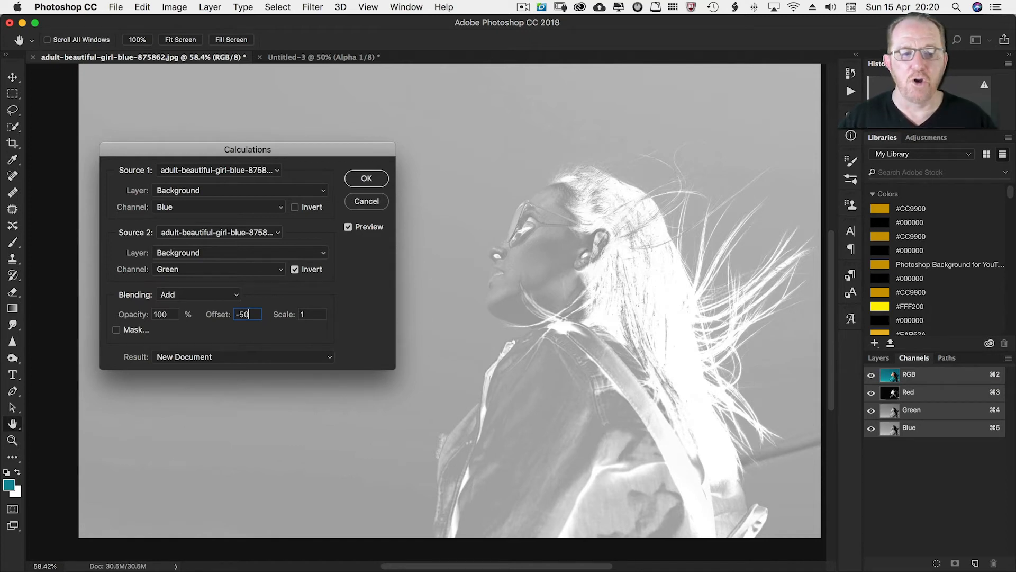
mouse_move(175, 306)
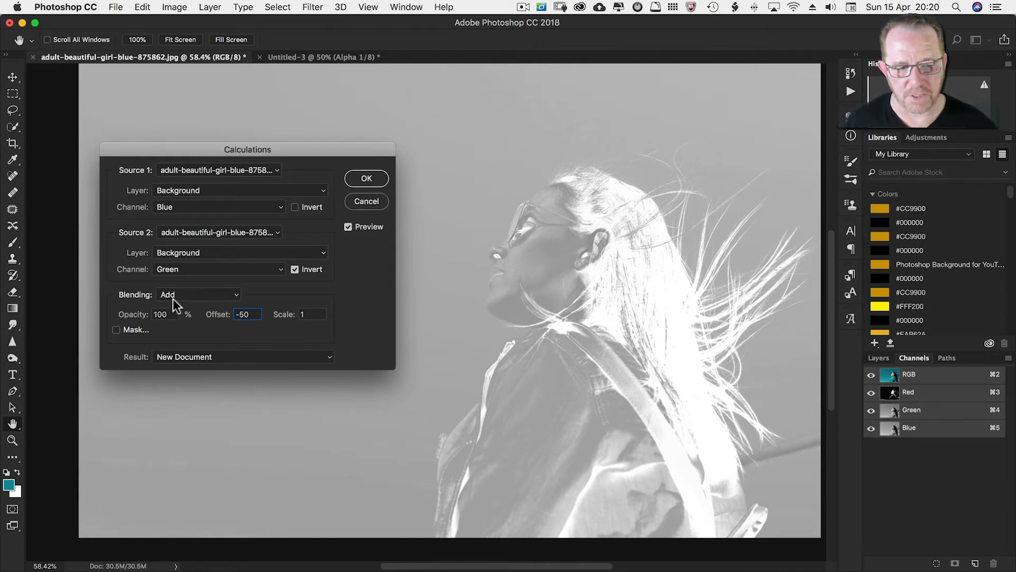
Change the Calculations blending to Subtract with an offset of 60
click(198, 294)
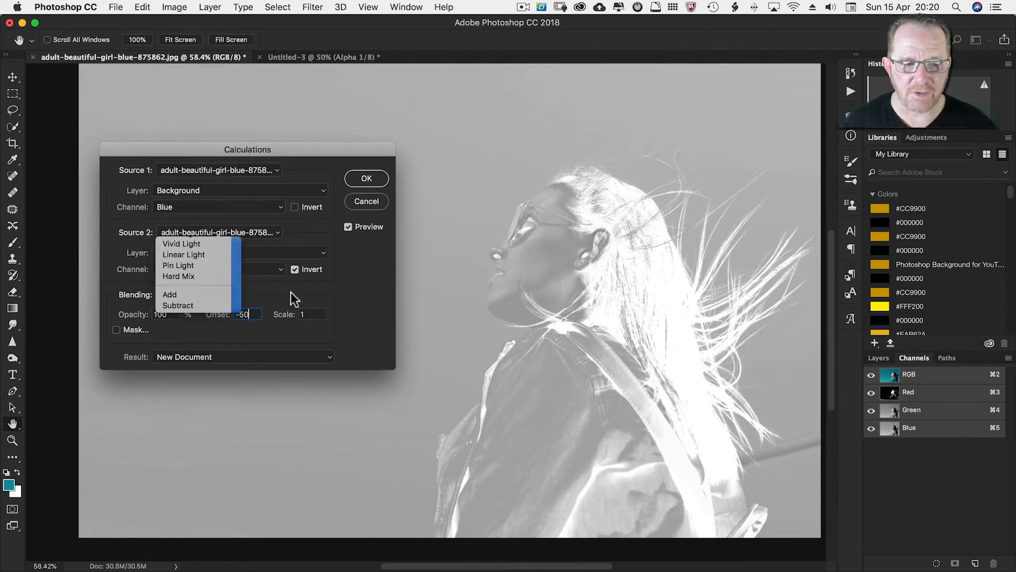
click(169, 295)
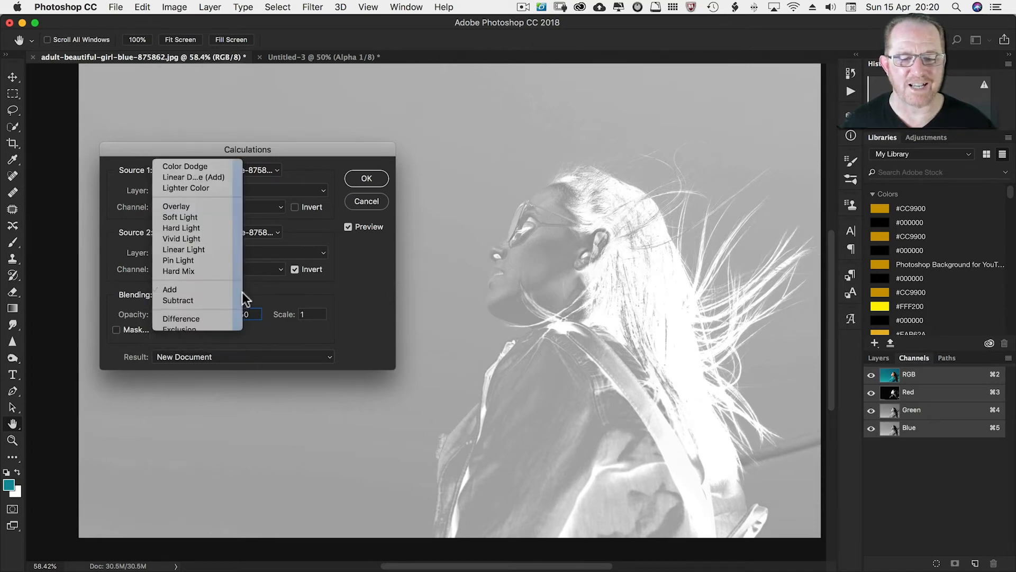
click(178, 300)
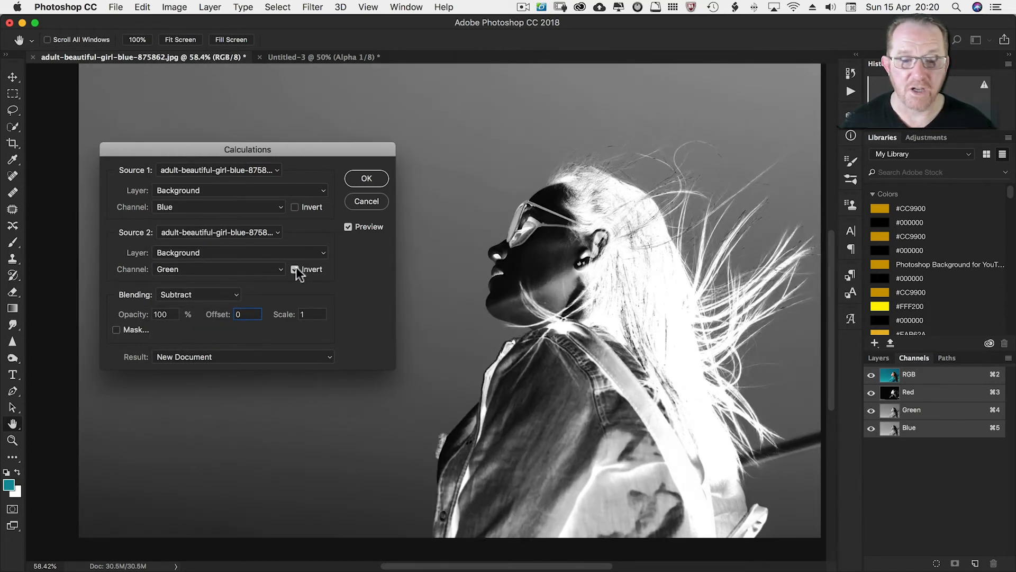
click(295, 269)
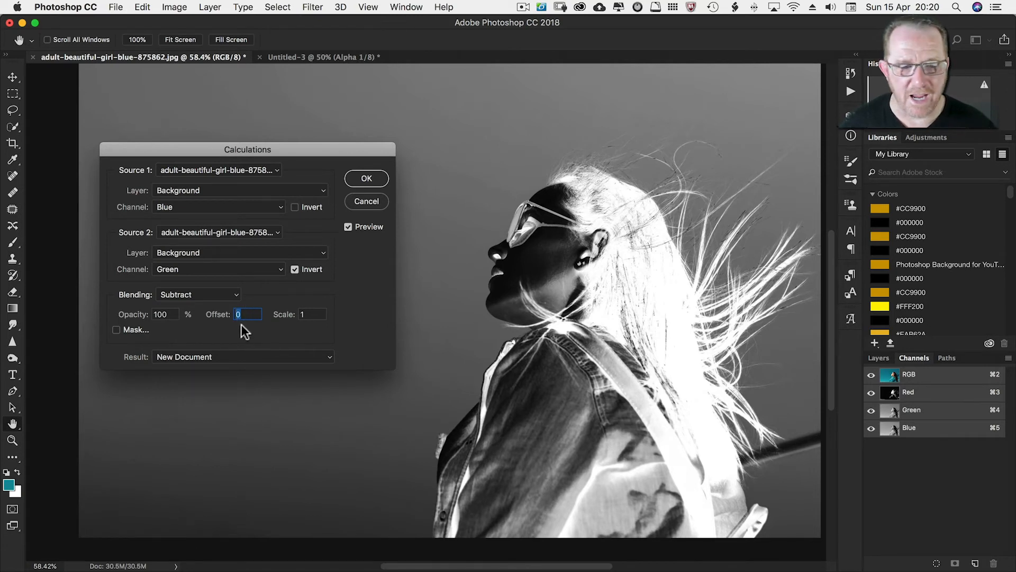
text(60)
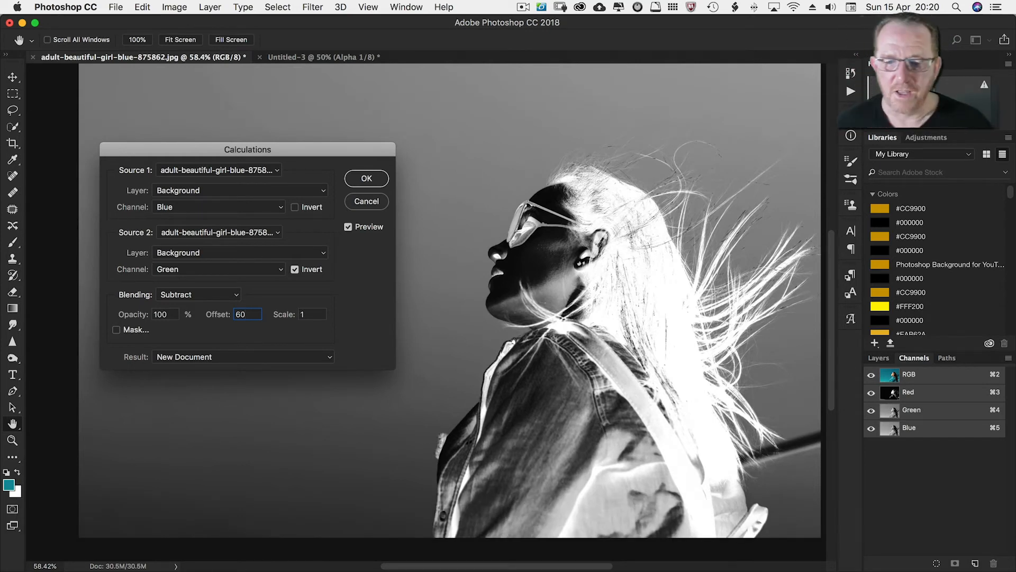
mouse_move(658, 160)
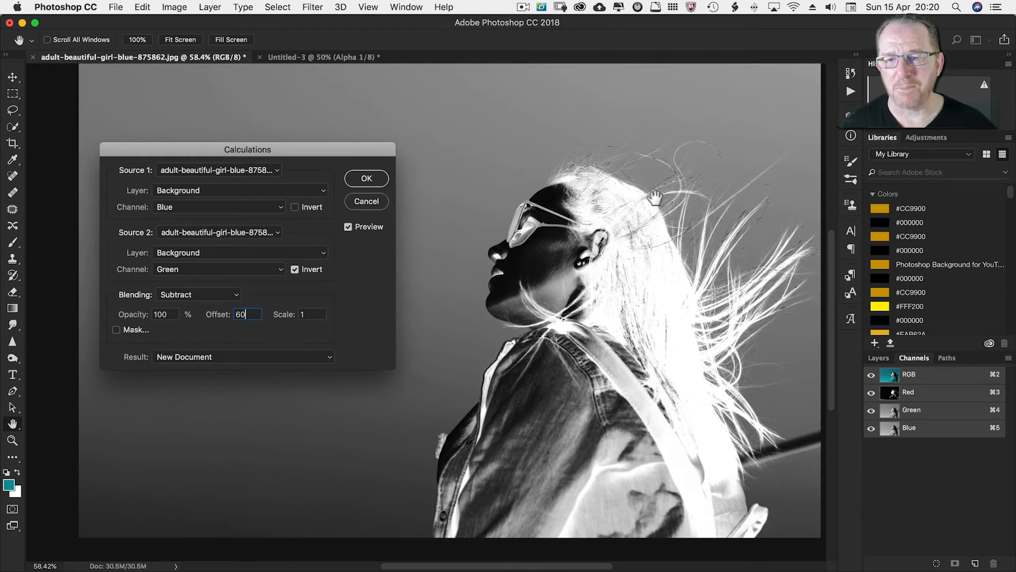
mouse_move(278, 355)
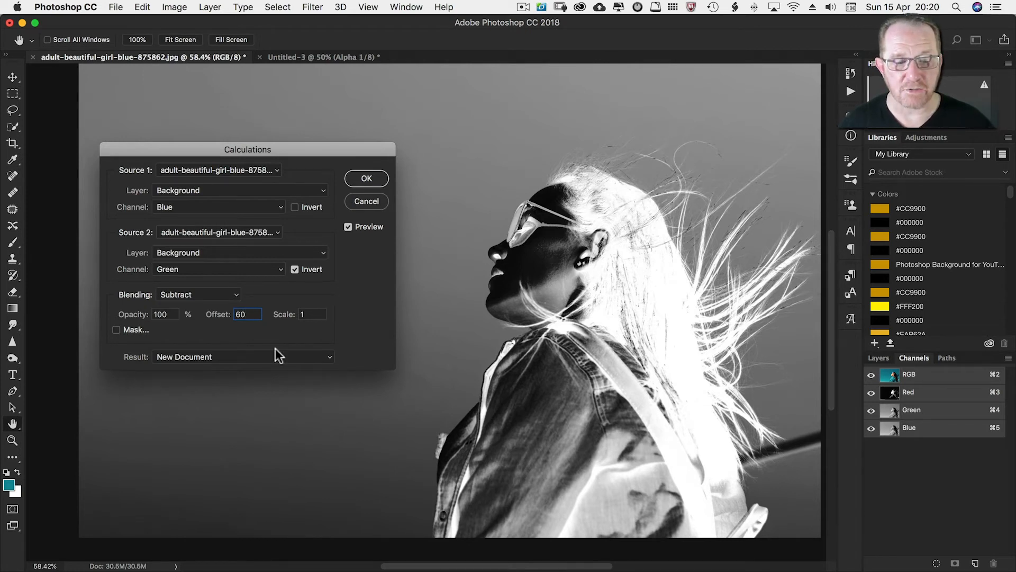
click(243, 356)
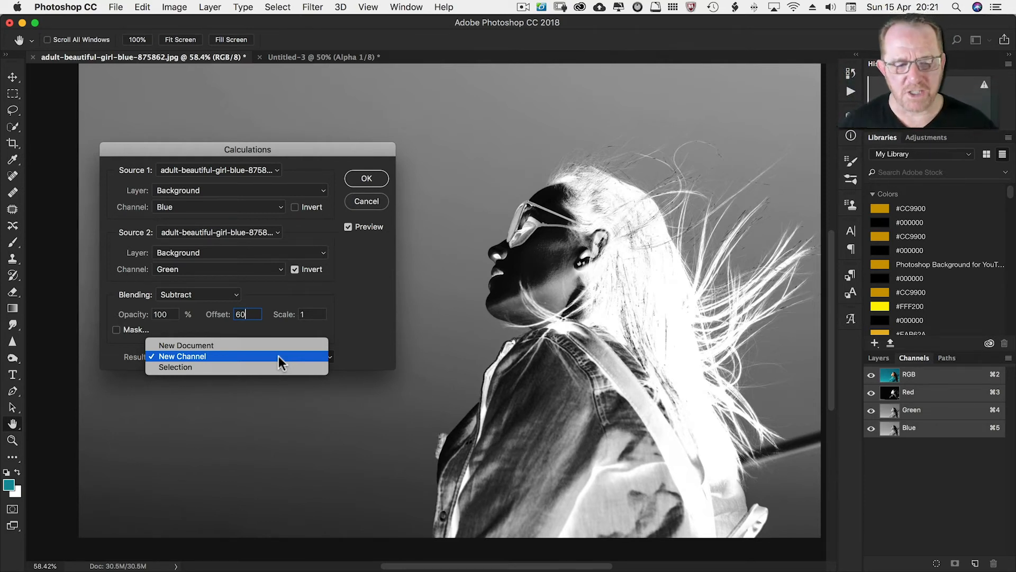
Apply the calculation as a new Alpha 1 channel and open it for renaming
click(181, 356)
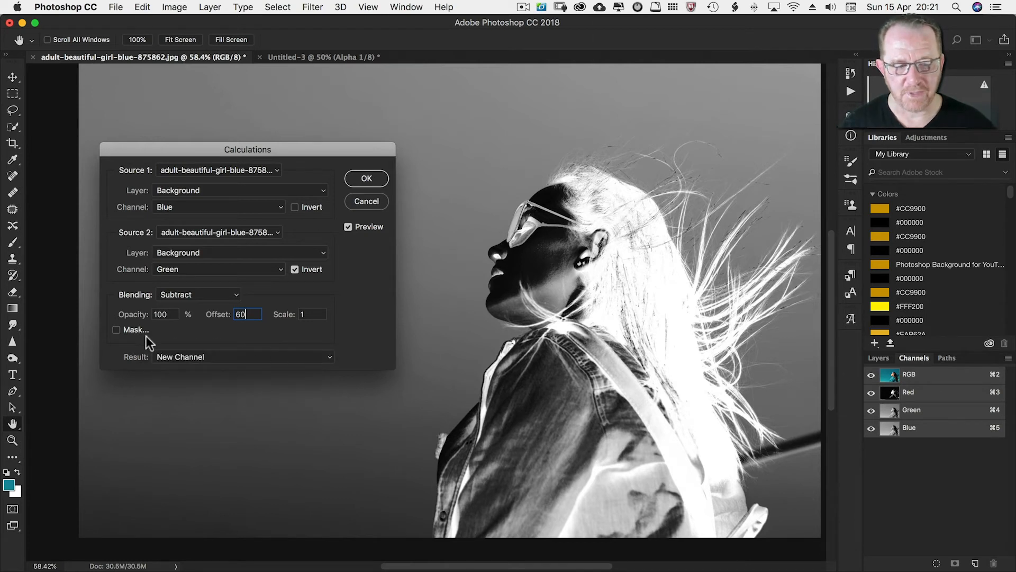
mouse_move(188, 343)
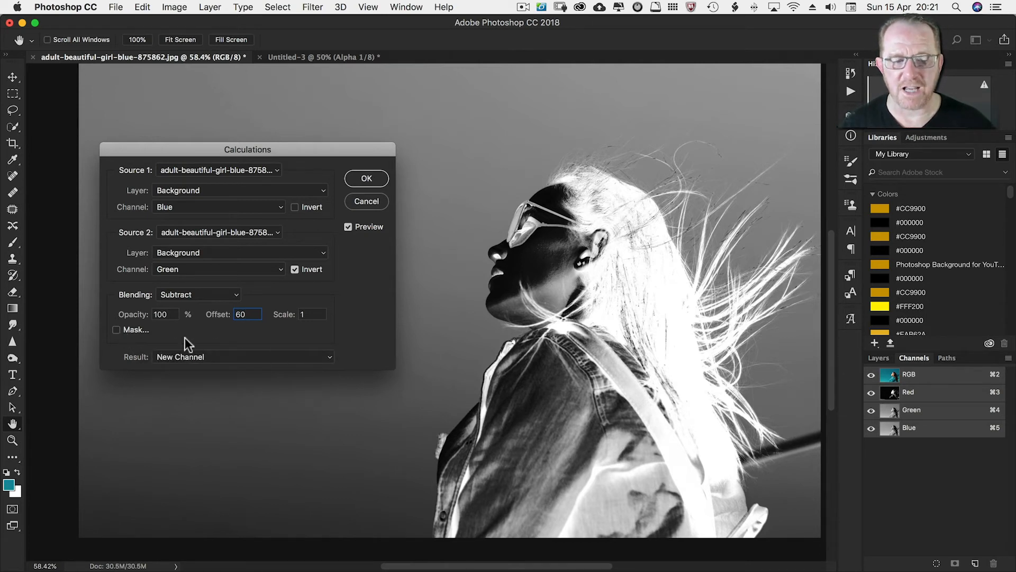
mouse_move(370, 186)
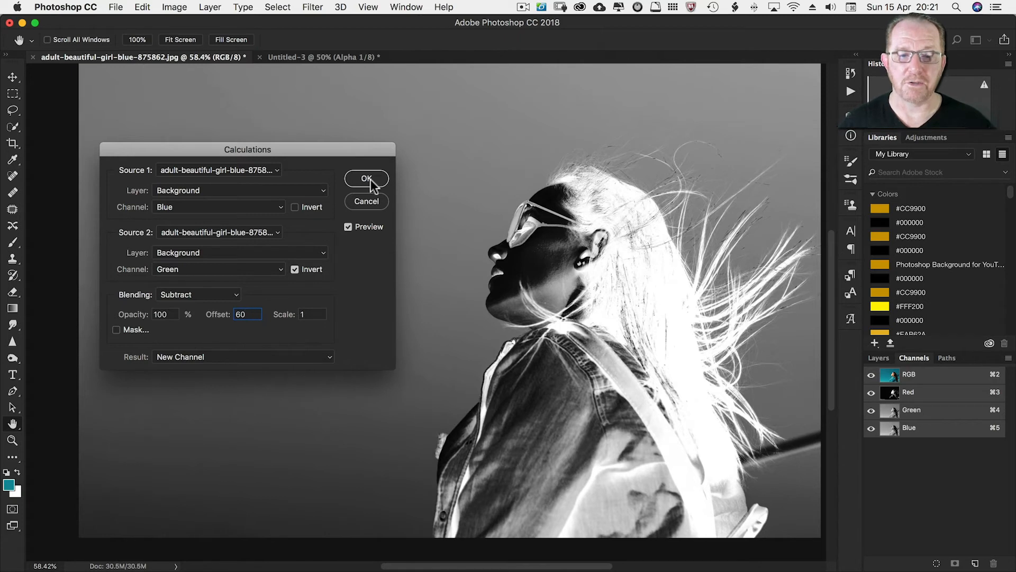
click(366, 179)
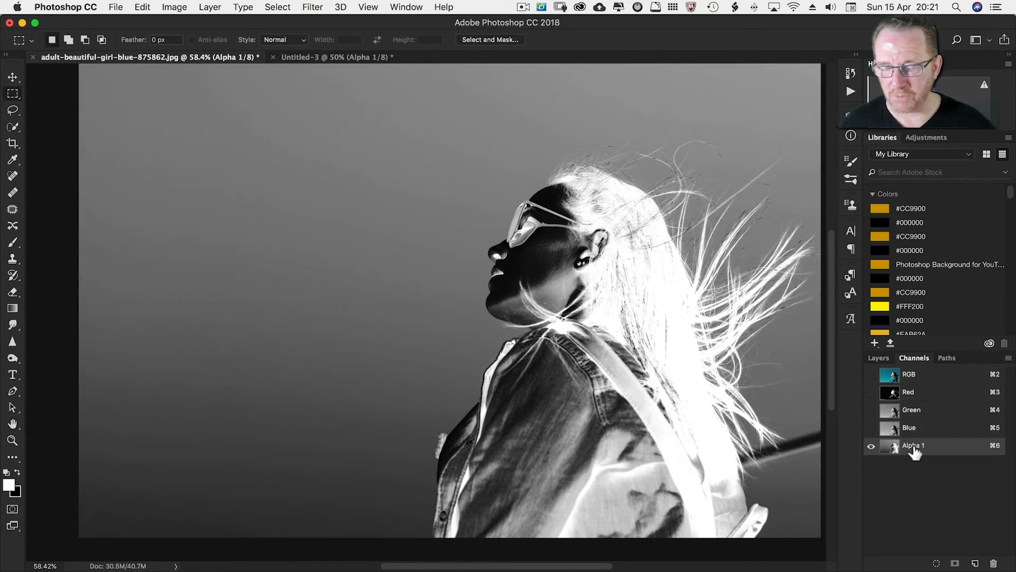
double_click(913, 445)
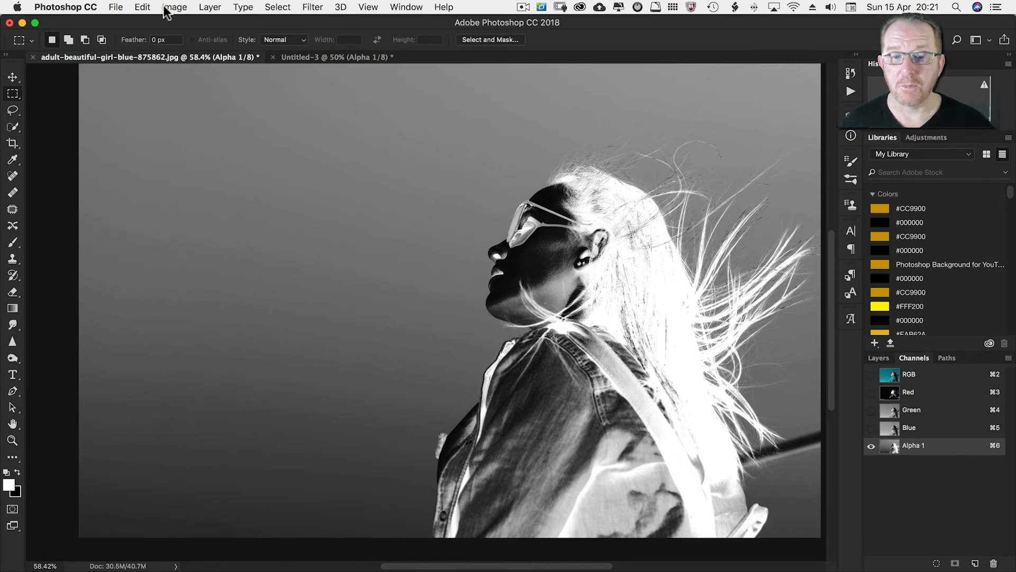
Open Calculations with Red as Source 1 and Alpha 1 as Source 2
click(174, 7)
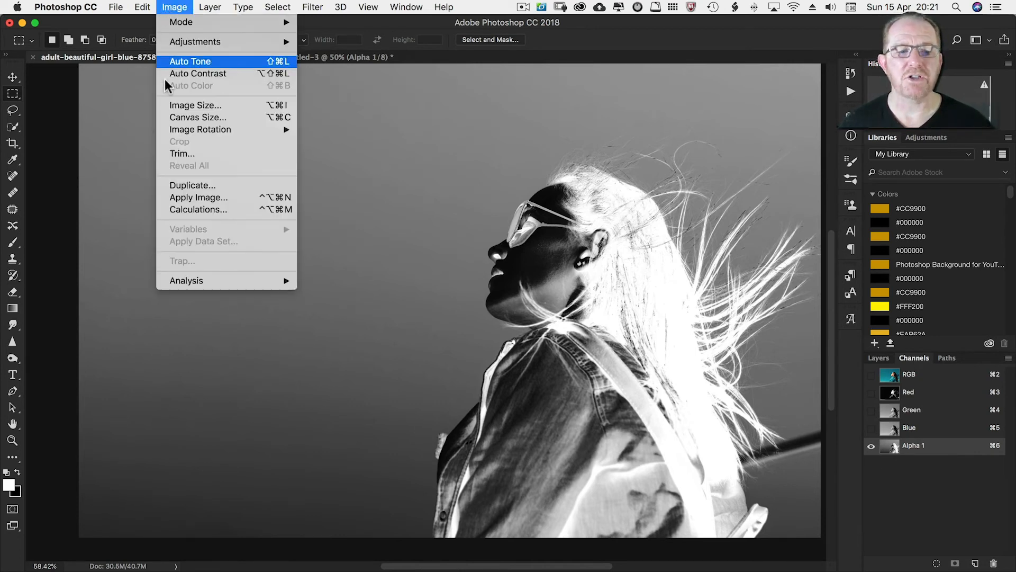
click(199, 208)
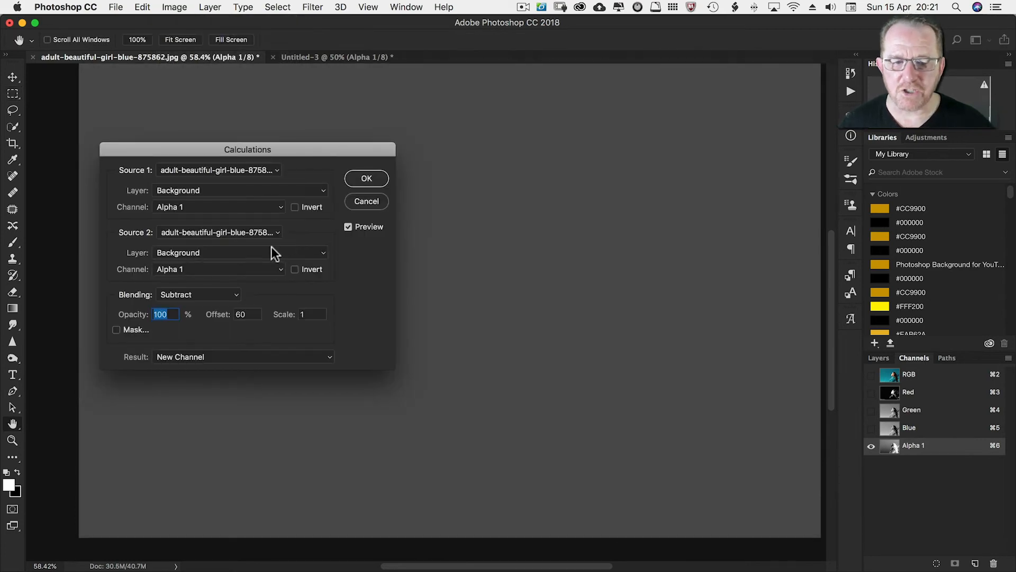
mouse_move(201, 211)
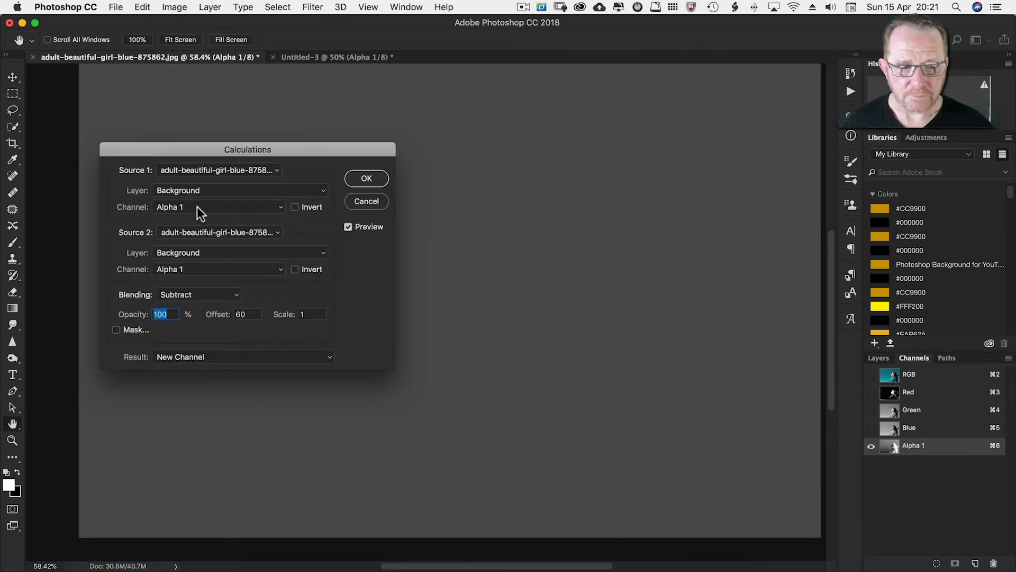
click(217, 207)
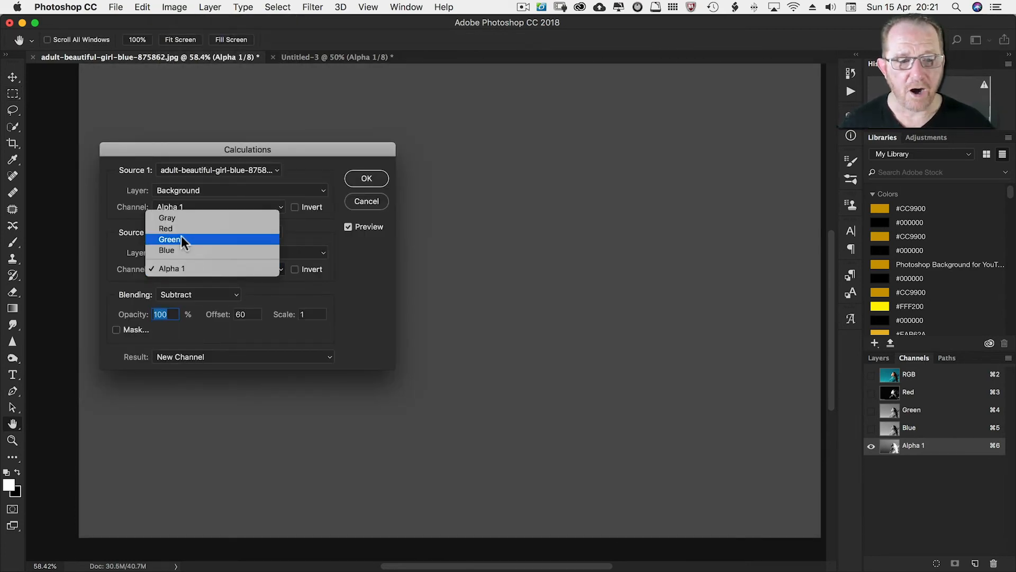
click(165, 233)
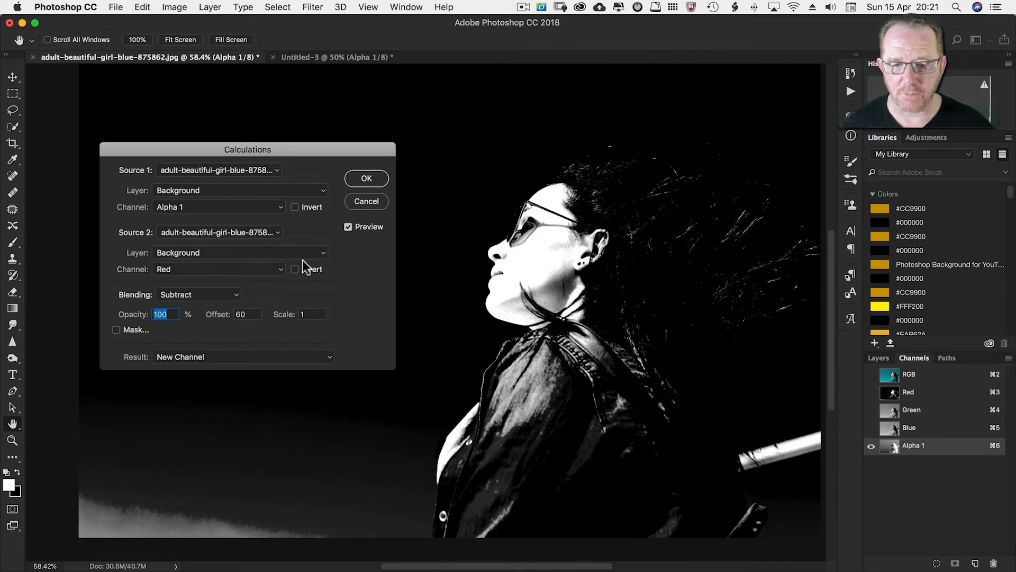
click(295, 269)
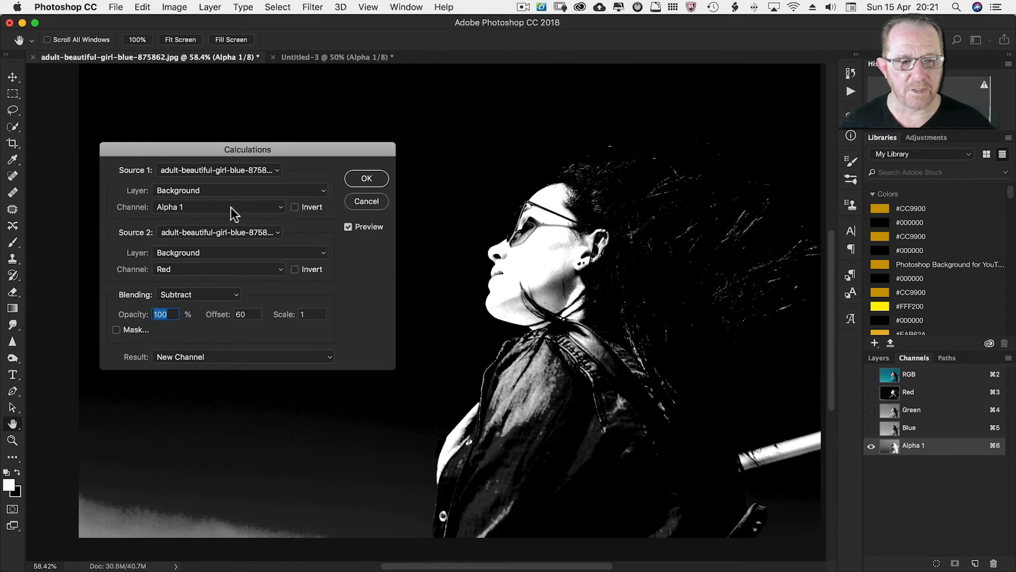
click(218, 206)
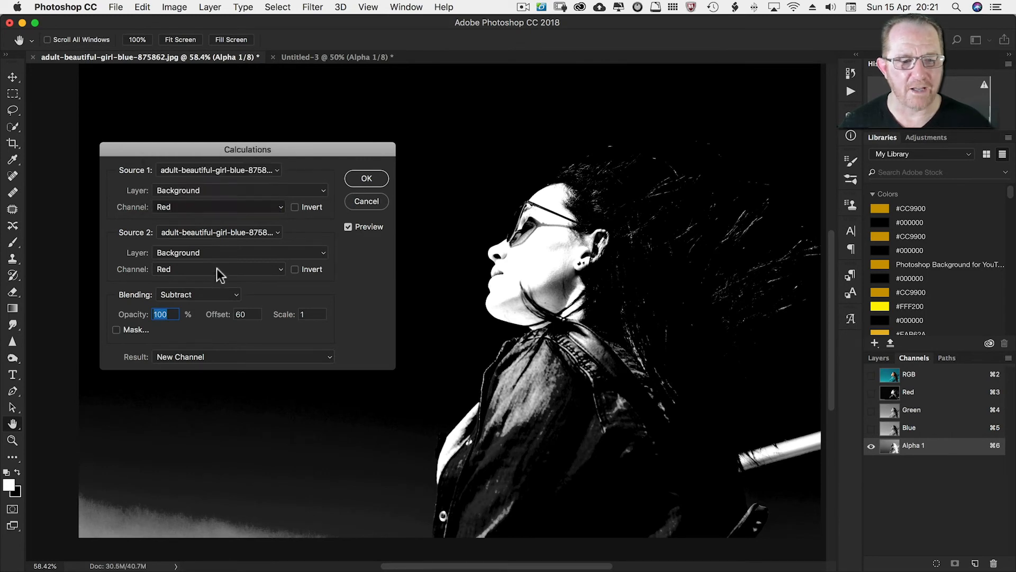
click(217, 269)
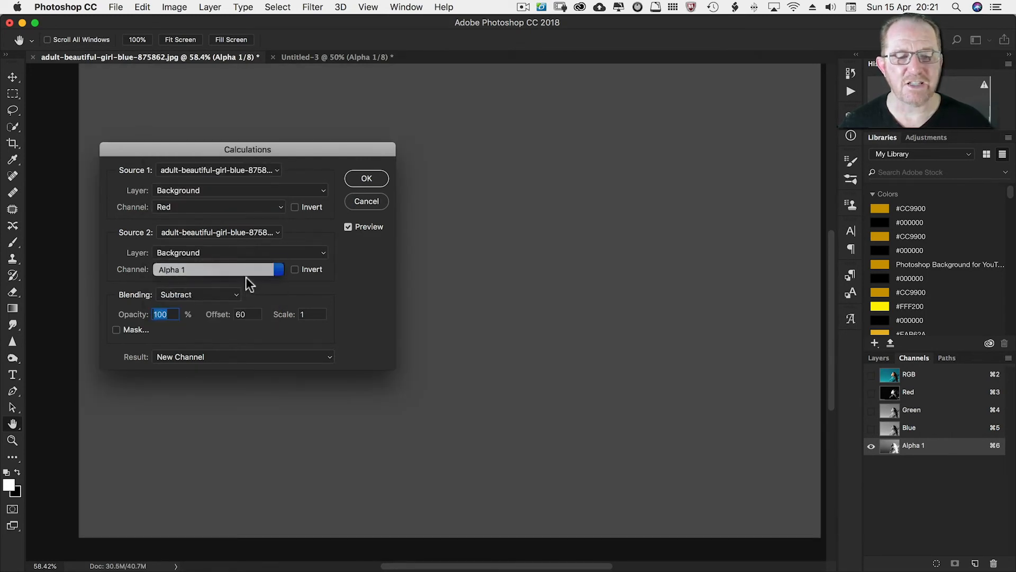
click(295, 207)
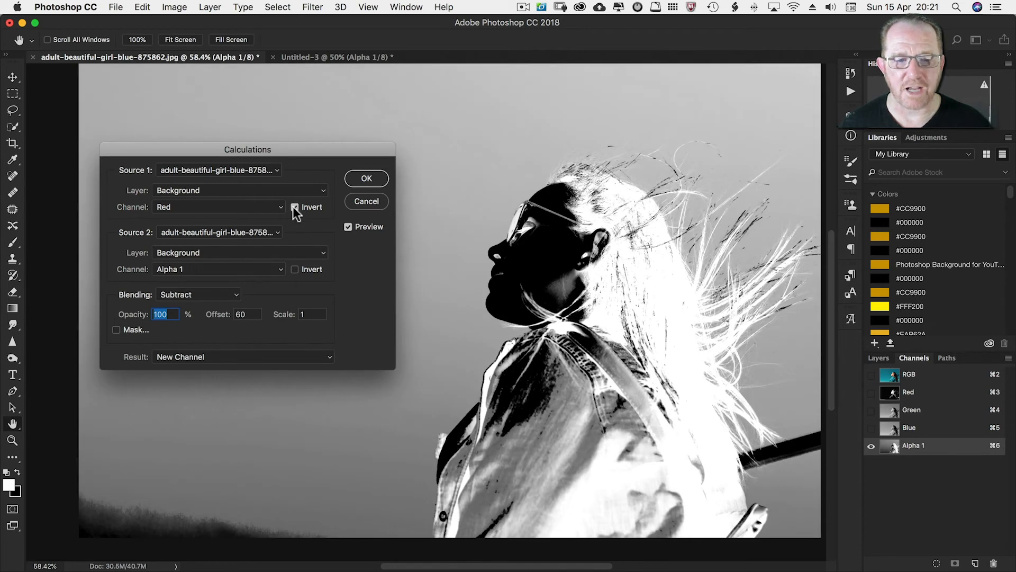
click(295, 207)
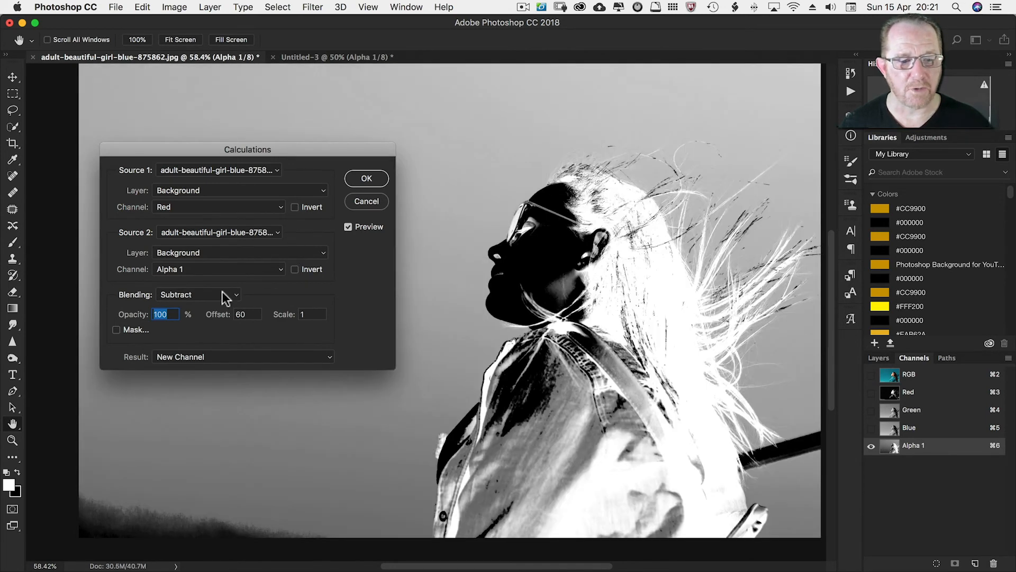
Use Add blending with offset 70 and apply it as a new channel
click(198, 295)
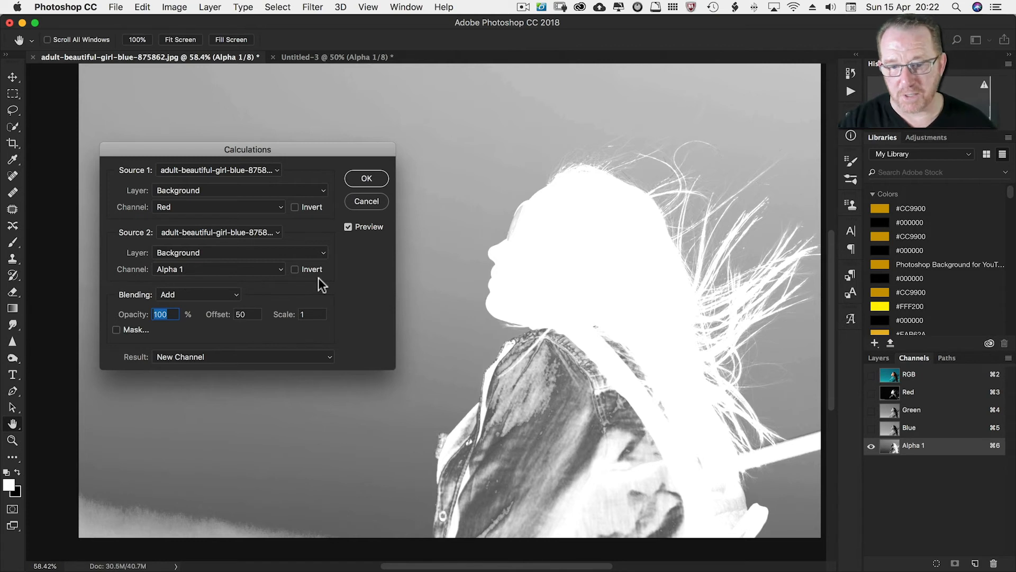
mouse_move(259, 315)
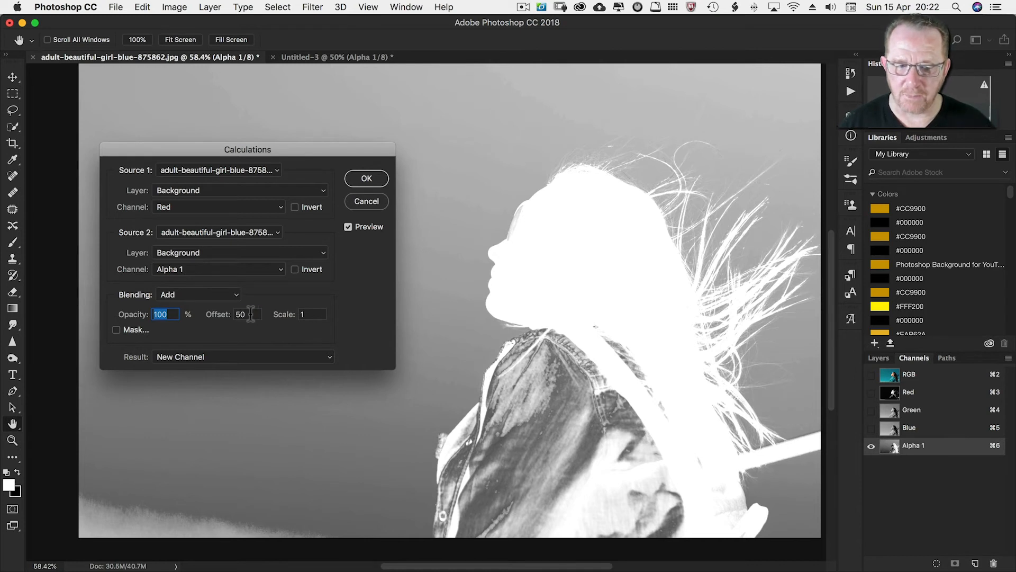
click(242, 314)
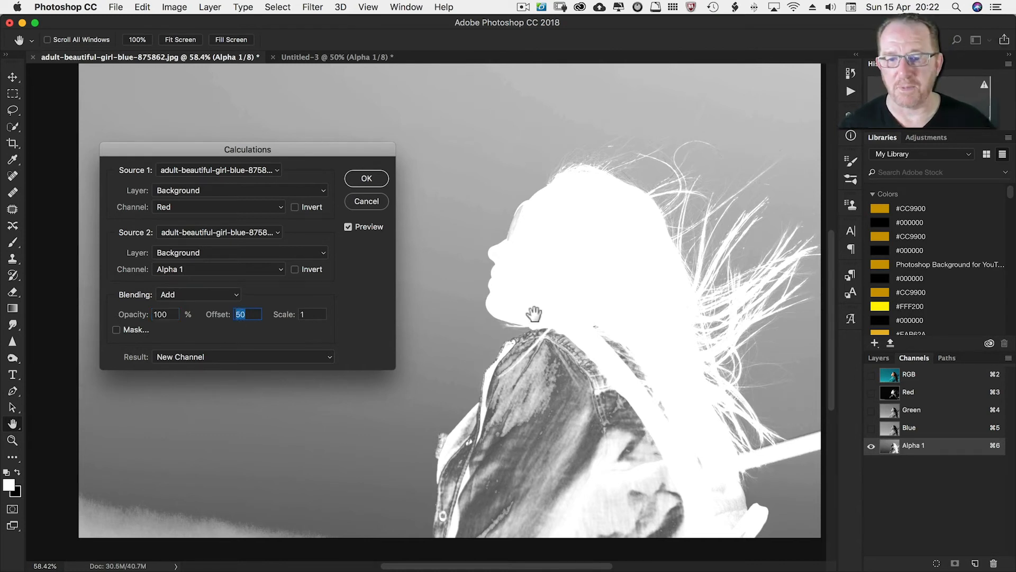
mouse_move(597, 158)
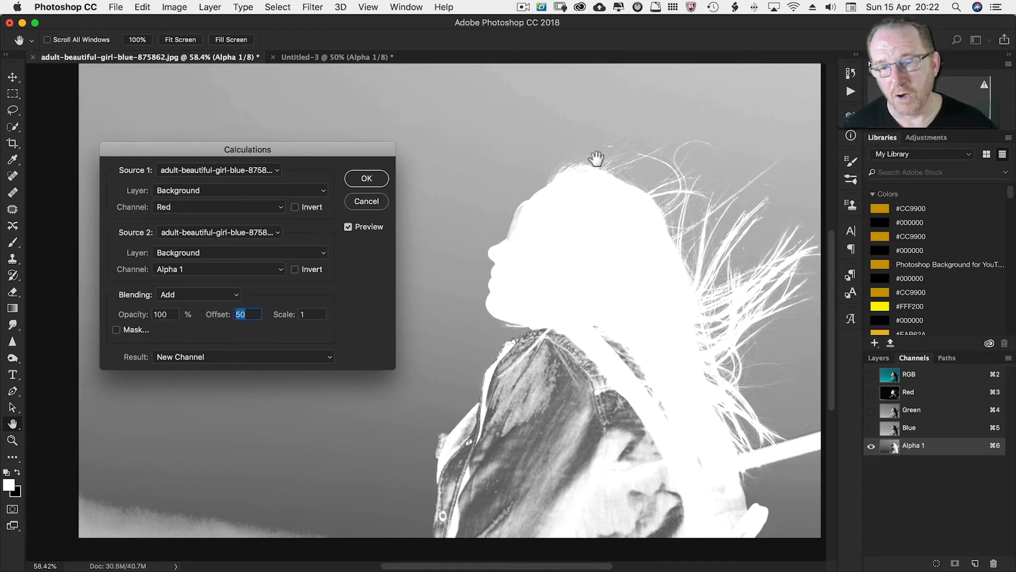
mouse_move(330, 299)
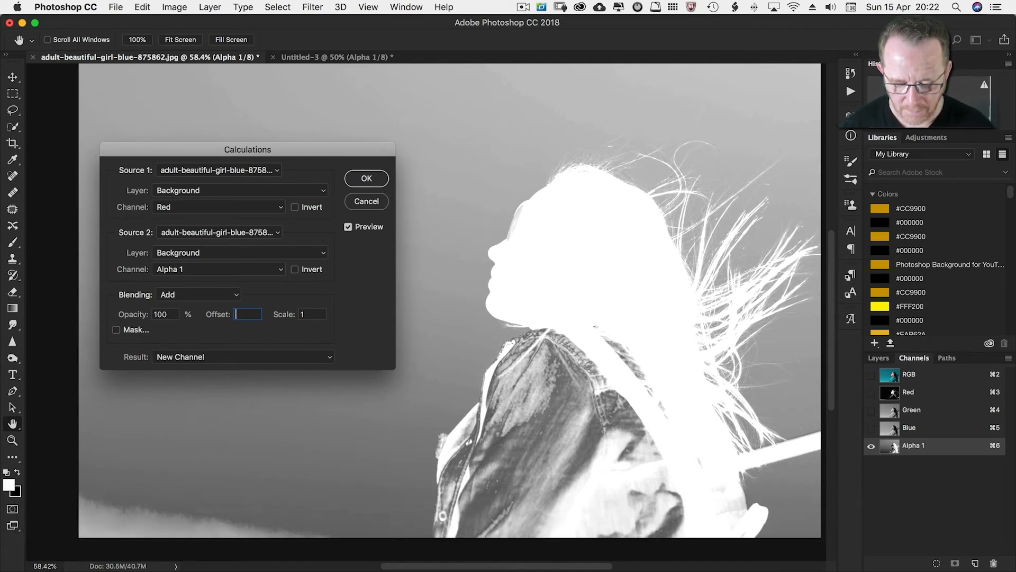
text(70)
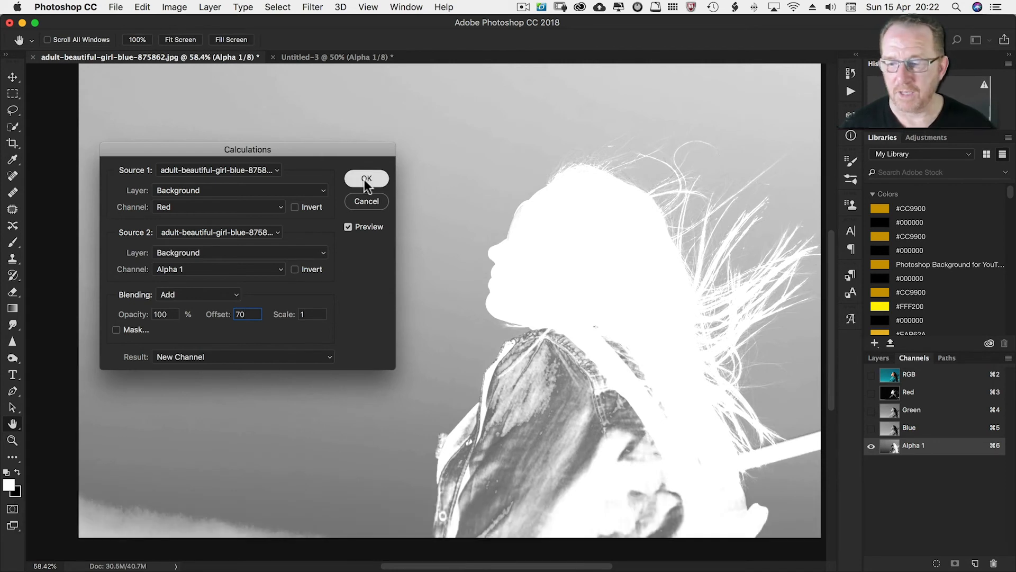
click(366, 179)
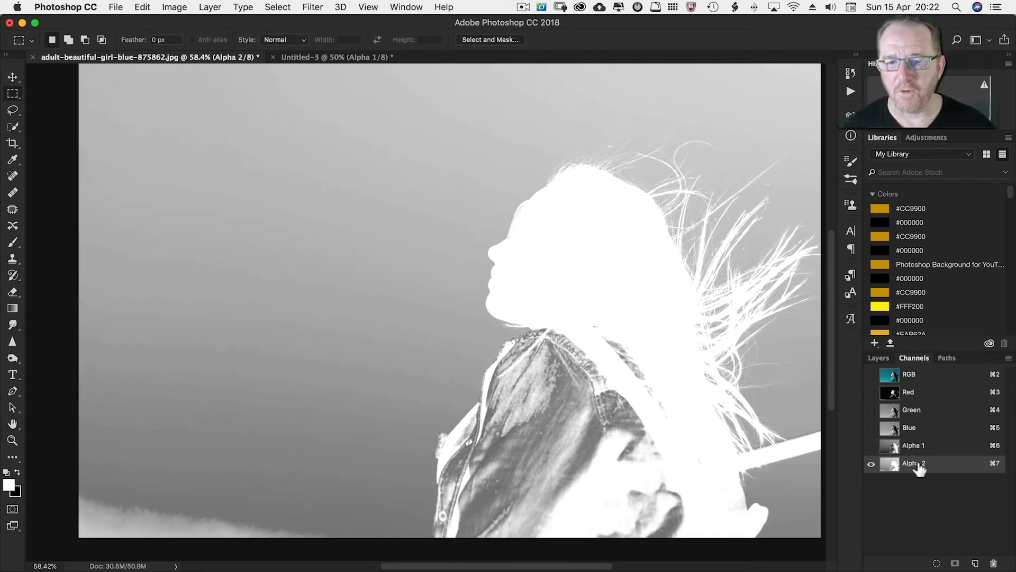
key(cmd+l)
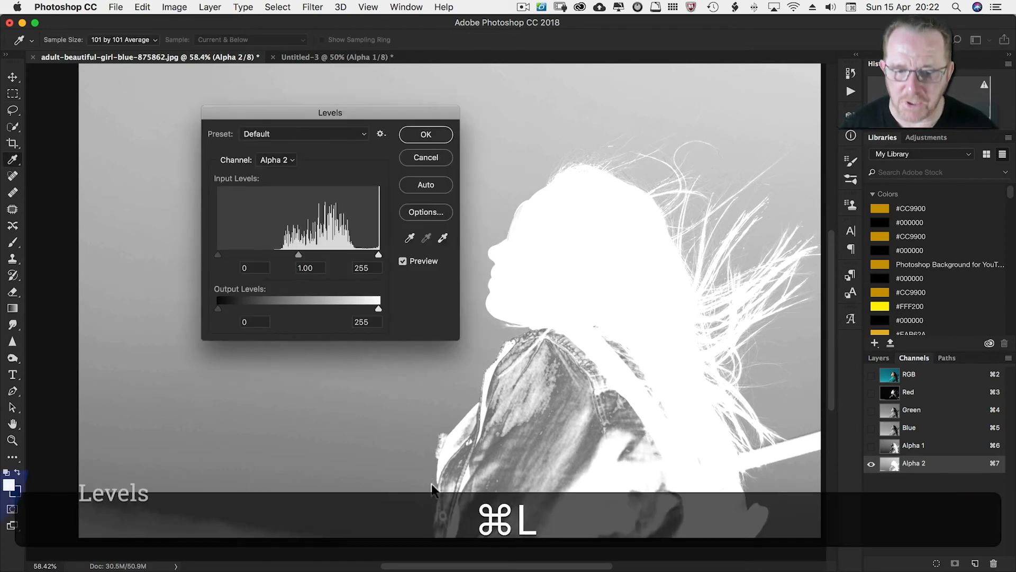
mouse_move(220, 260)
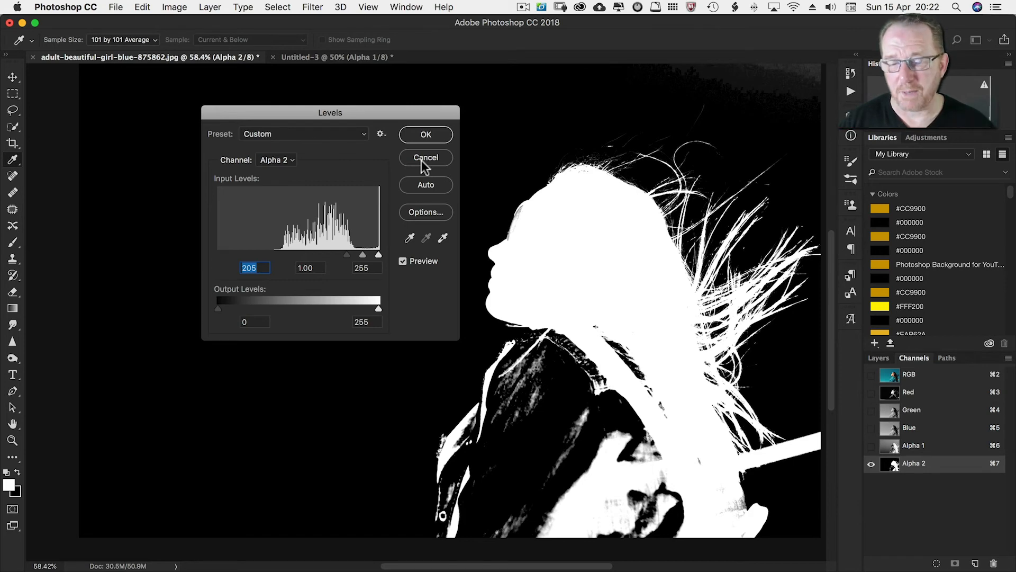
click(425, 156)
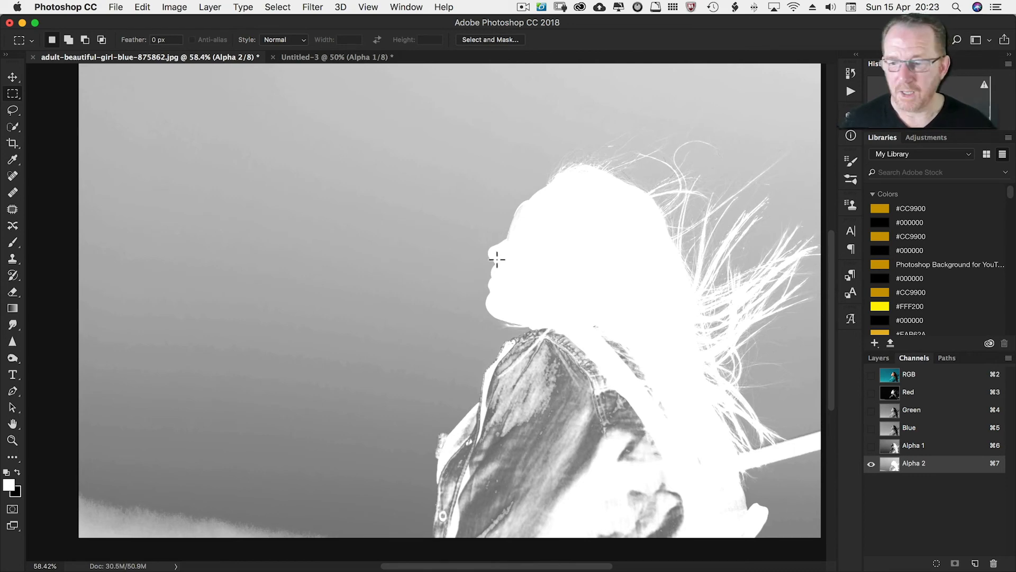
Select the RGB composite and open Calculations with Subtract blending and Mask enabled
click(909, 374)
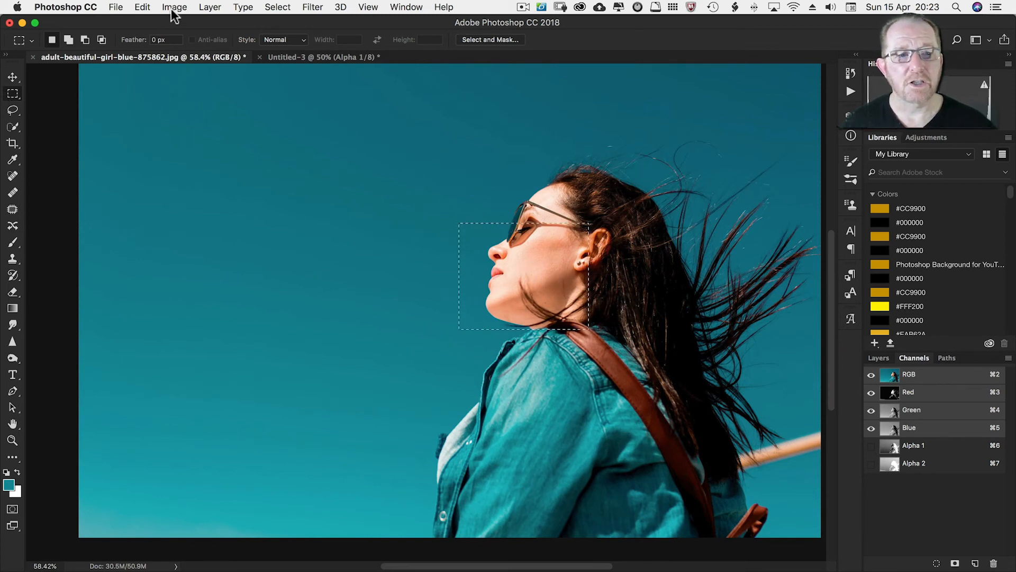
click(173, 7)
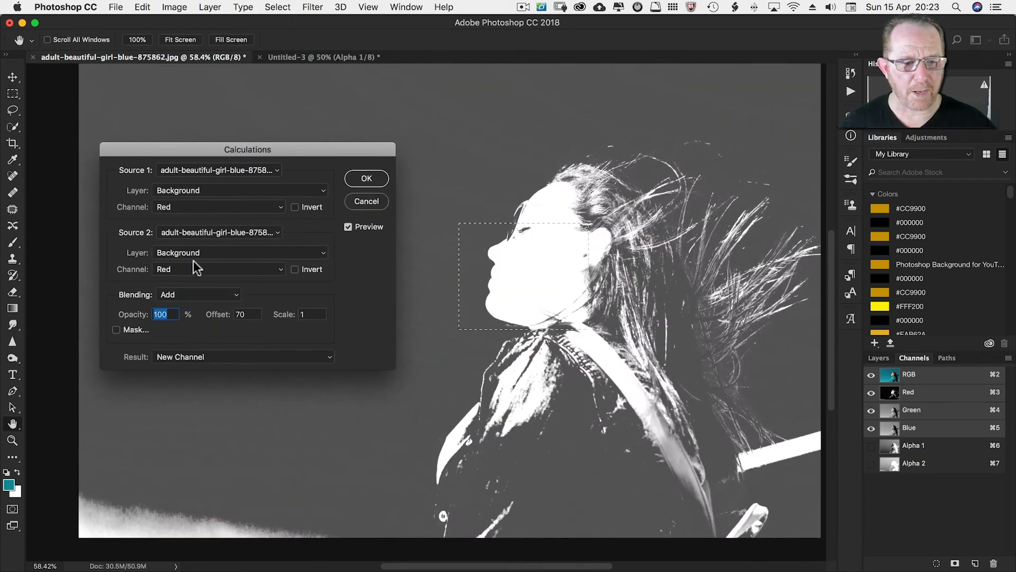
click(197, 294)
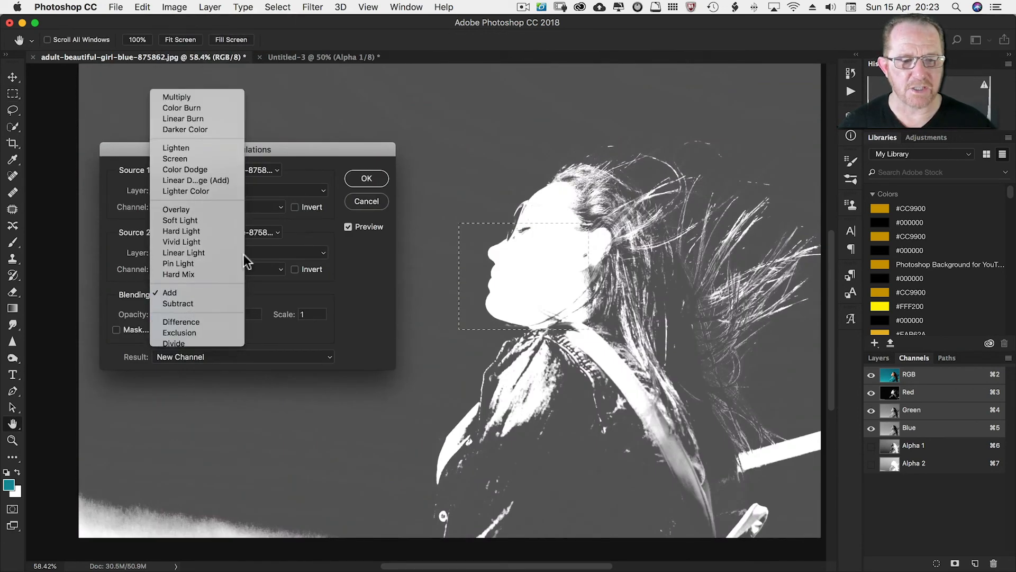
click(178, 303)
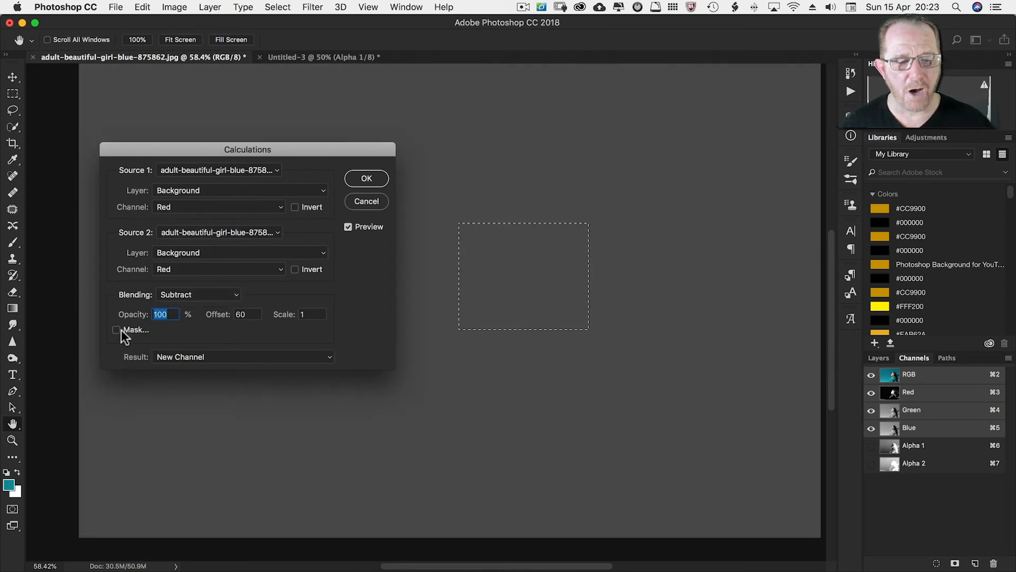
click(116, 330)
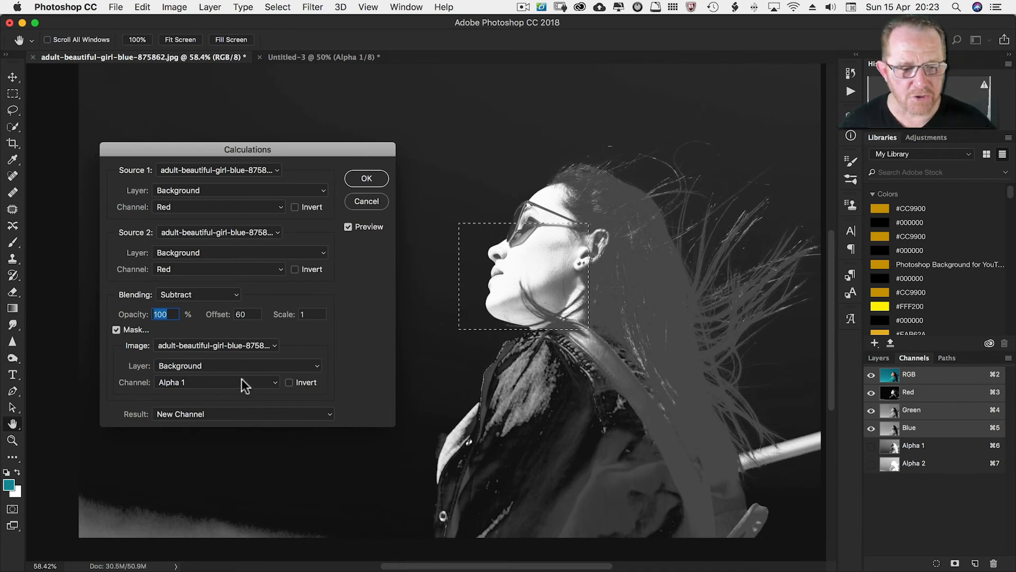
Mask the Calculations result with the current Selection channel, inverted
click(214, 381)
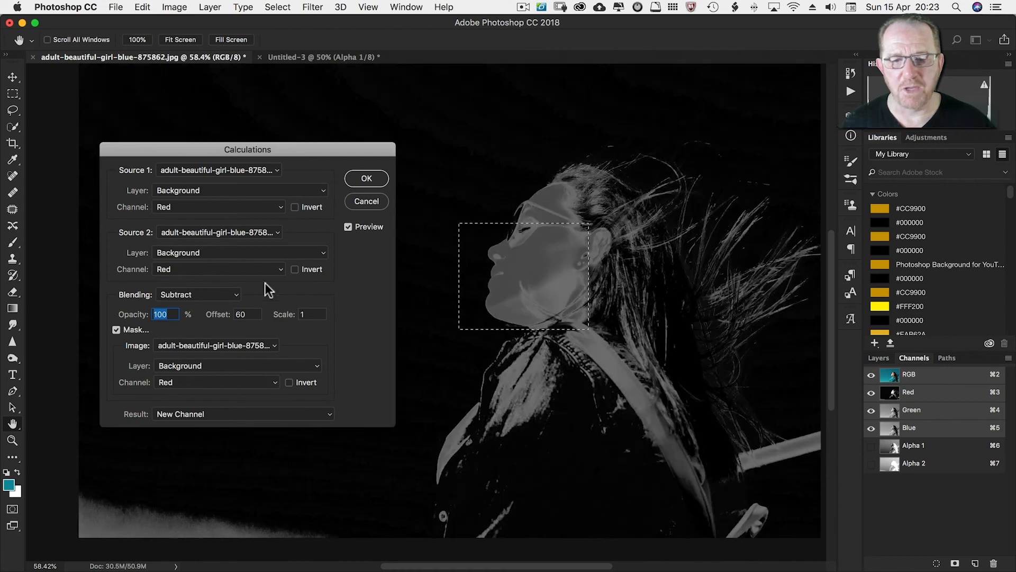
mouse_move(545, 236)
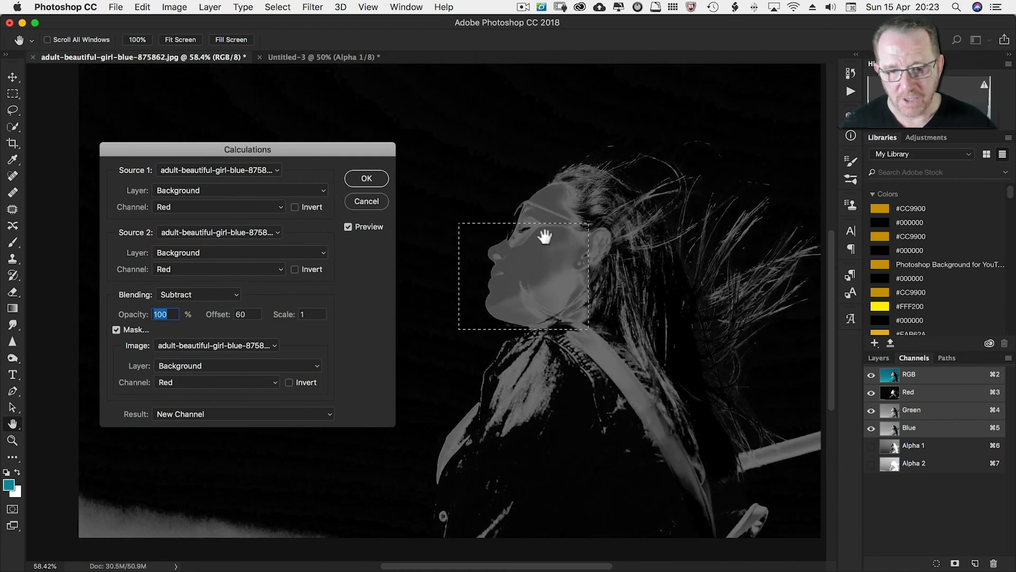
mouse_move(549, 285)
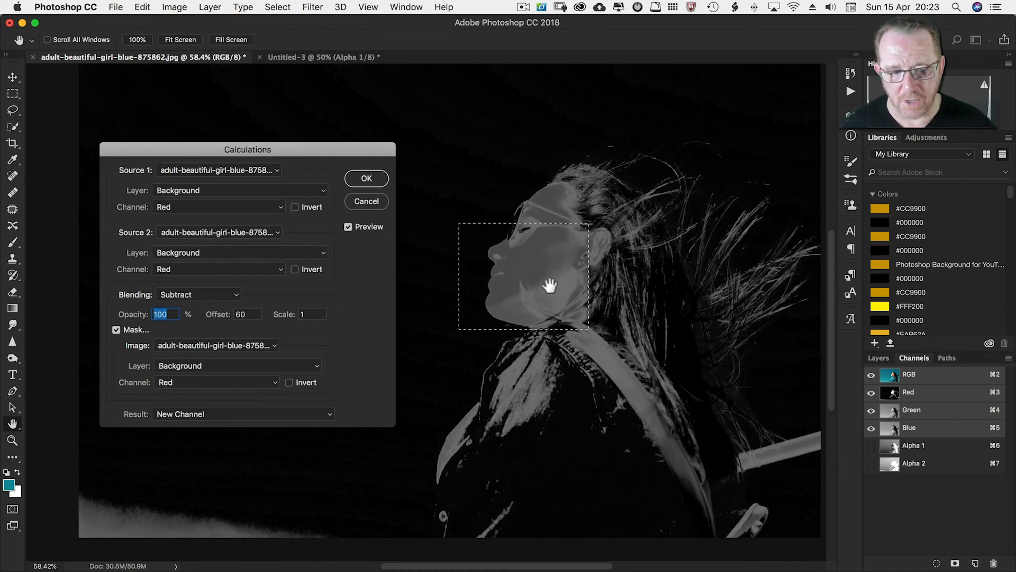
mouse_move(137, 216)
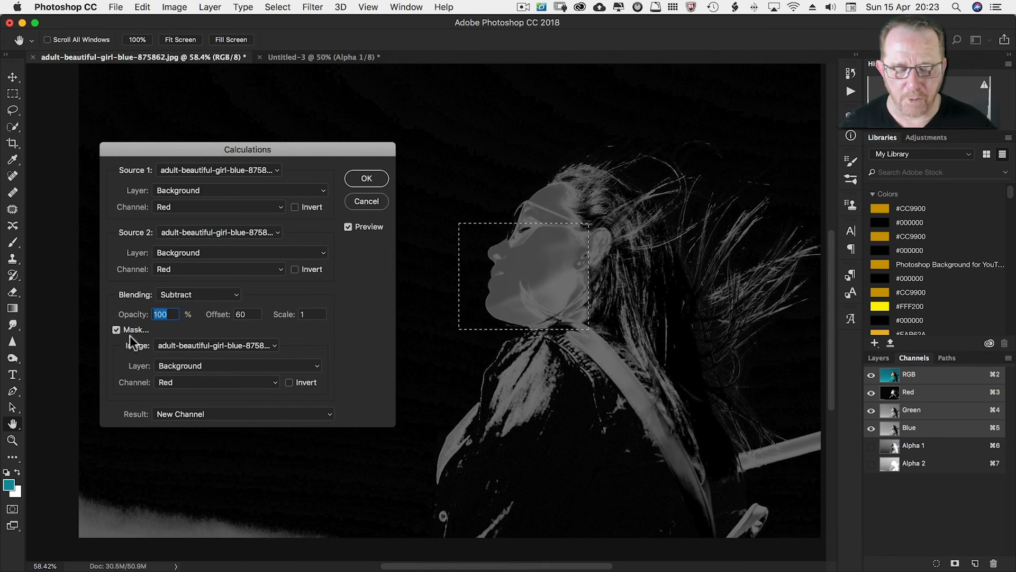
mouse_move(190, 346)
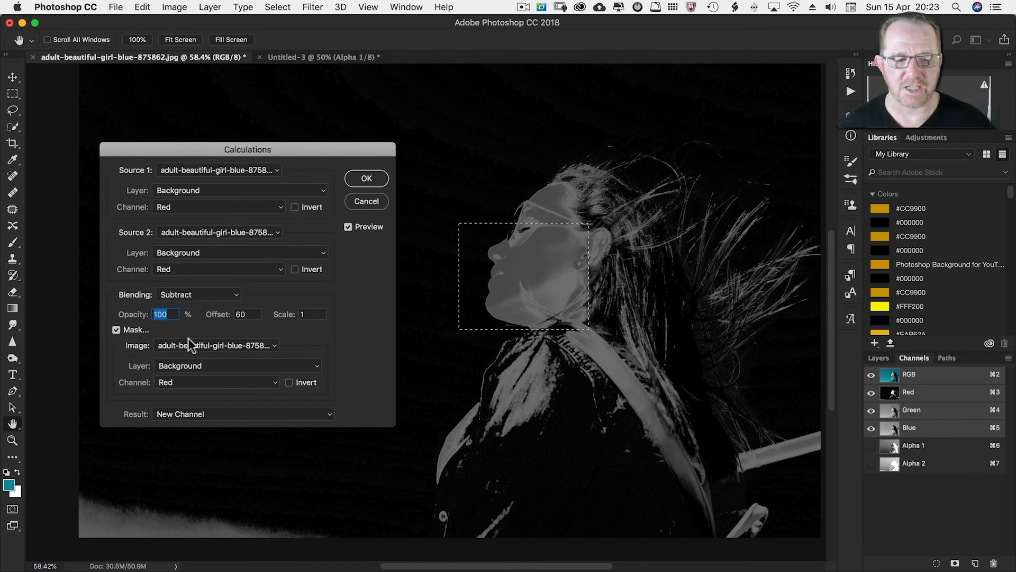
mouse_move(221, 381)
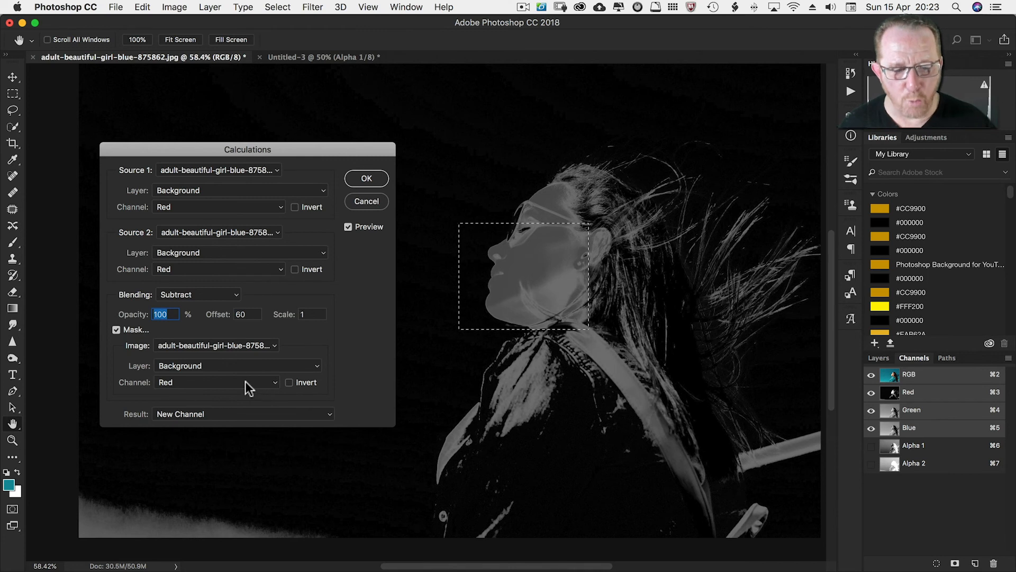
click(217, 382)
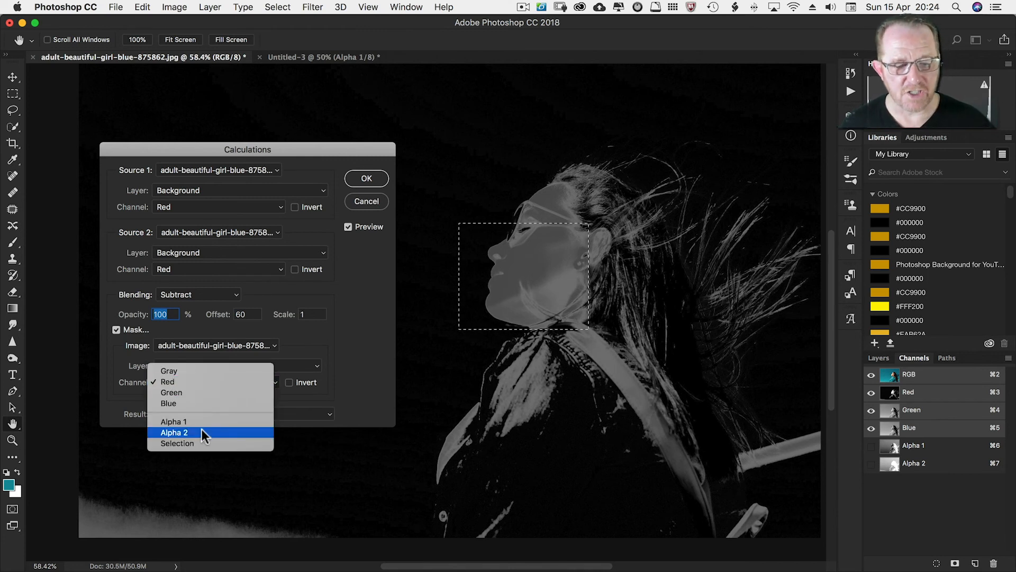
click(177, 442)
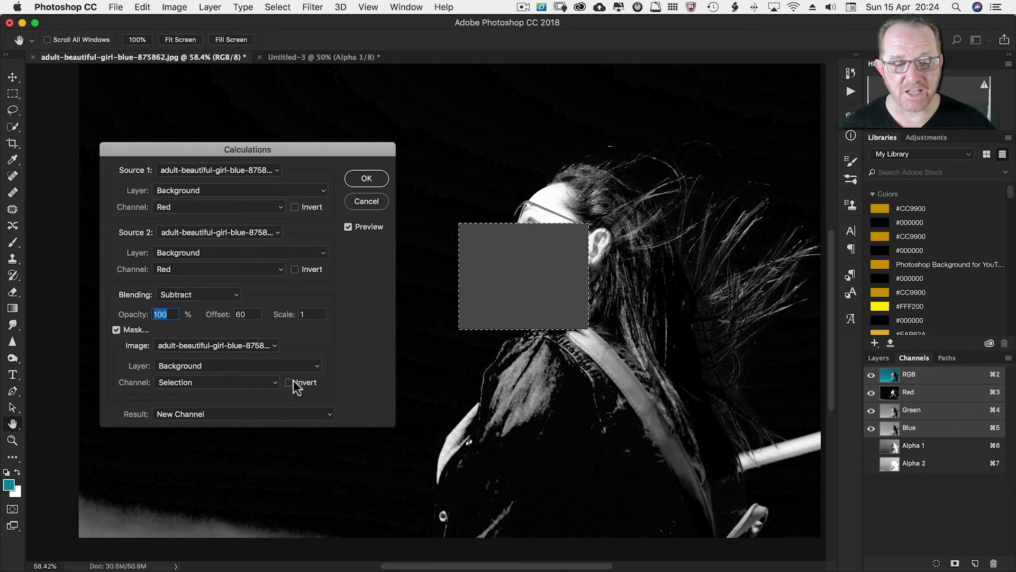
click(289, 382)
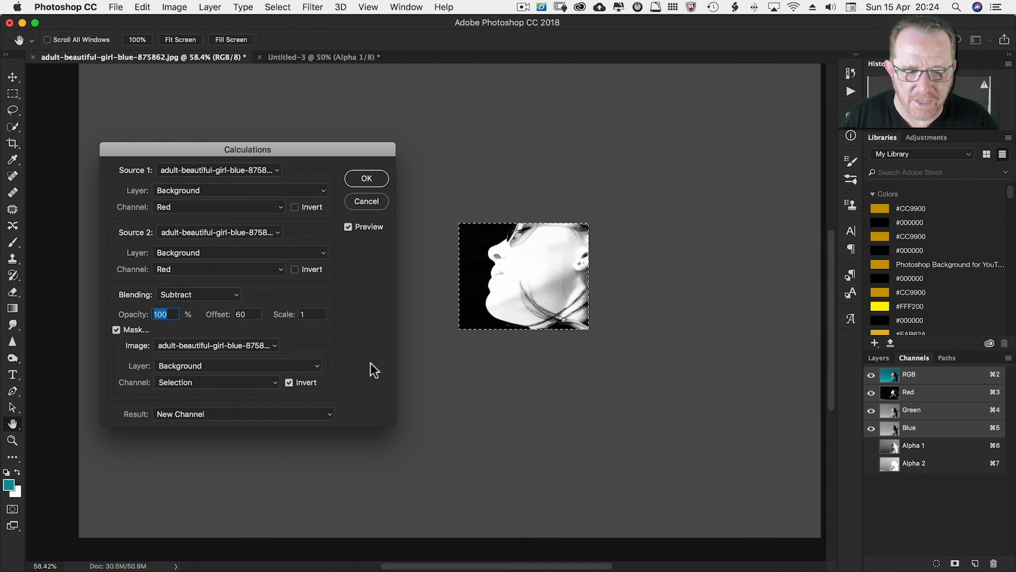
mouse_move(282, 421)
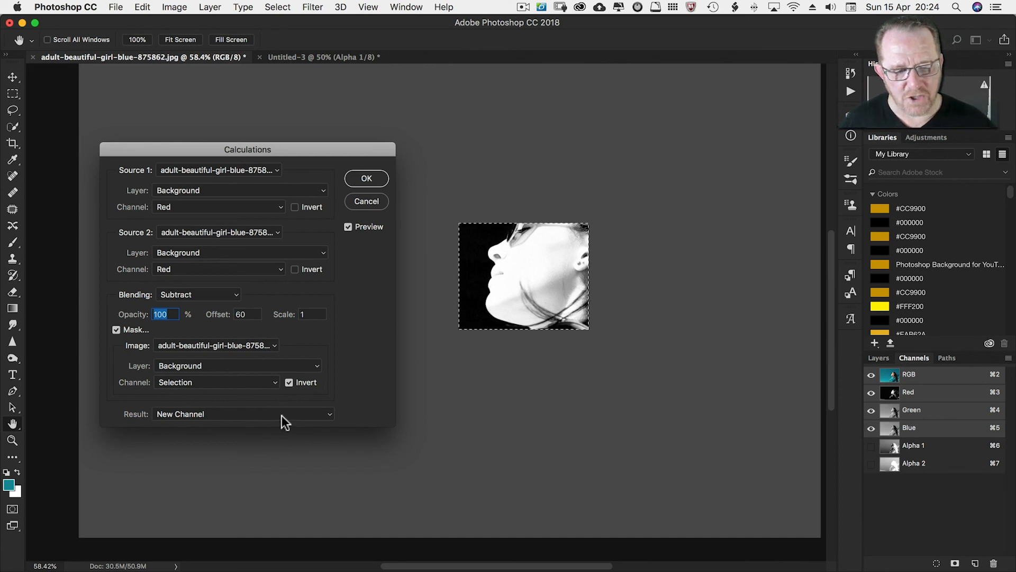
Open the Calculations Result list to choose New Document as the output
click(242, 413)
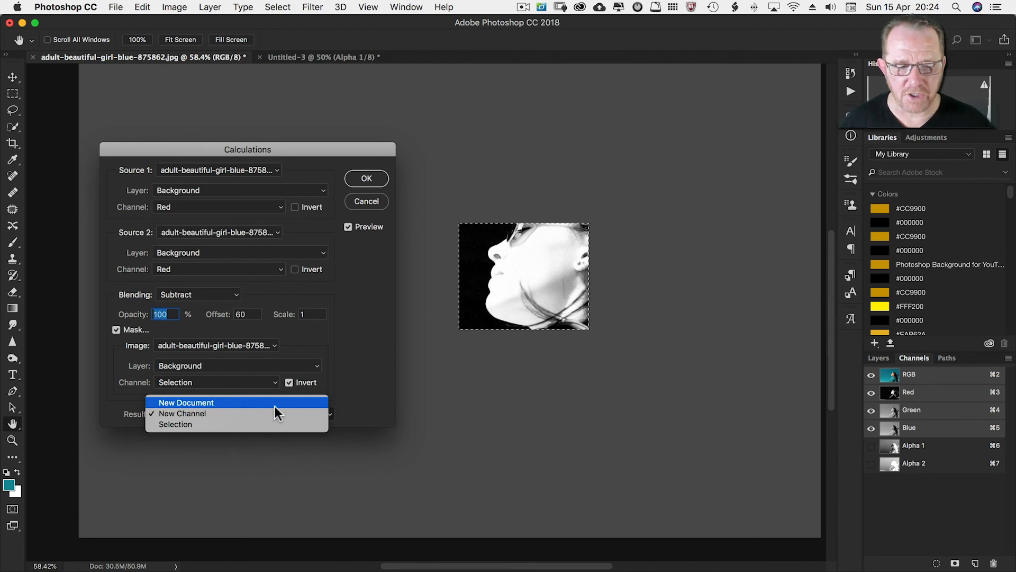
mouse_move(279, 413)
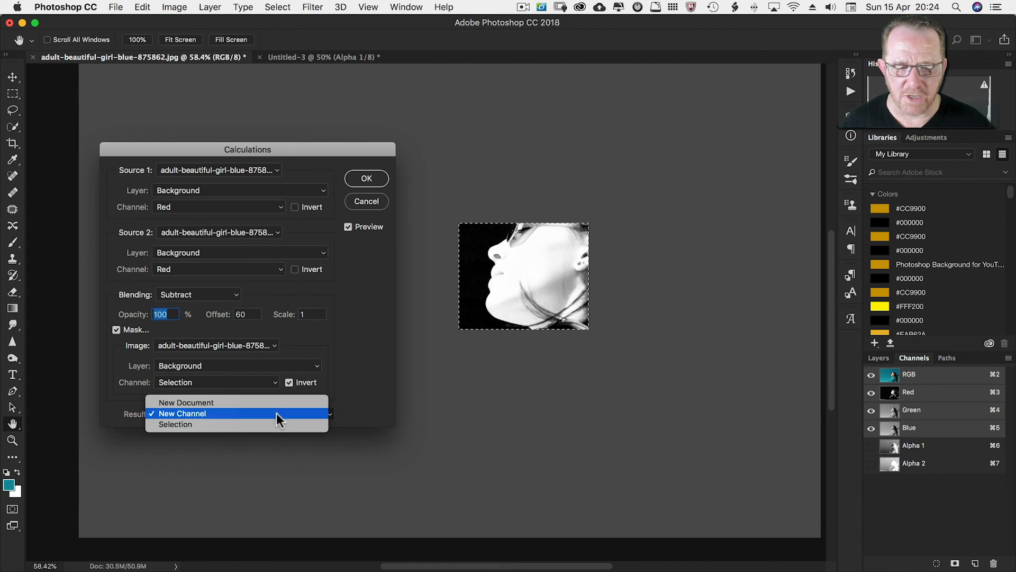
mouse_move(272, 408)
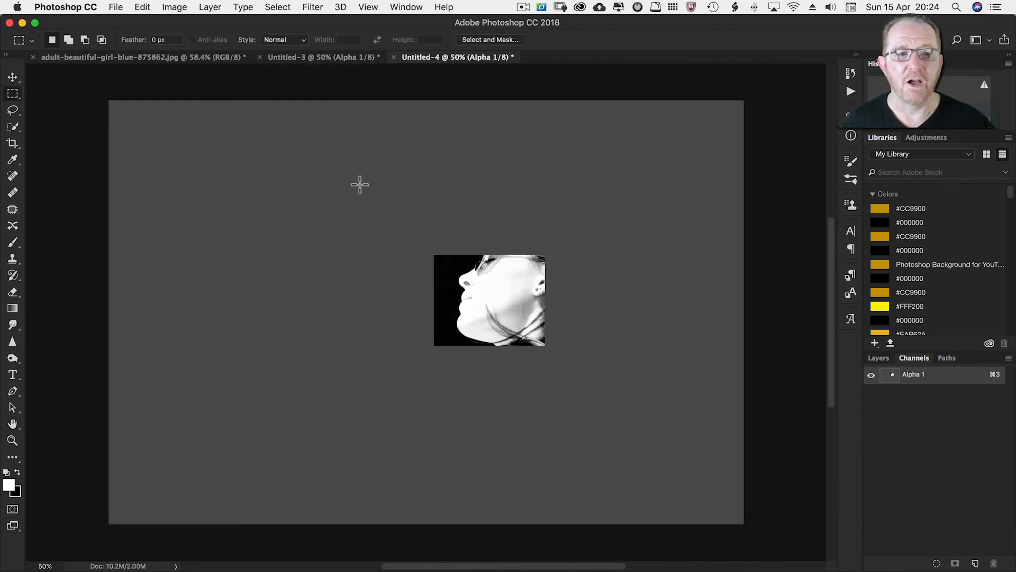
Check the Untitled-4 document's Layers panel, then its Channels panel showing Alpha 1
click(174, 7)
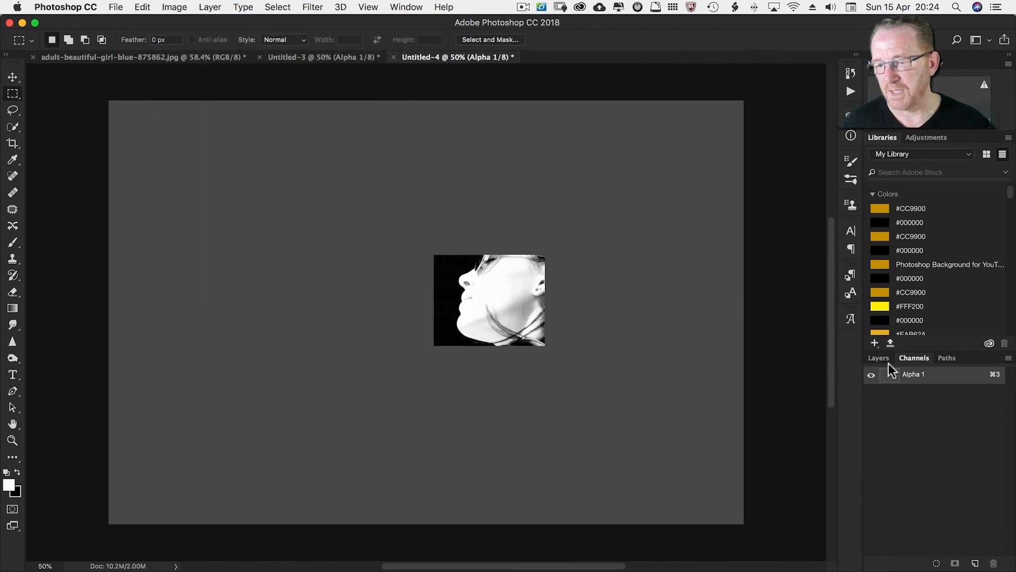
click(877, 358)
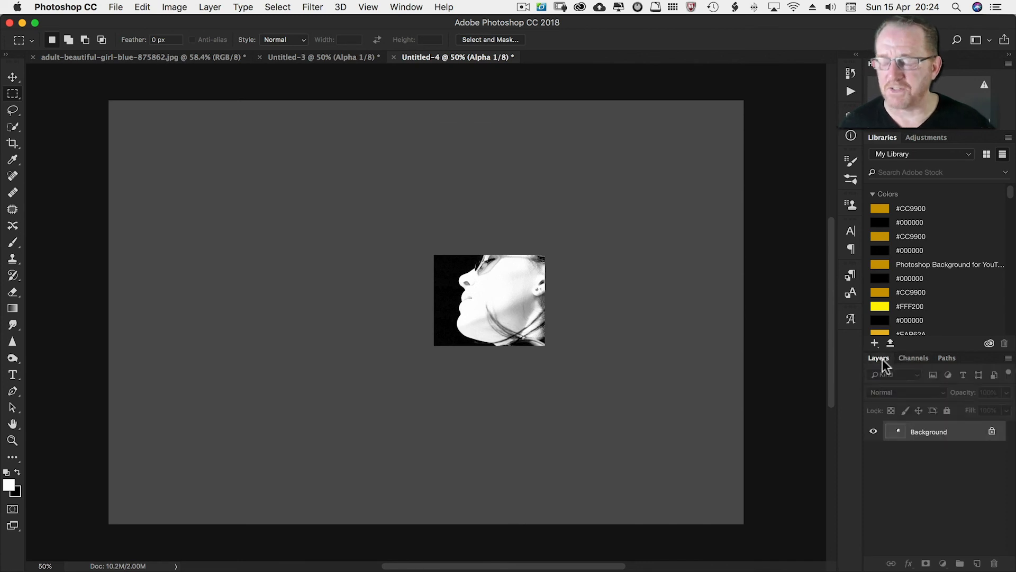
click(913, 357)
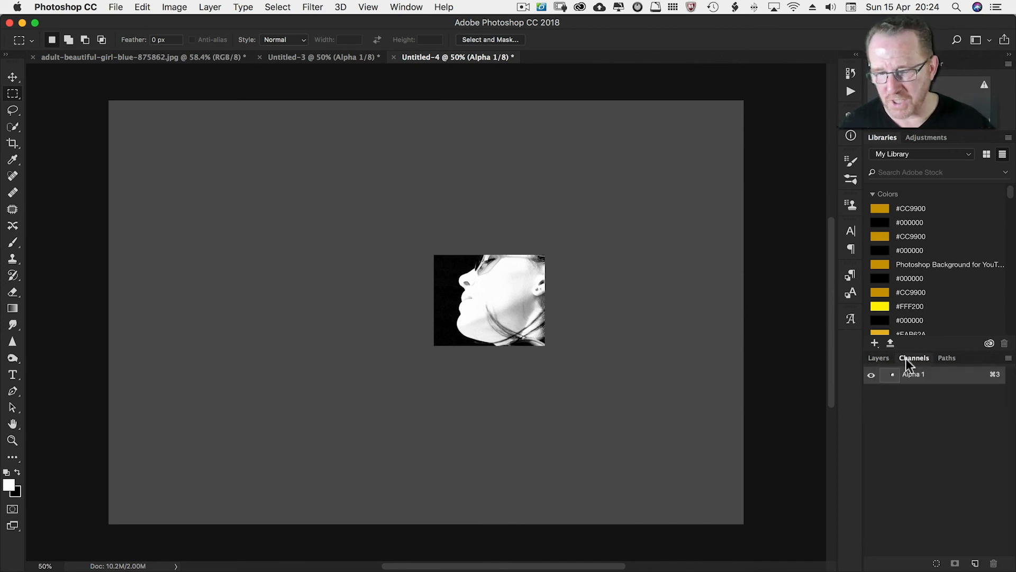
mouse_move(708, 430)
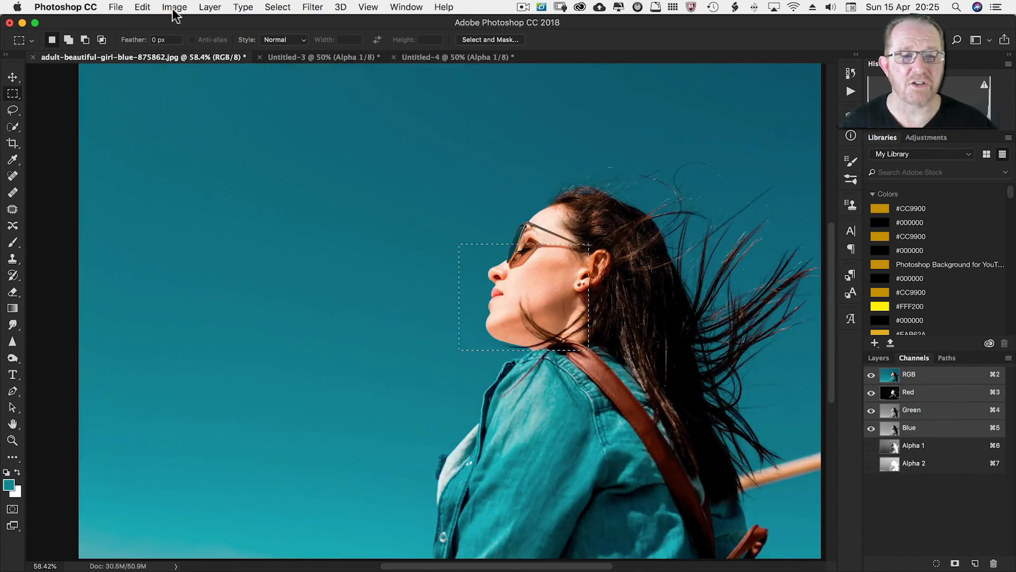
Reopen Image > Calculations, keep Subtract blending, and enable the result mask
click(174, 7)
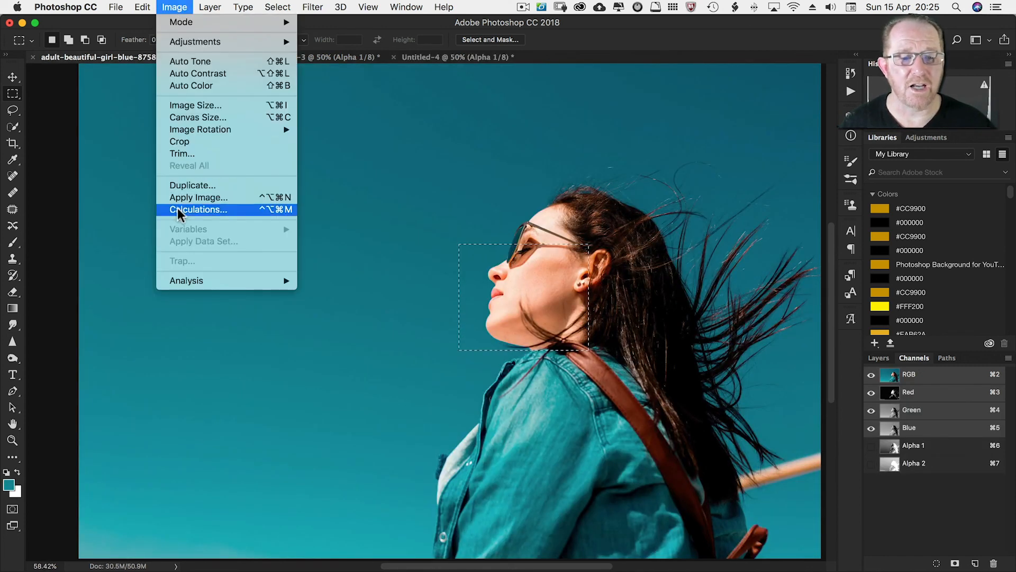
click(199, 209)
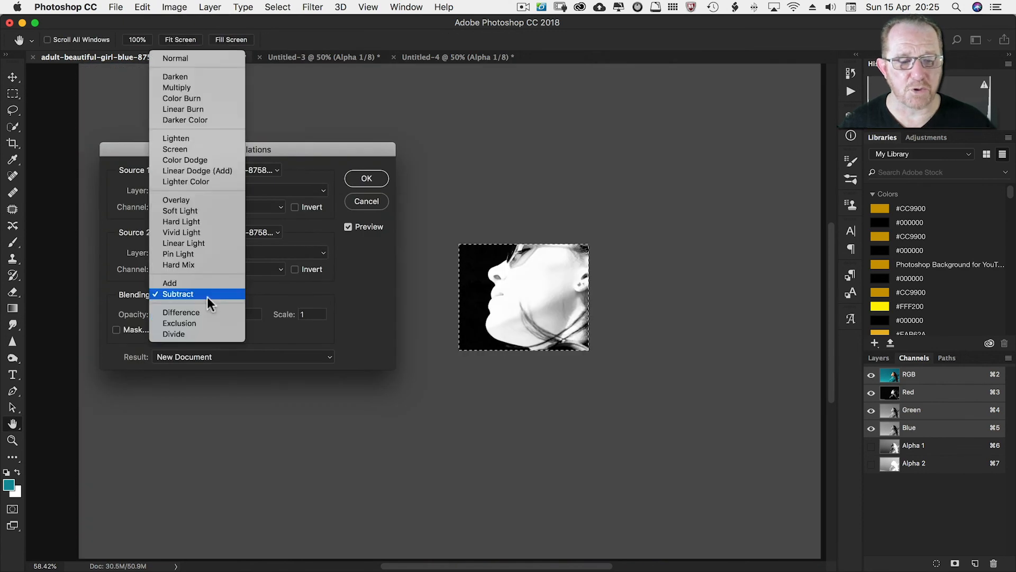
mouse_move(194, 200)
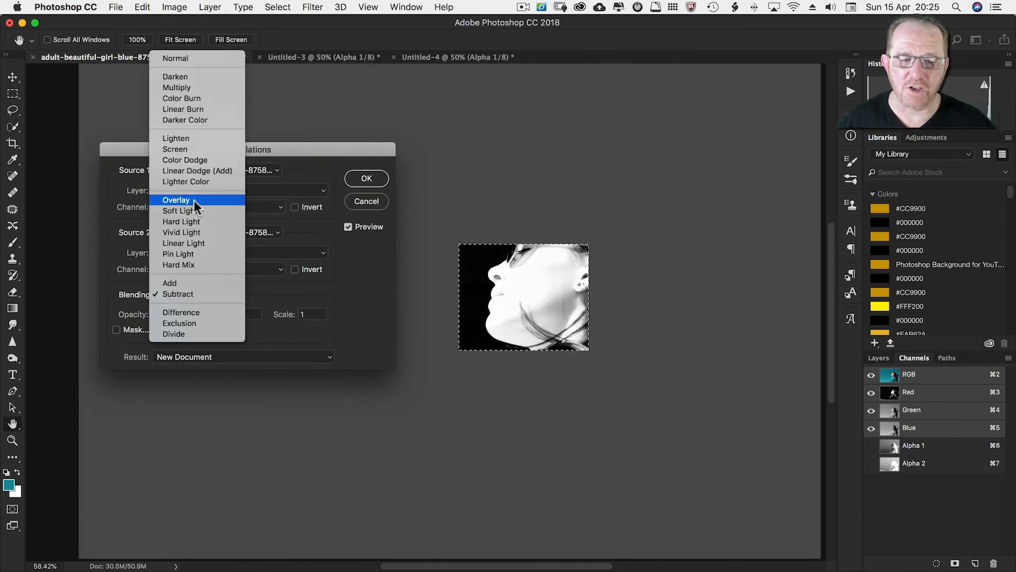
mouse_move(196, 286)
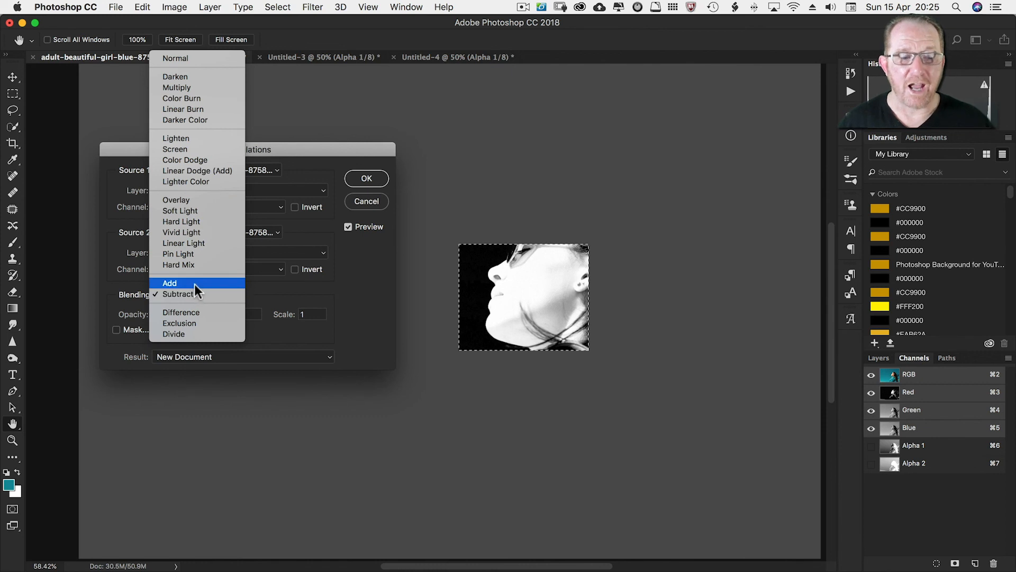
mouse_move(213, 171)
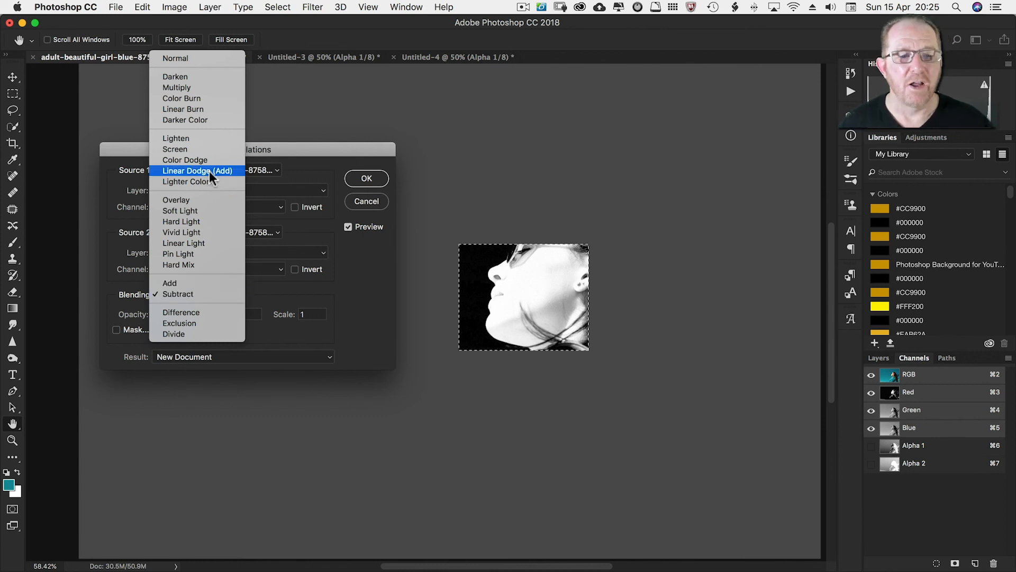
click(177, 294)
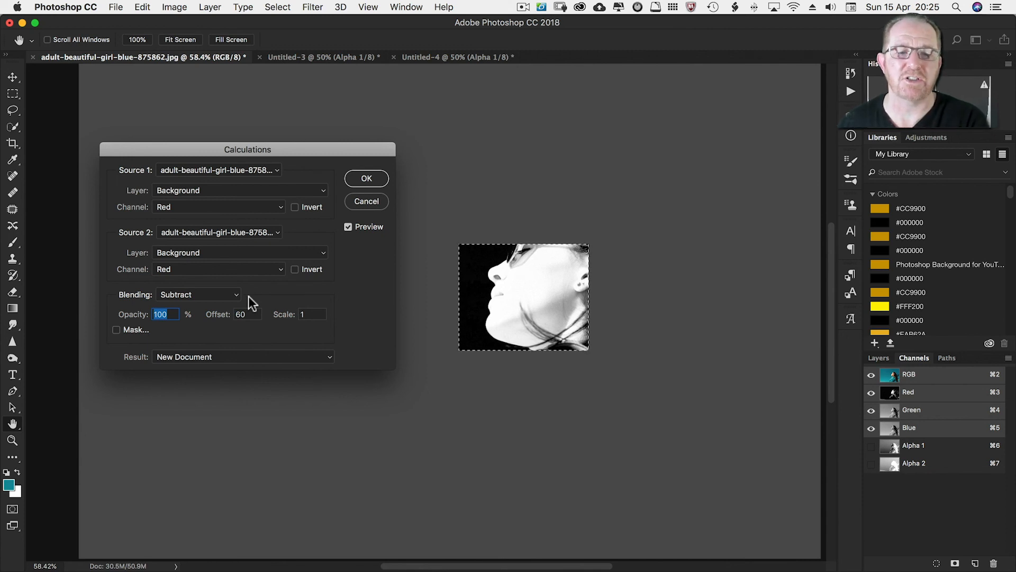
mouse_move(188, 285)
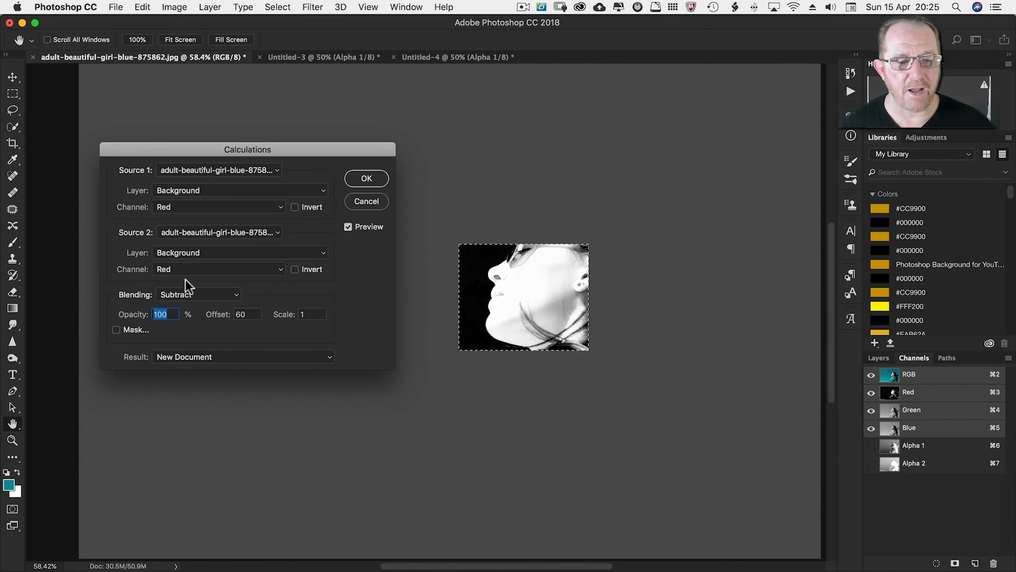
mouse_move(152, 208)
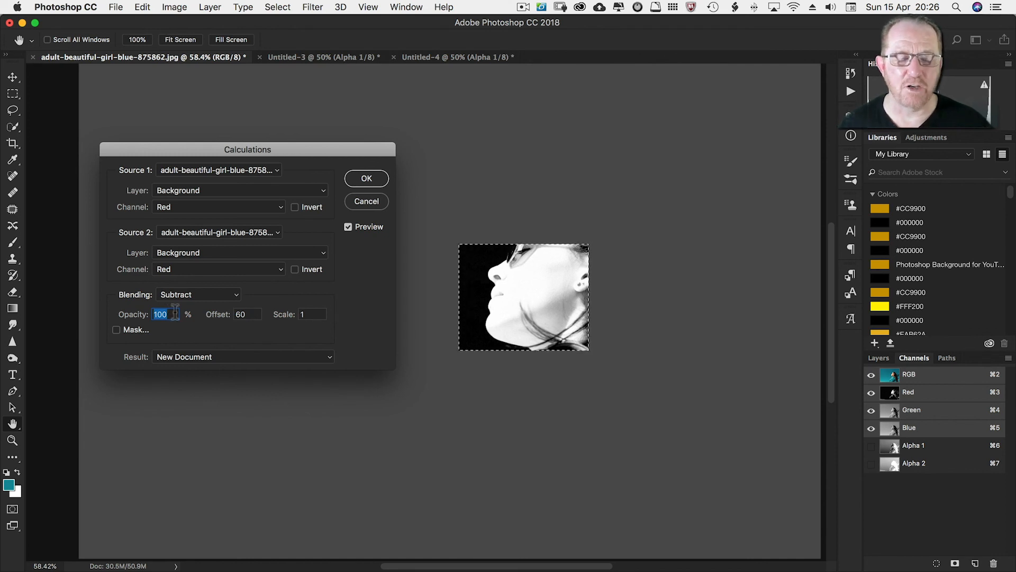
click(116, 329)
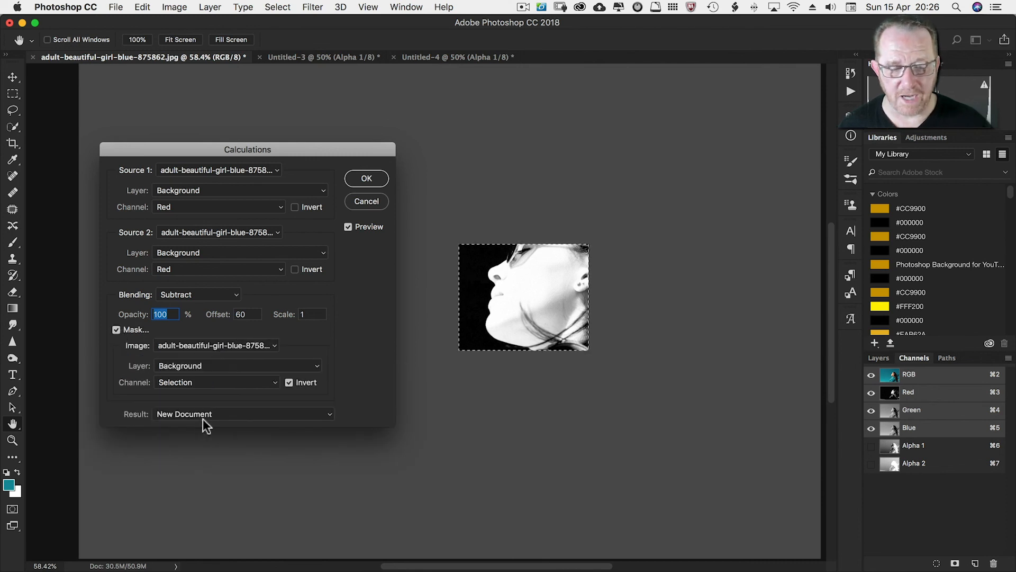
mouse_move(211, 392)
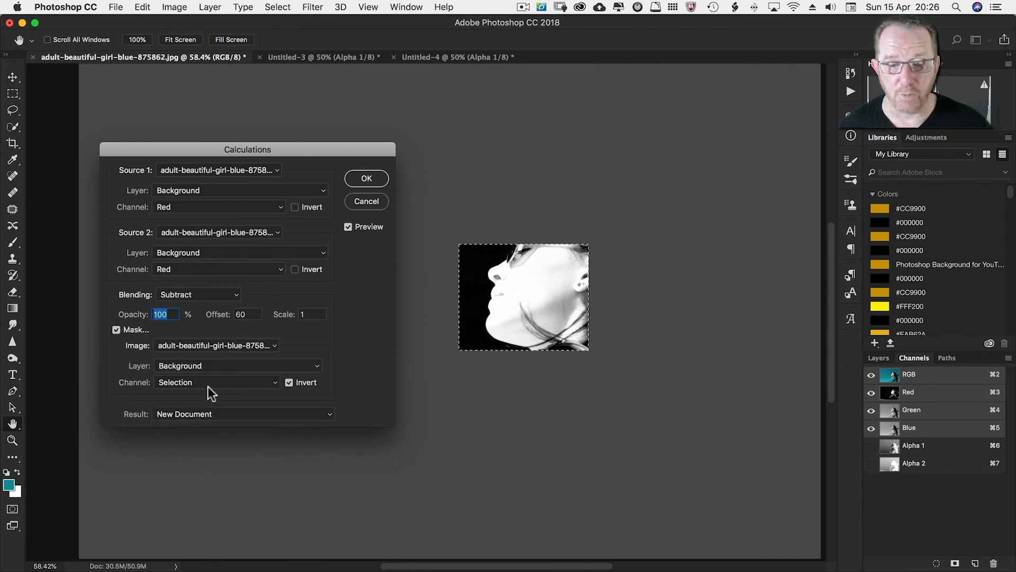